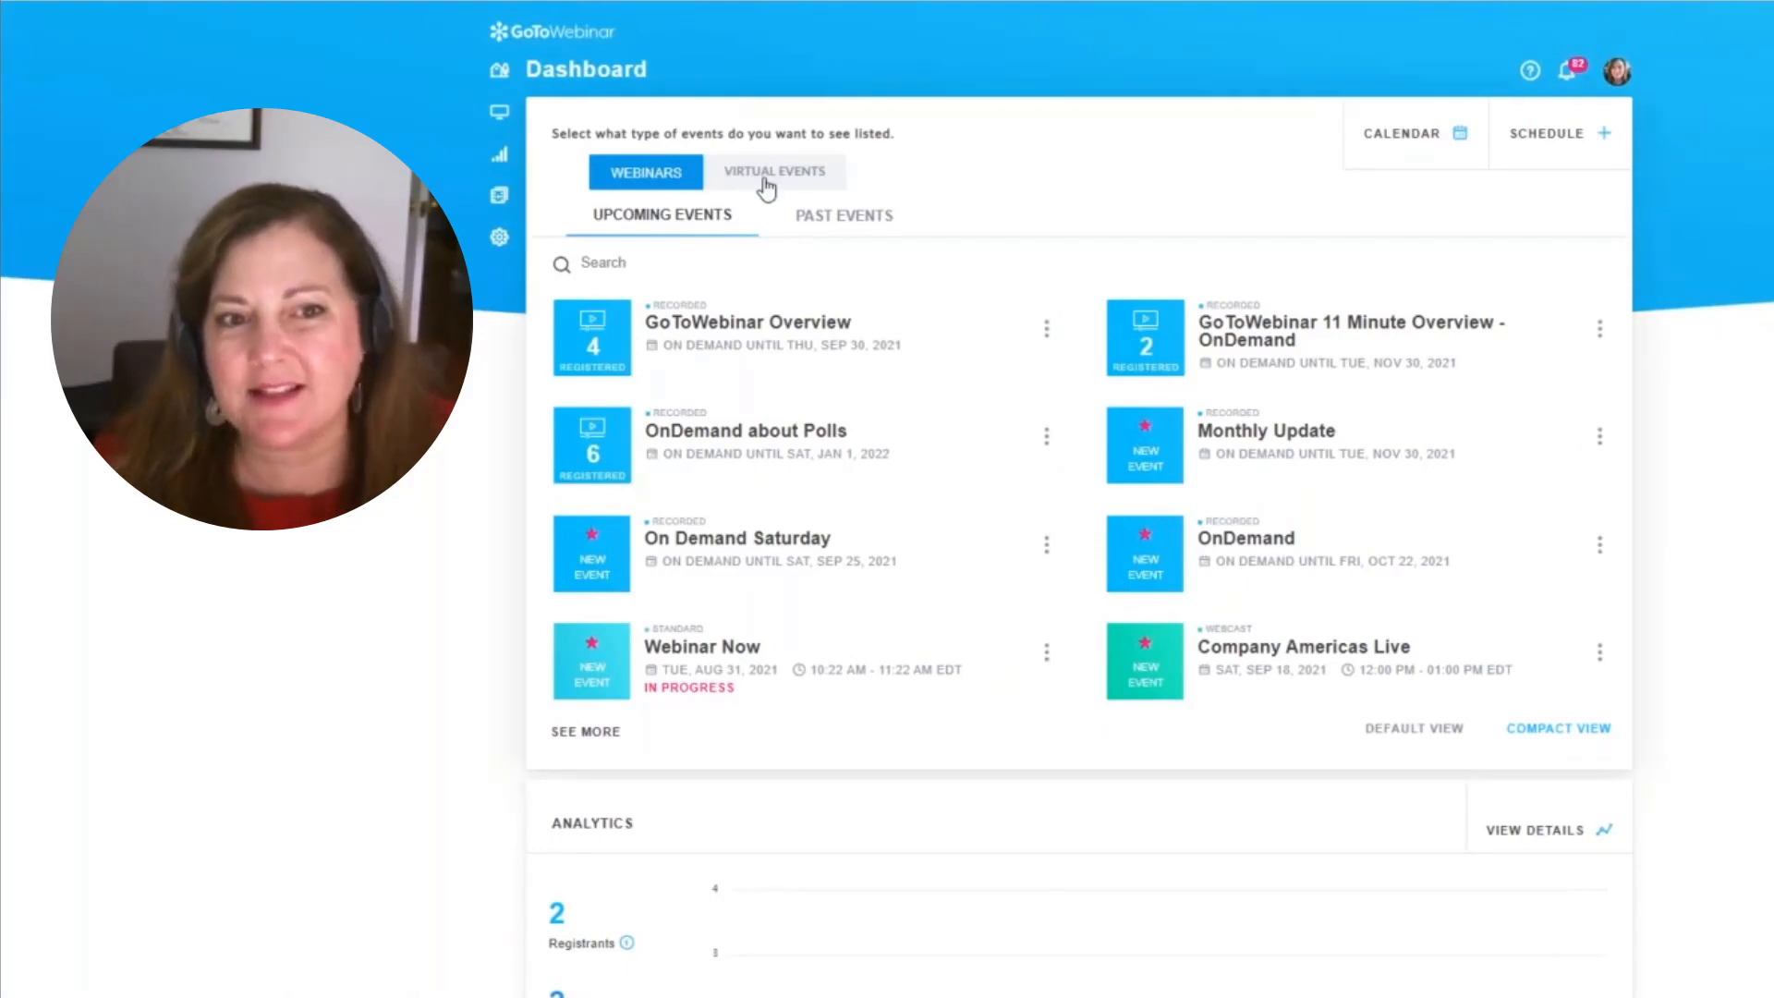
Step: Switch the dashboard's Upcoming Events list from Webinars to Virtual Events
click(775, 171)
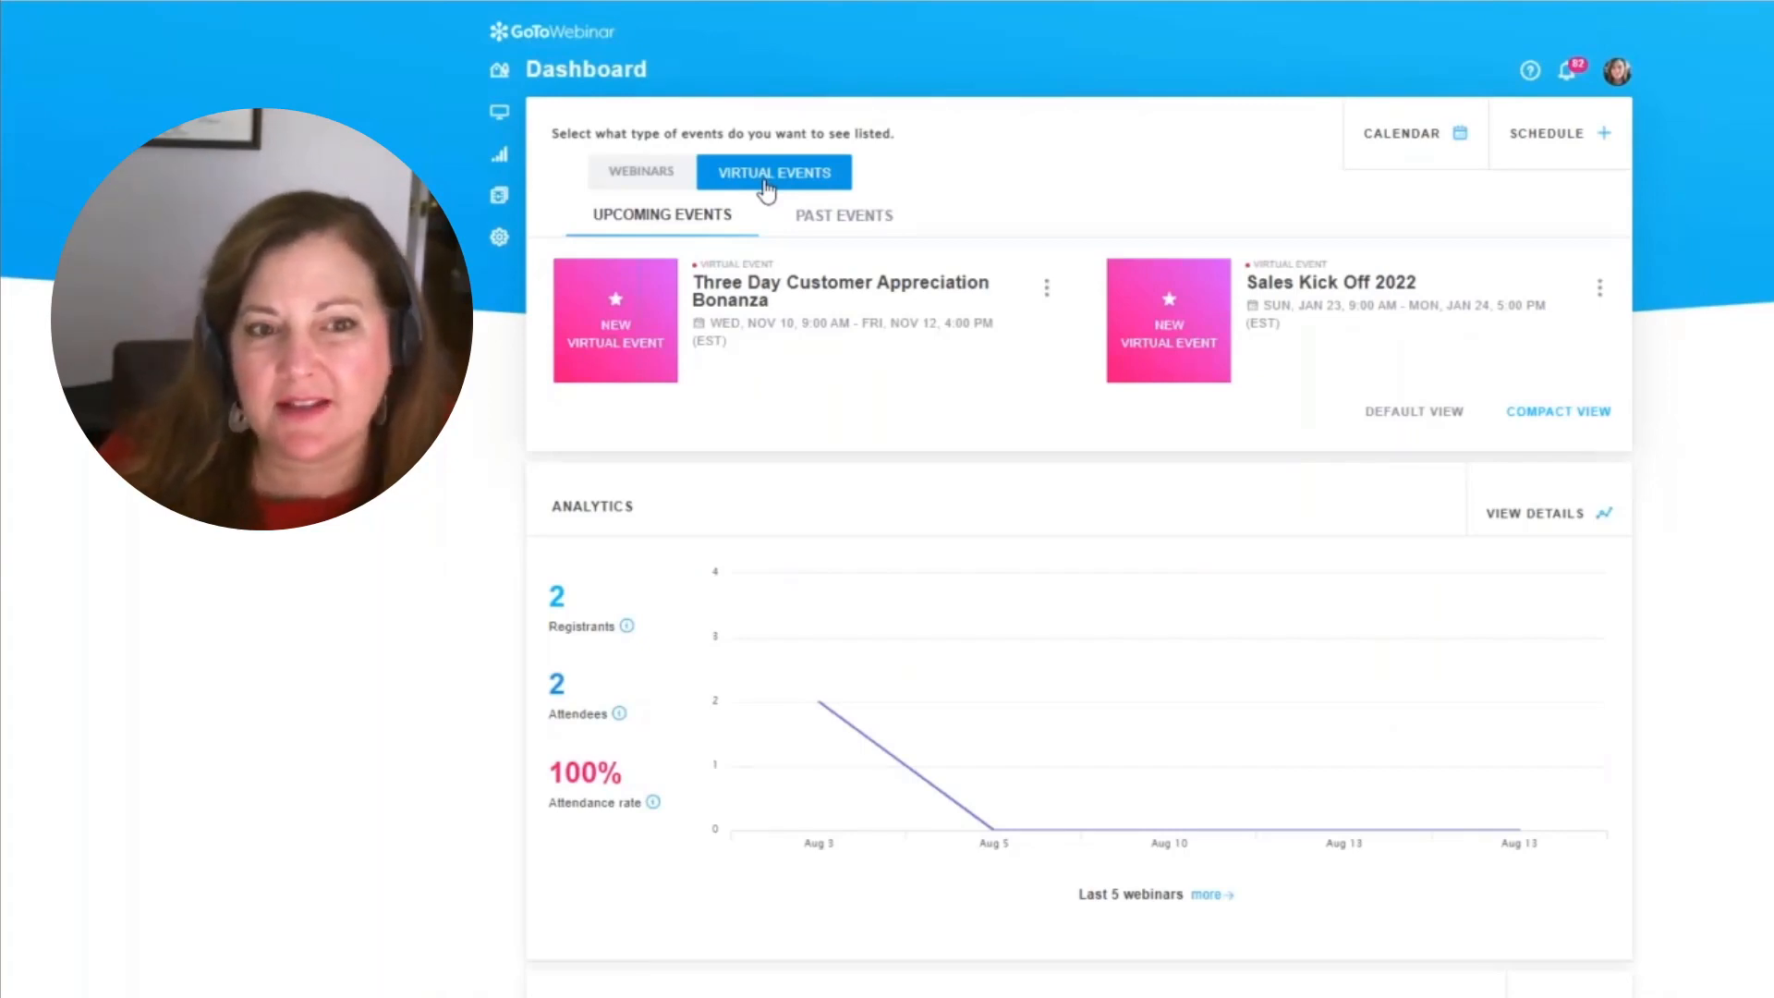
mouse_move(691, 234)
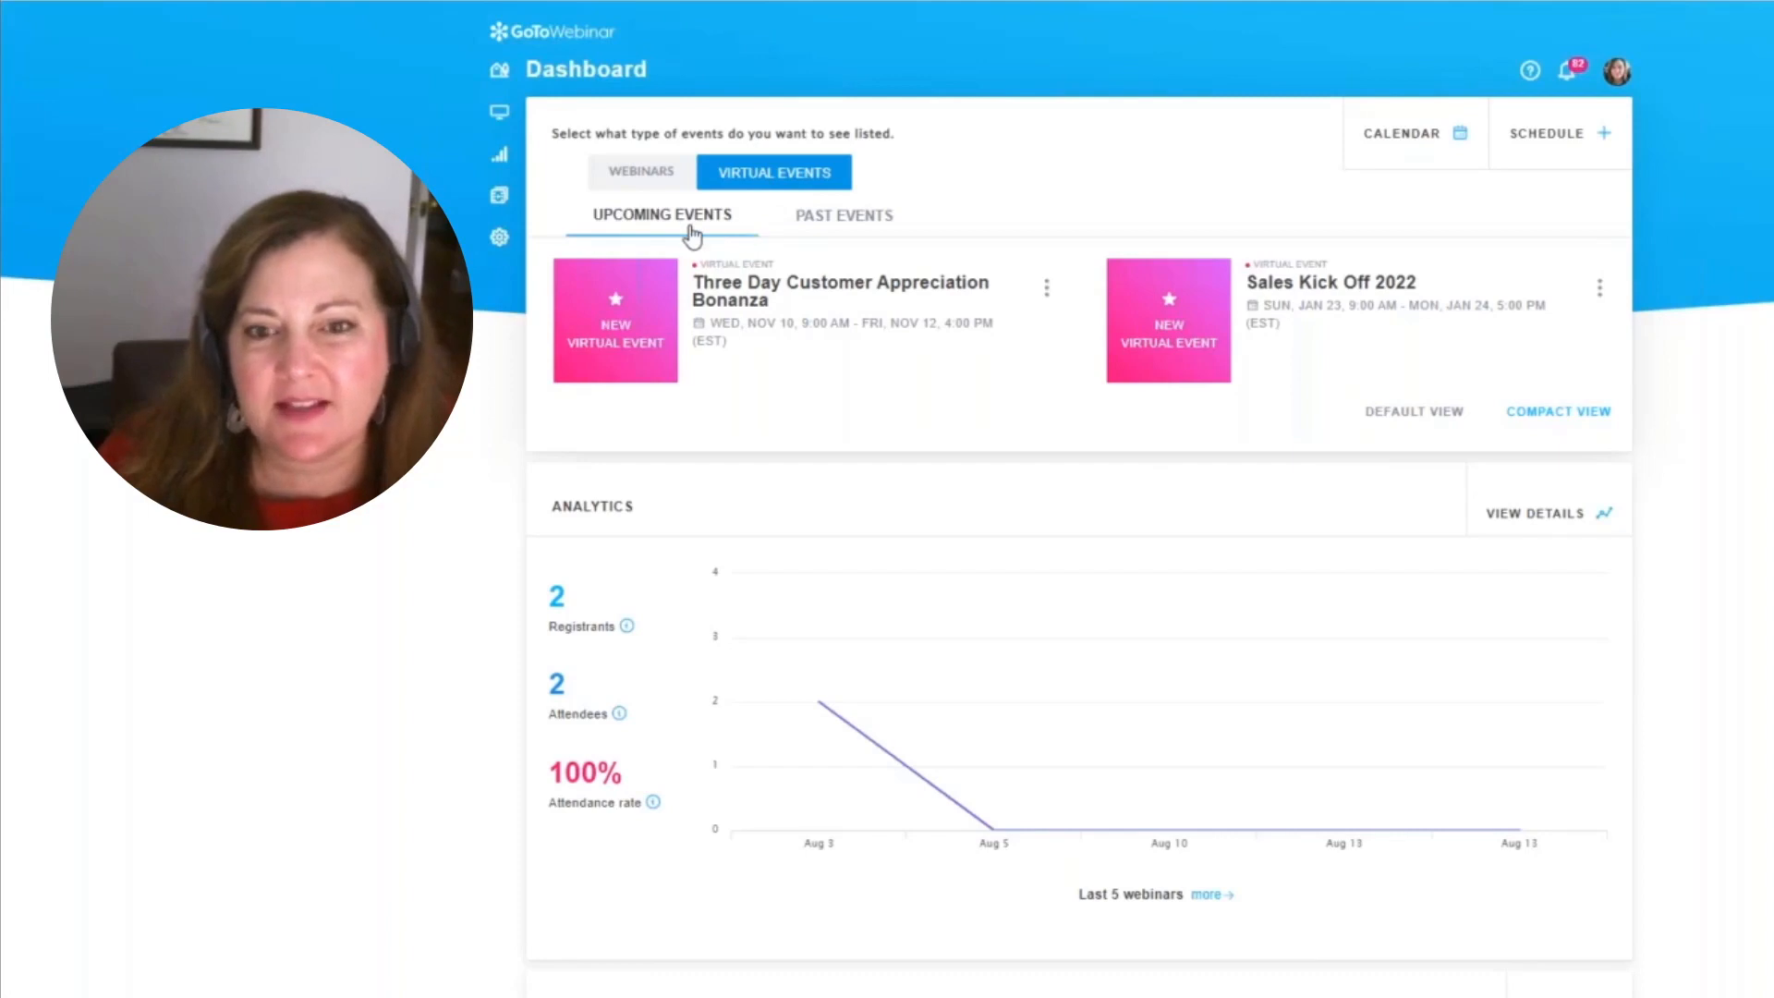
mouse_move(872, 234)
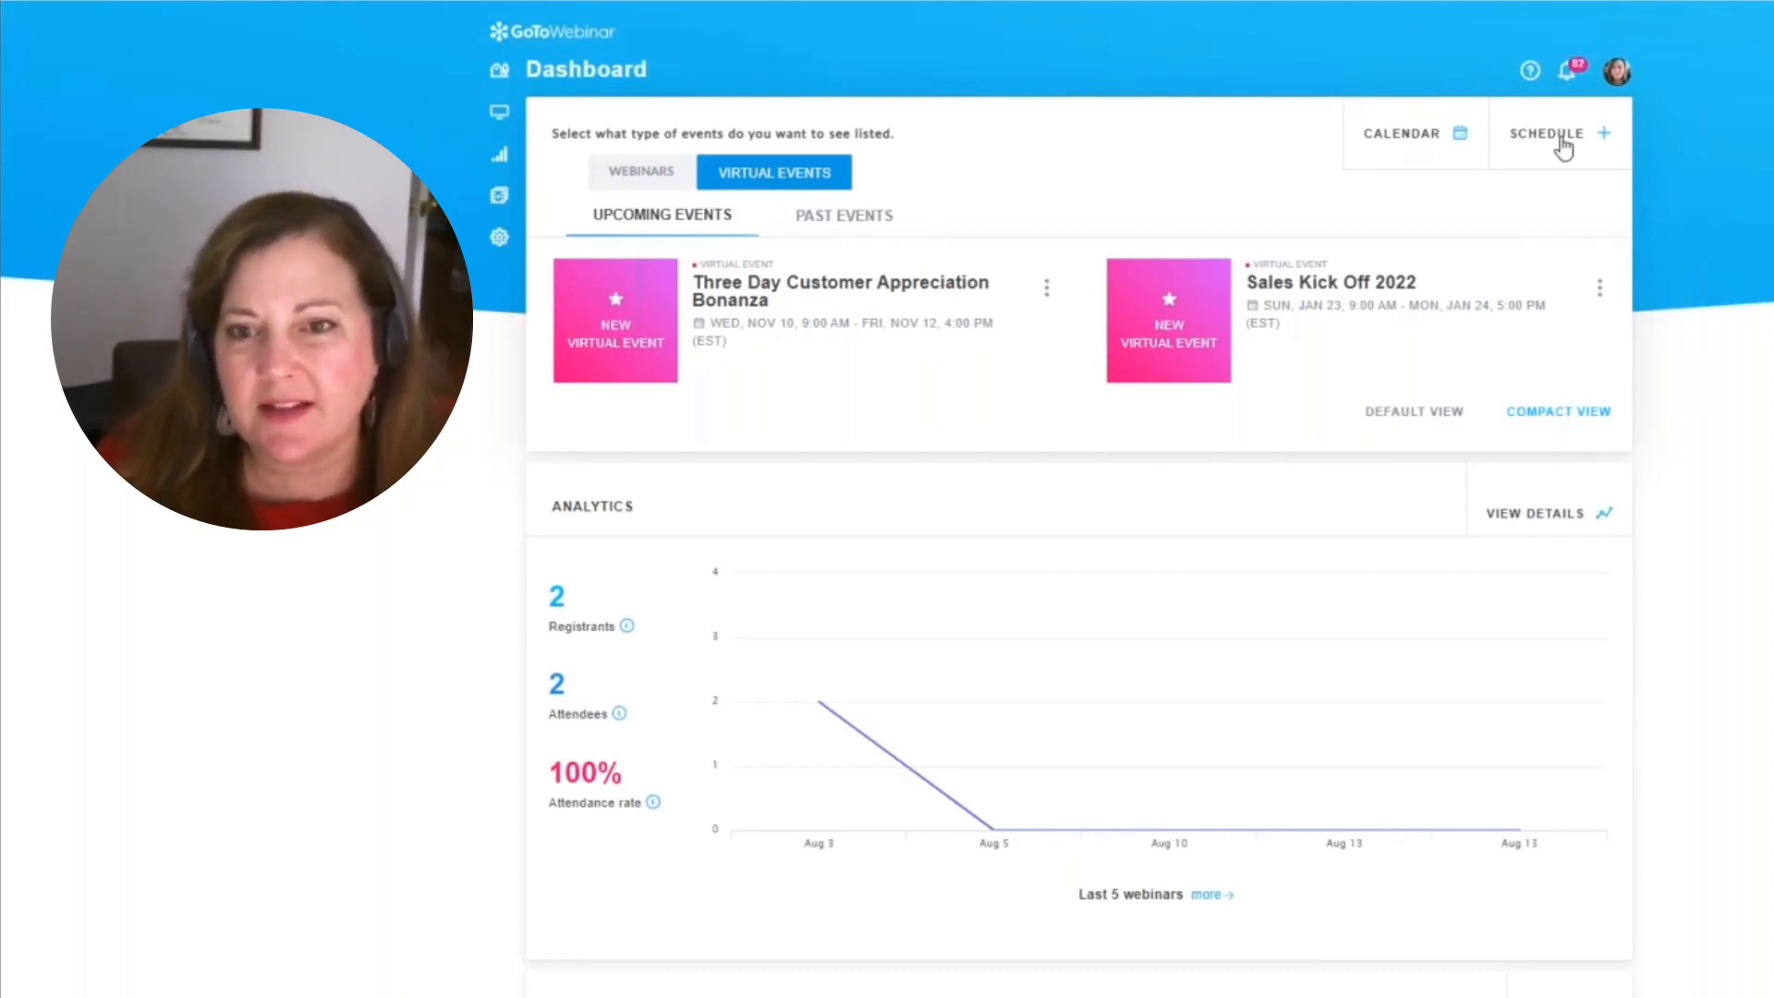
Step: Schedule a new event and choose Virtual Event as its type
click(1548, 134)
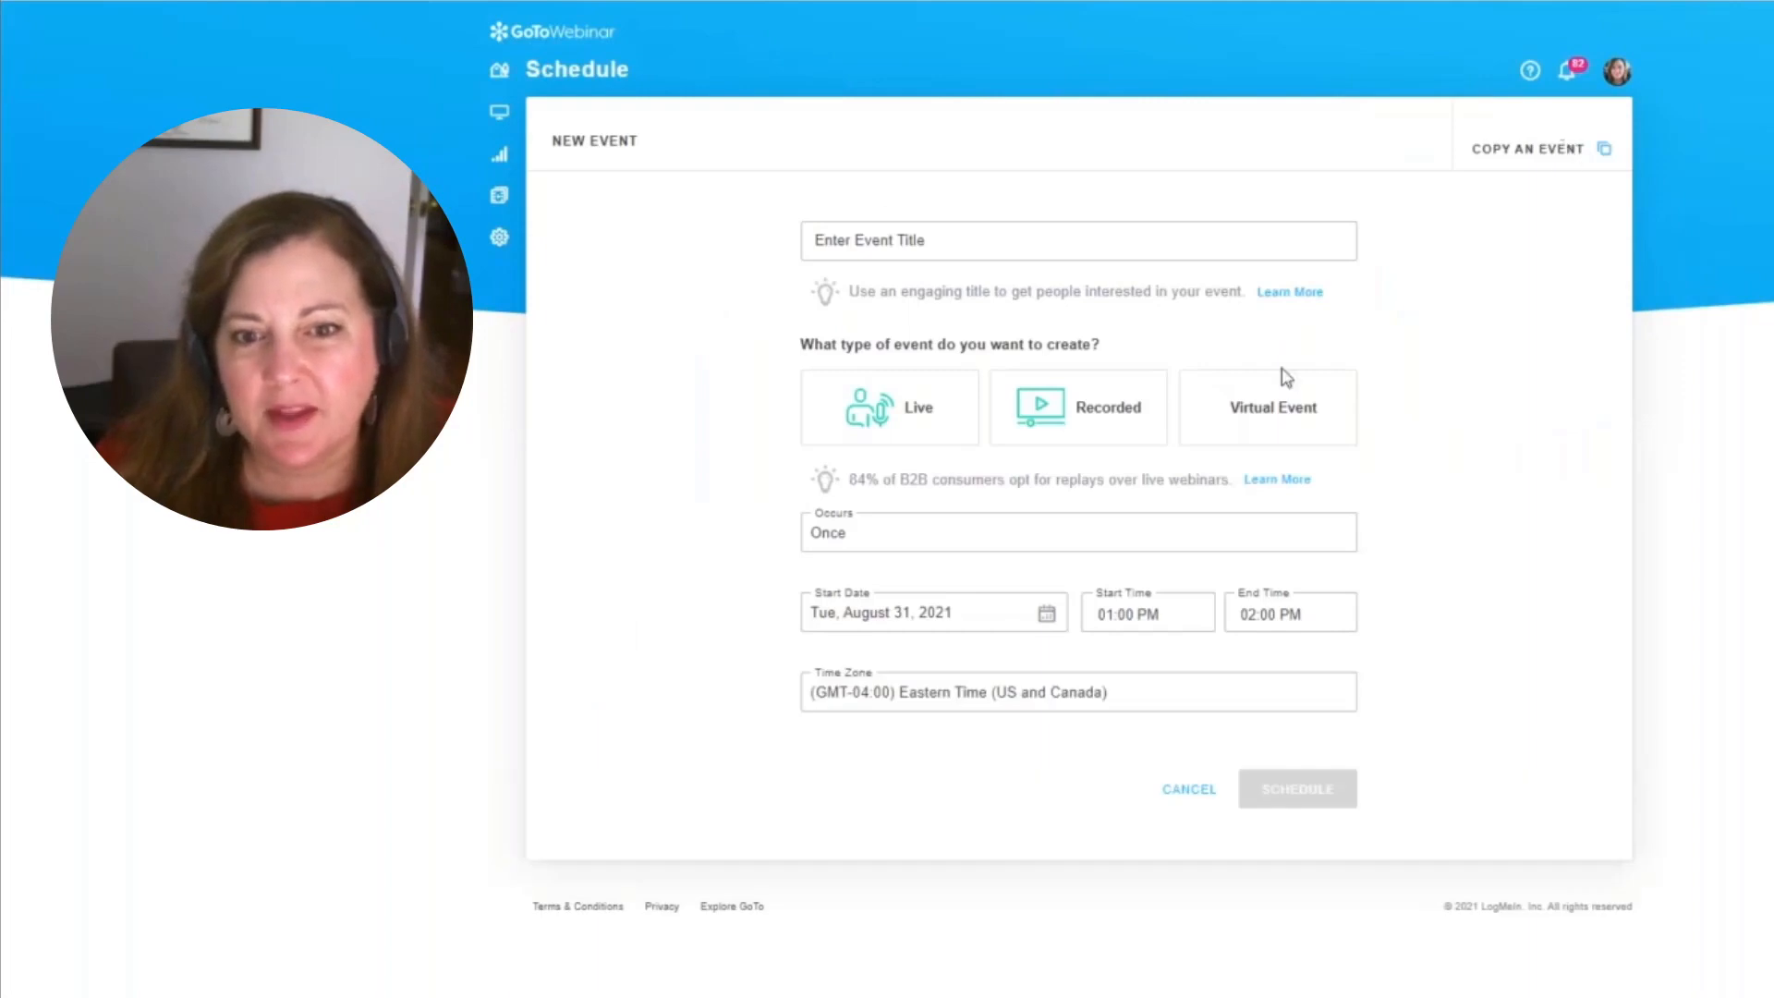
click(1267, 407)
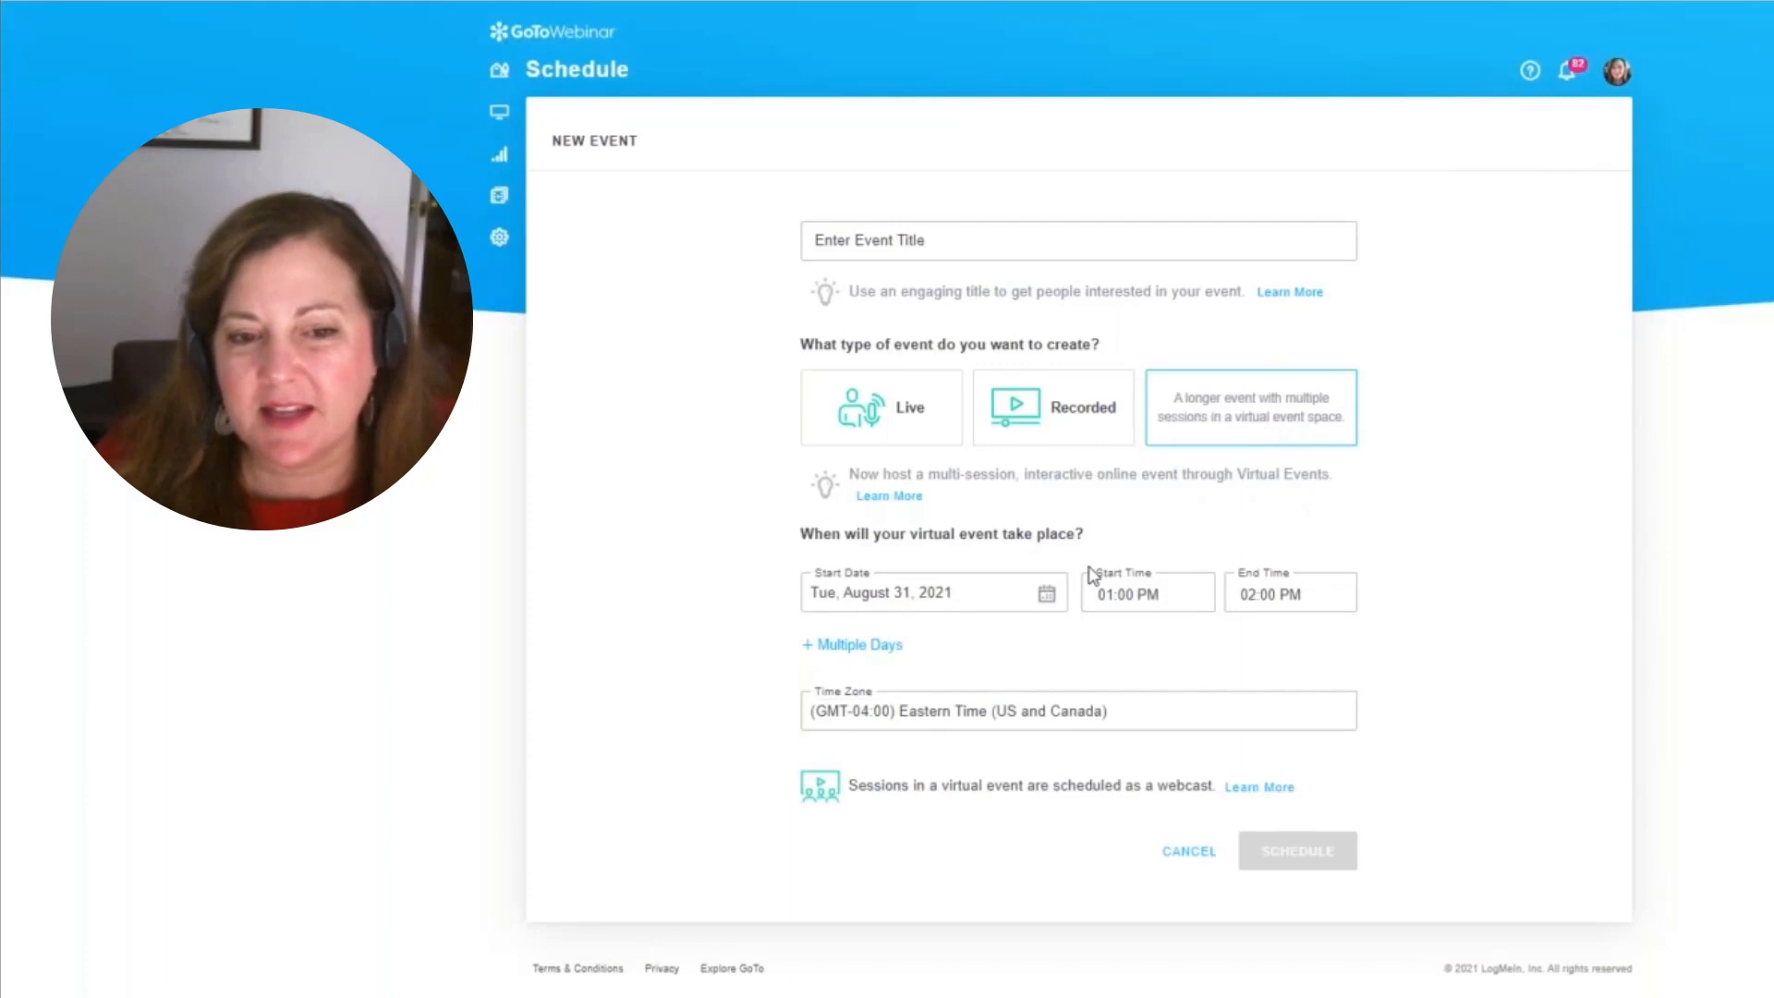
mouse_move(1146, 726)
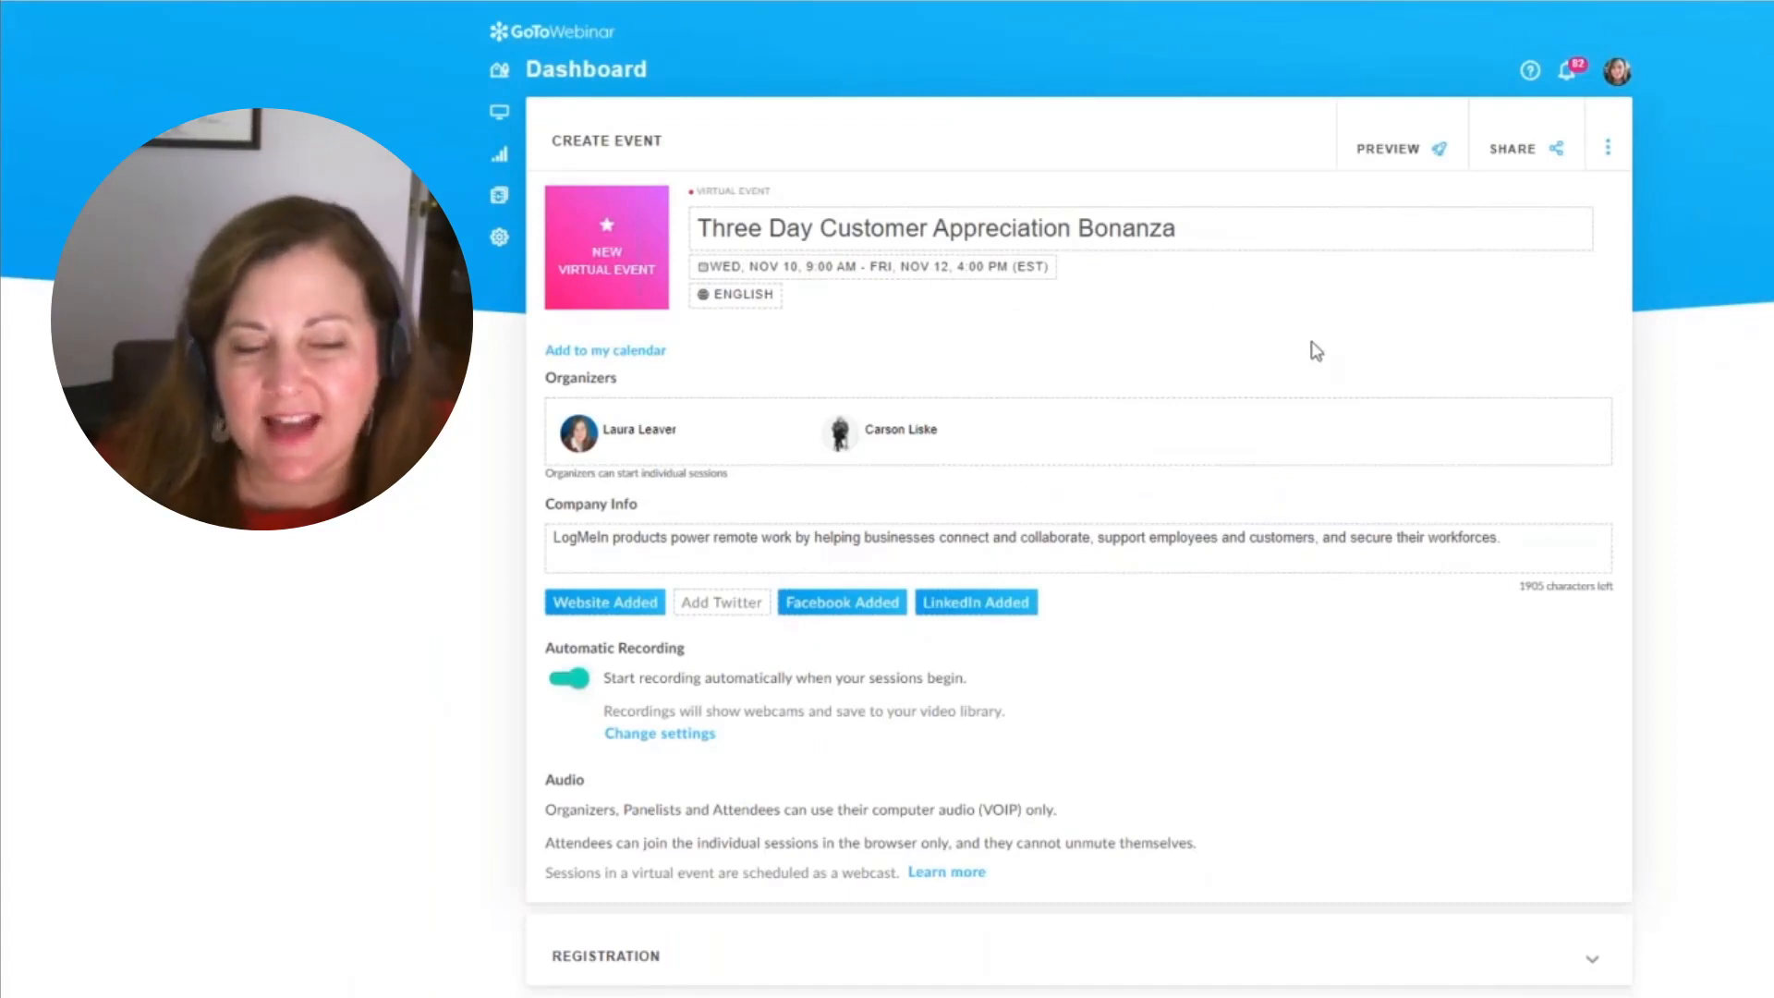
Step: Bring up the Add Organizers dialog showing the two organizers marked as speakers
click(934, 227)
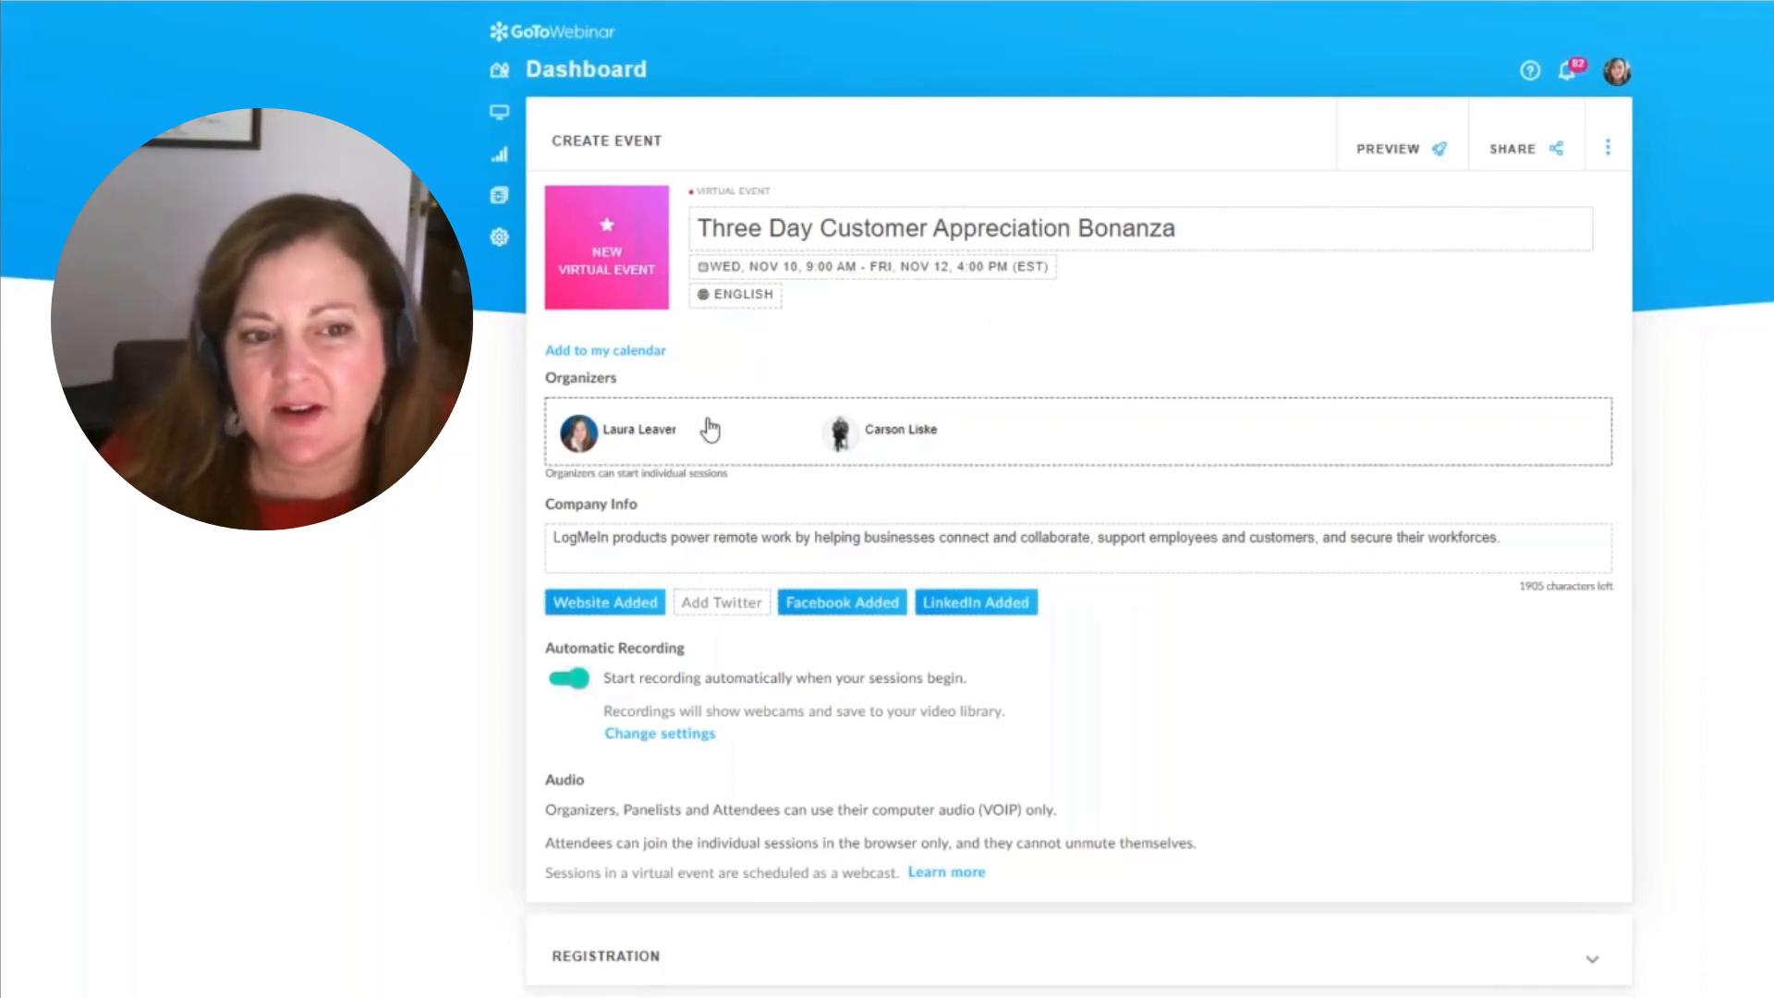
click(636, 430)
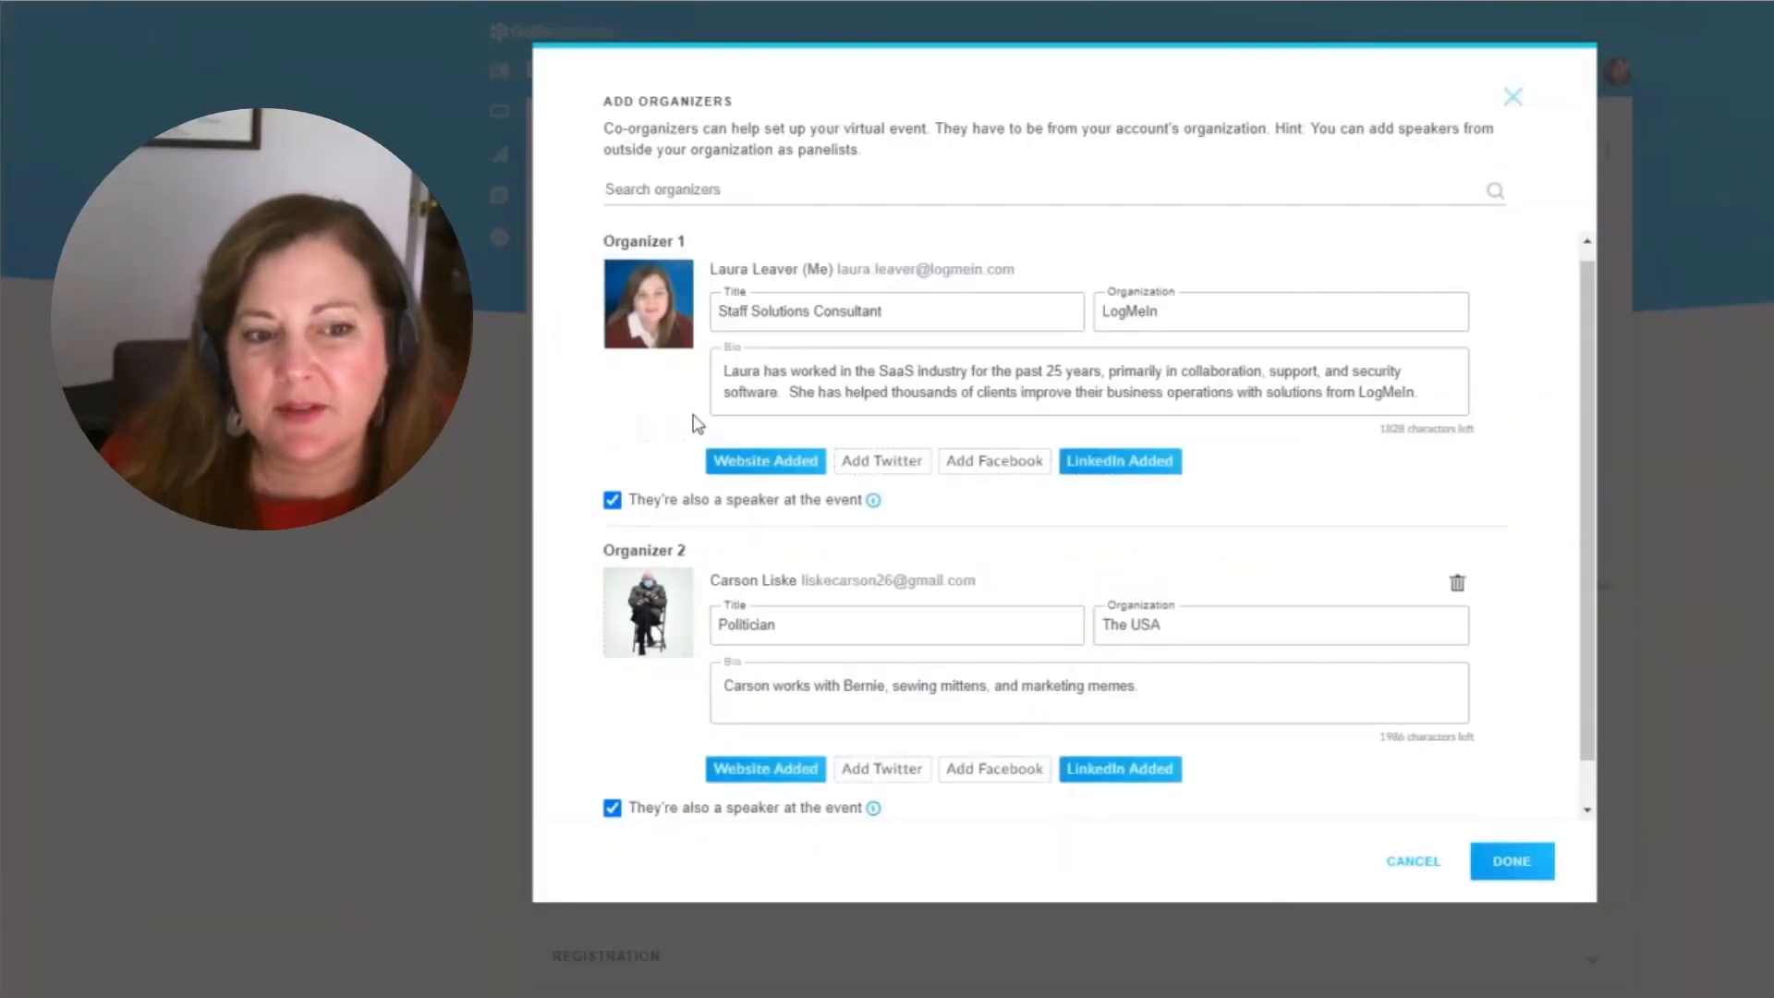
Step: Review the organizers' titles and bios, then close the dialog back to the setup page
scroll(down, 3)
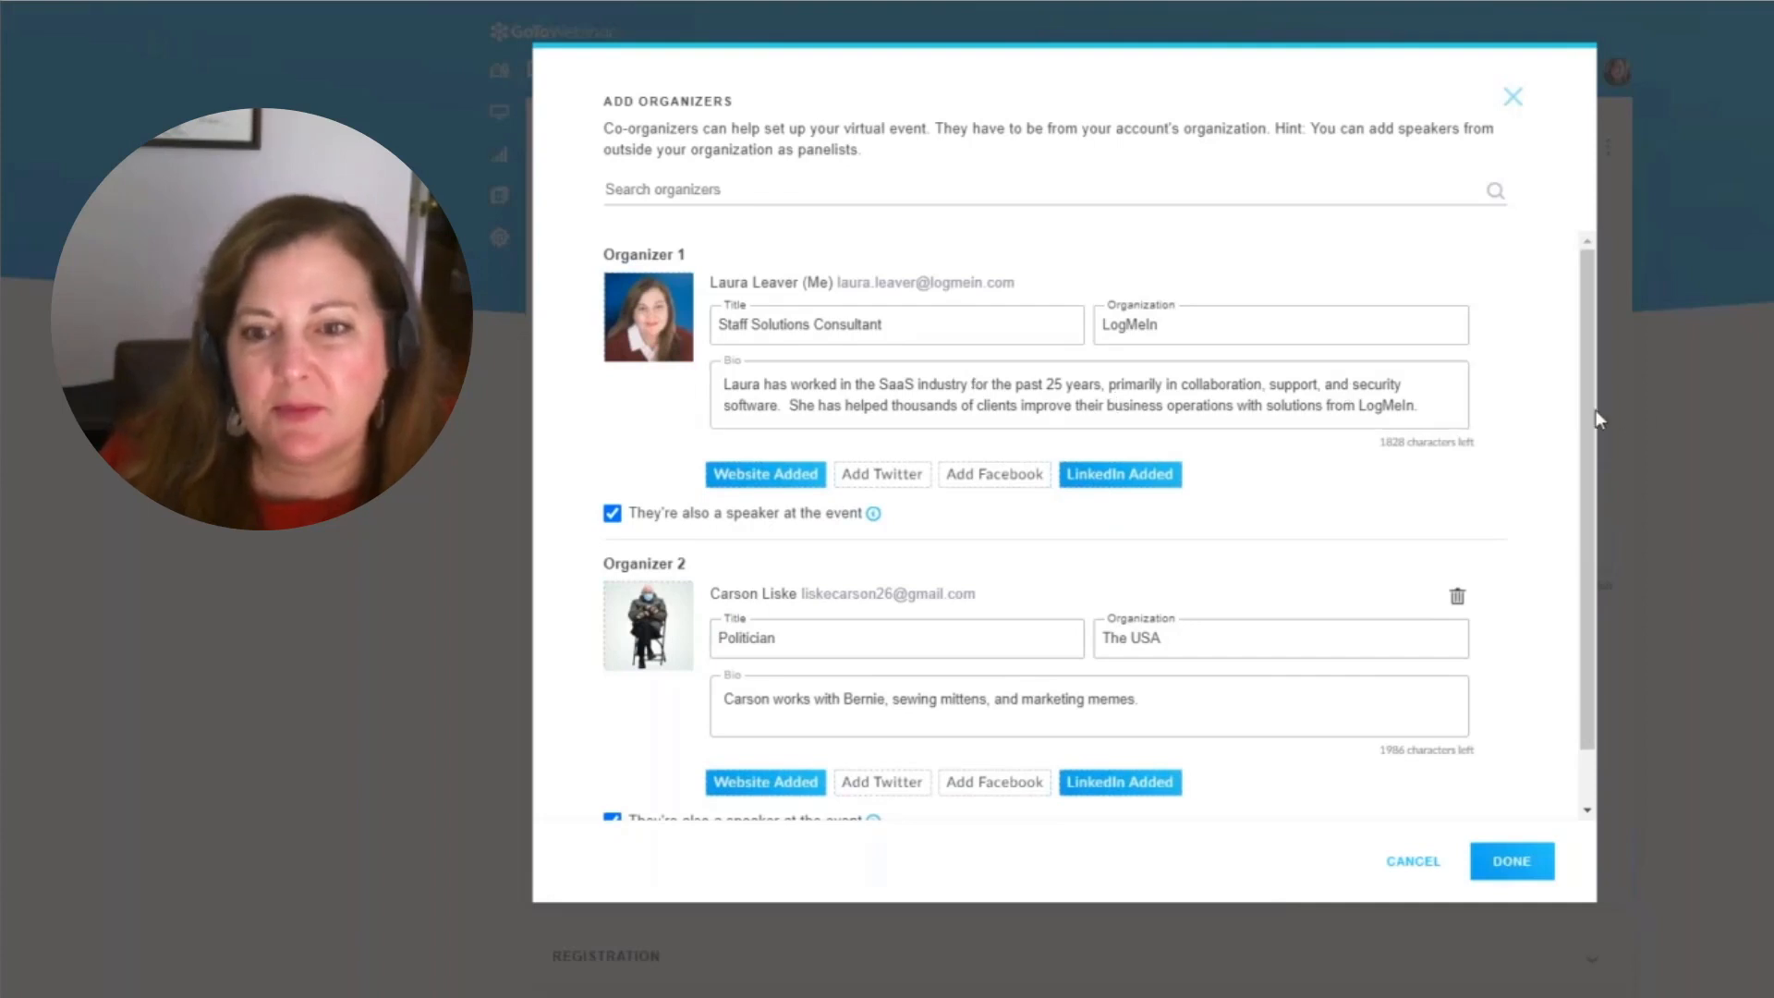
scroll(down, 3)
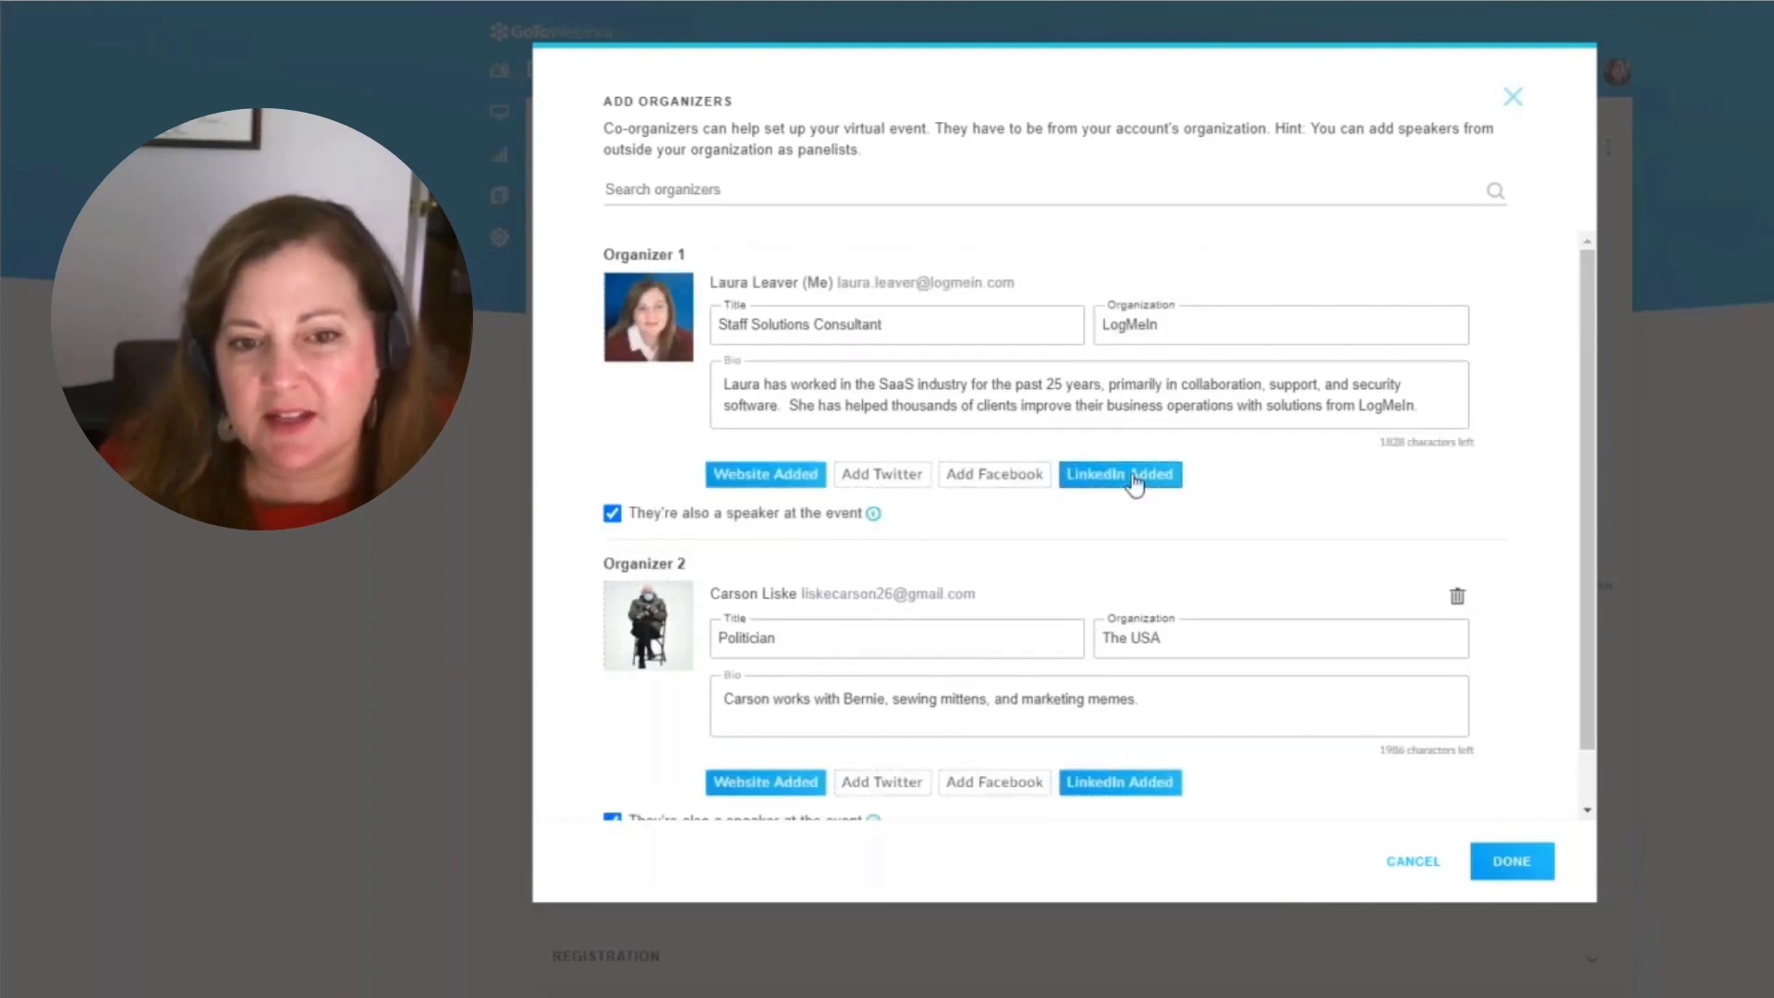
mouse_move(1010, 504)
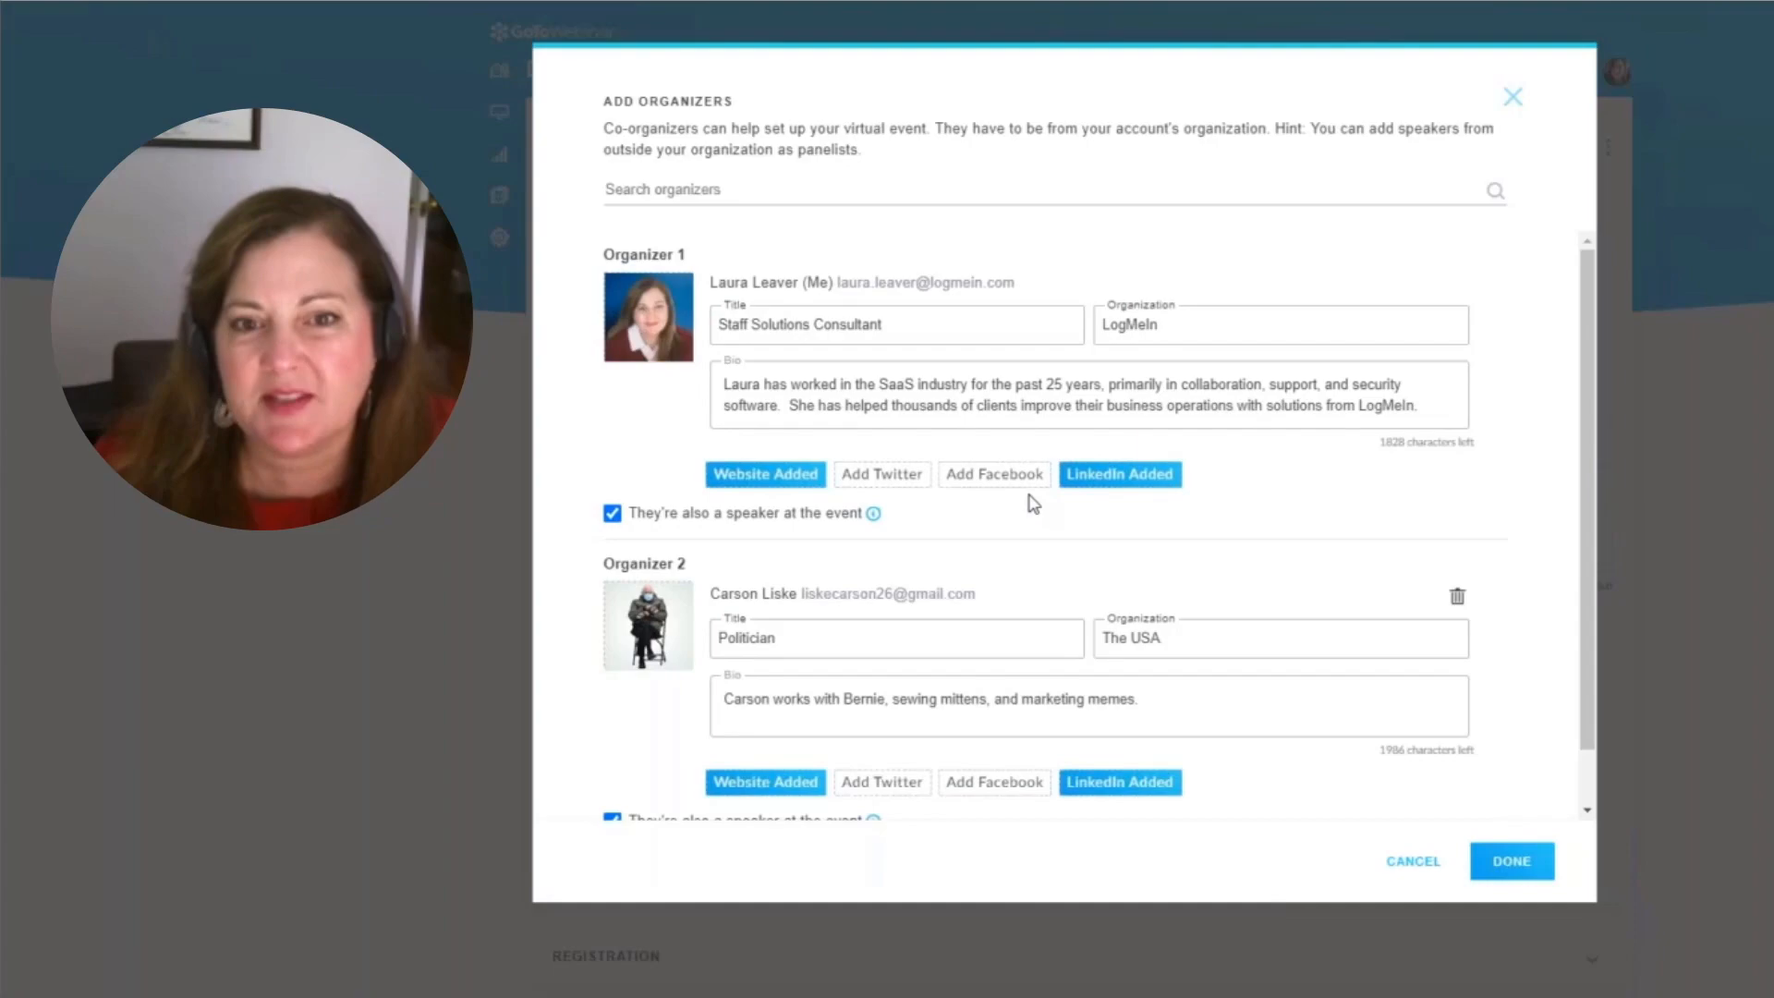
click(1512, 861)
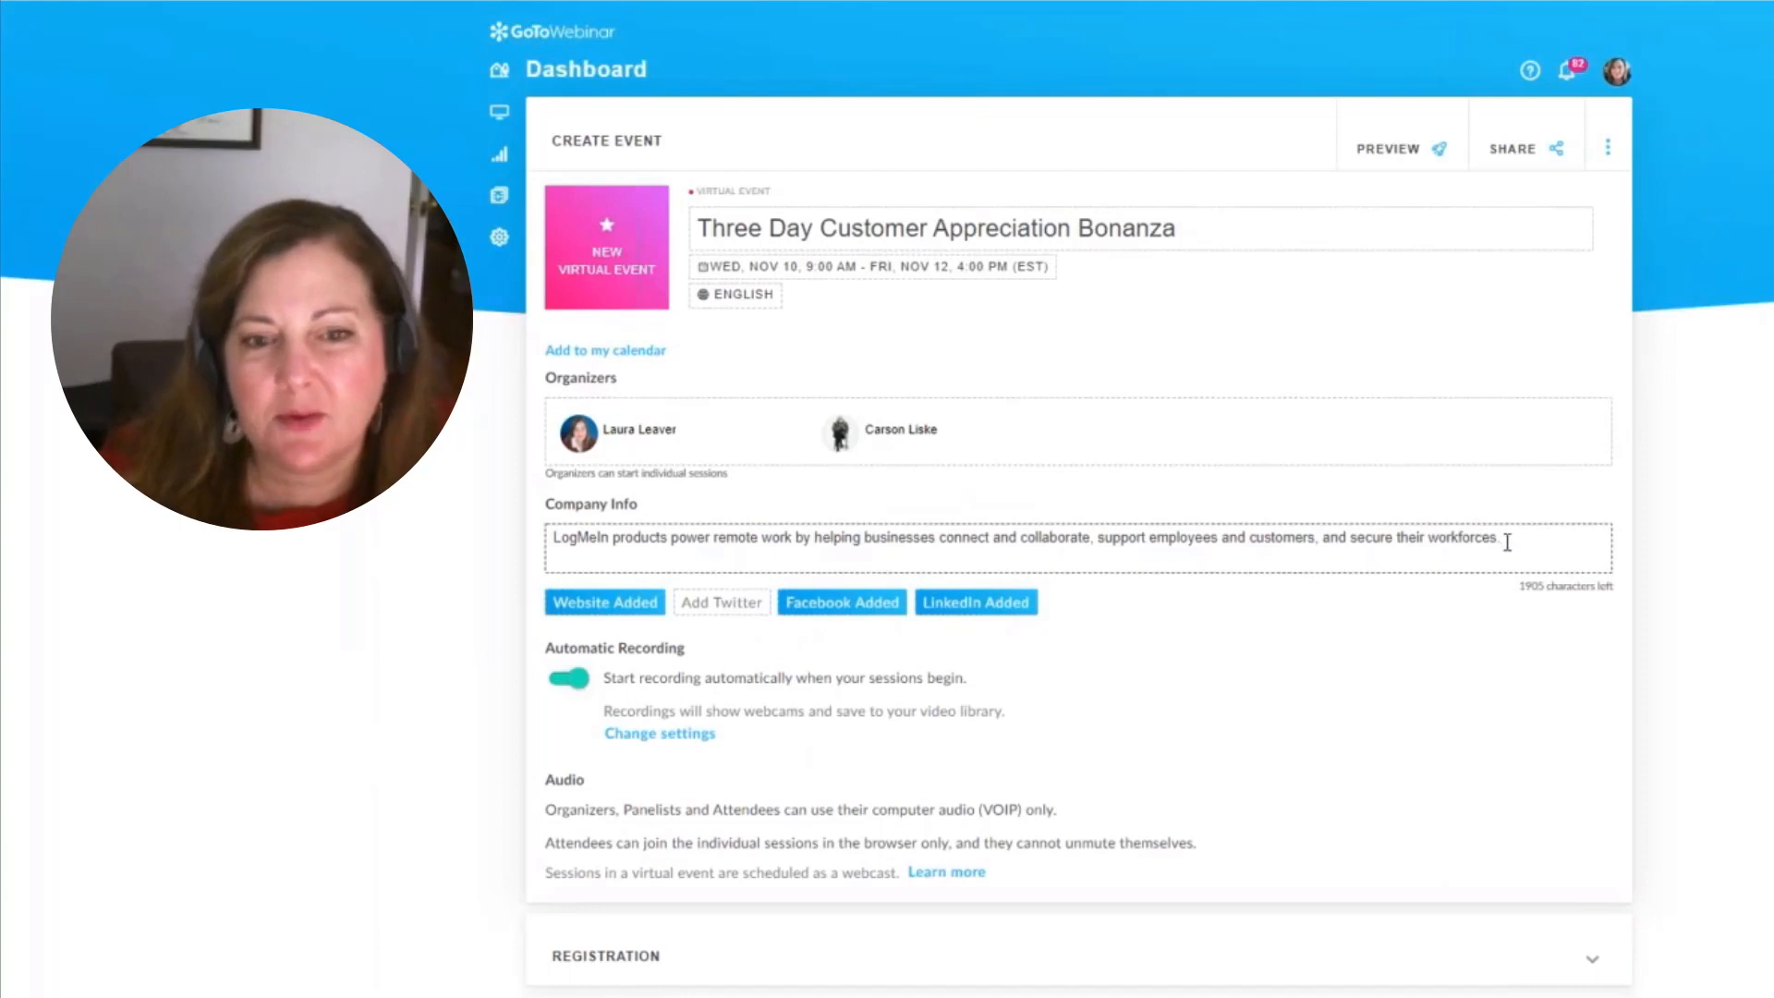
click(1302, 544)
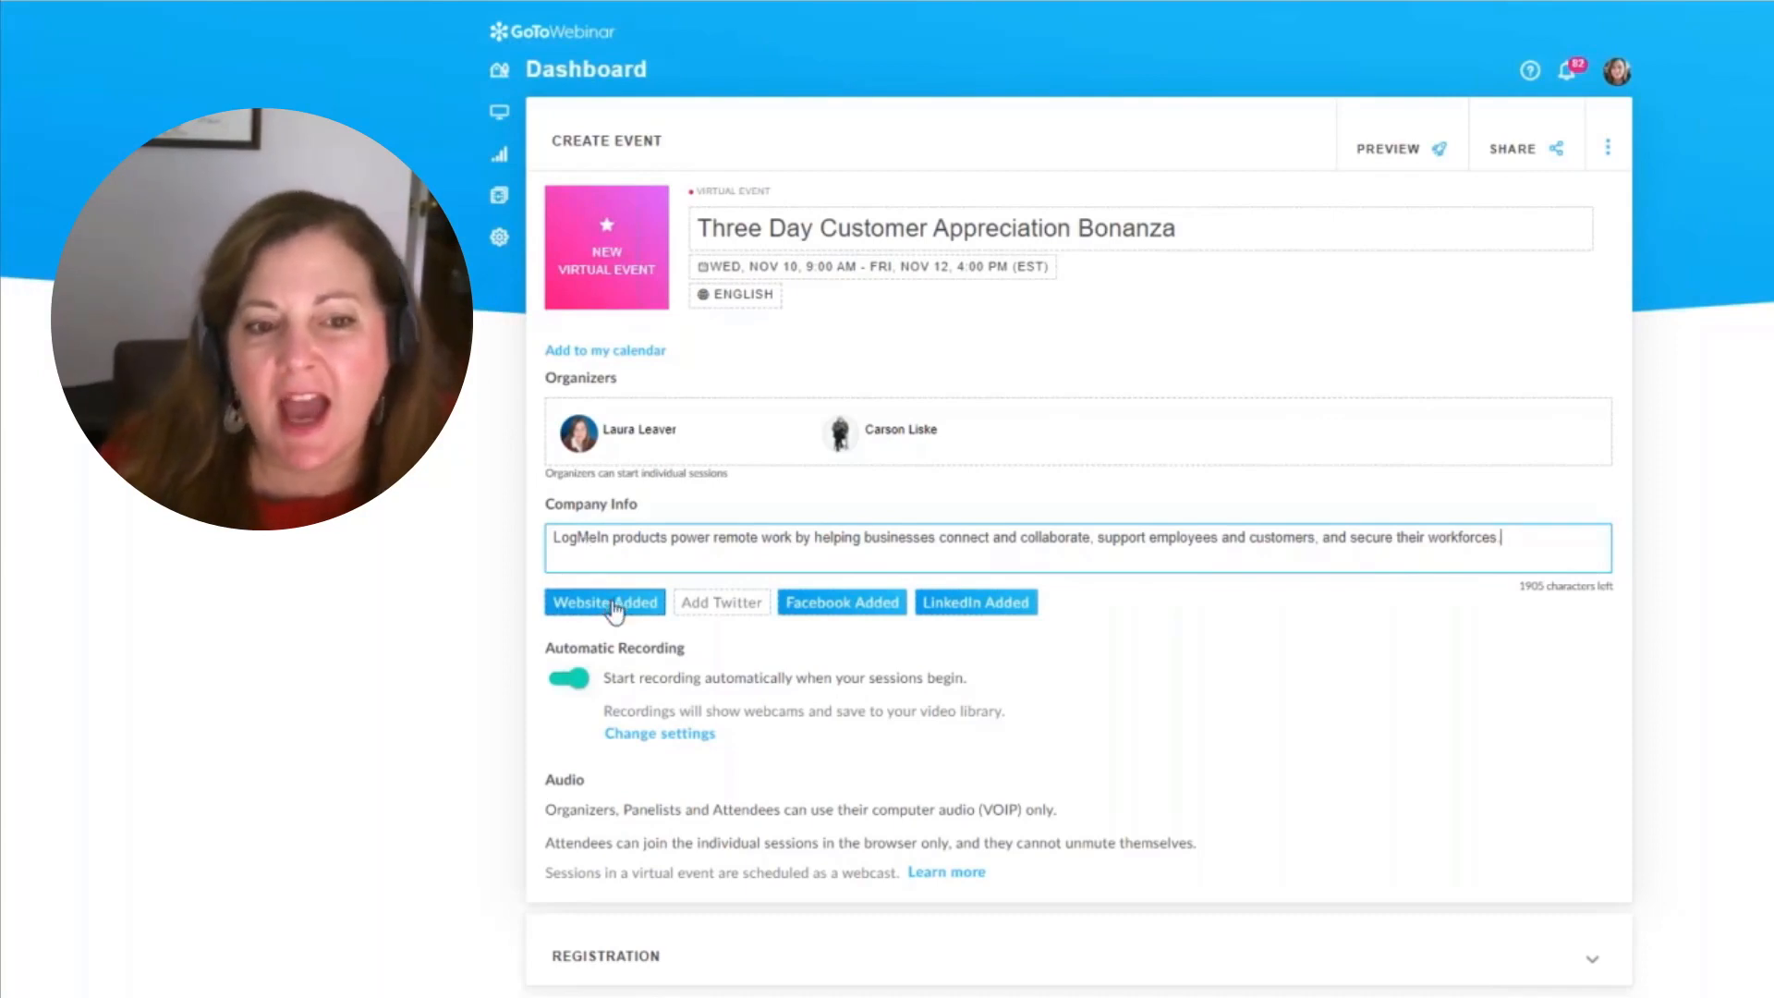
click(605, 600)
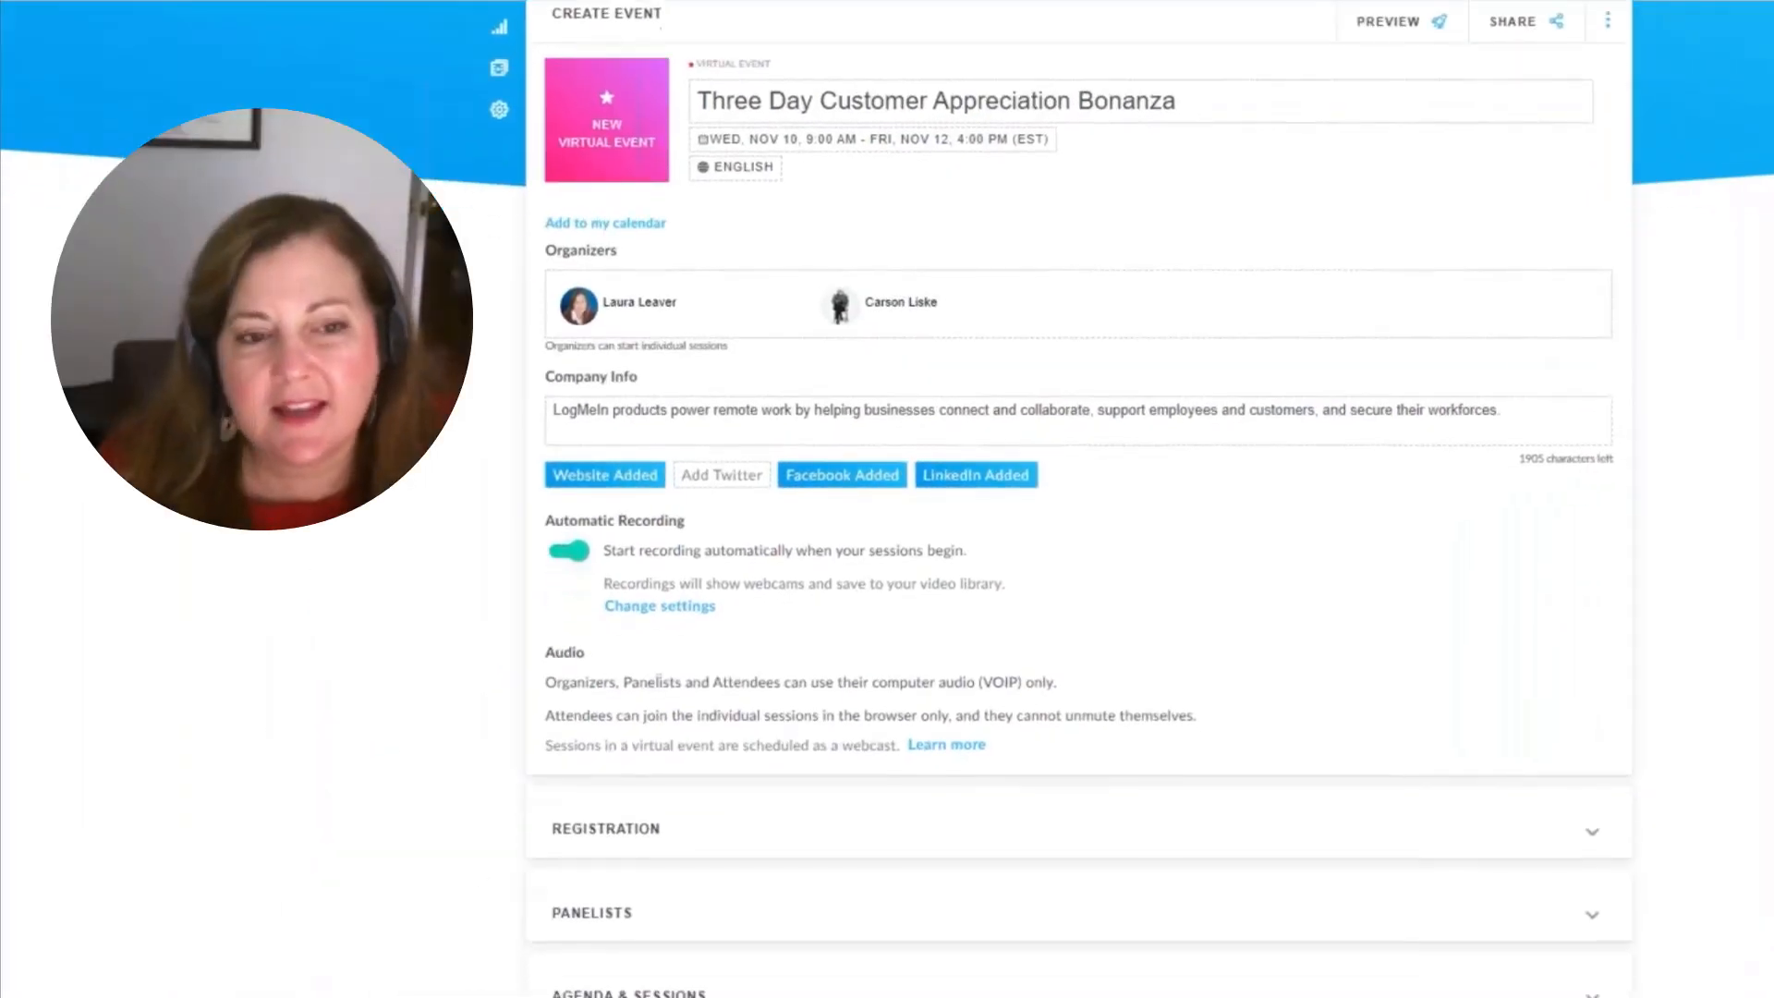
Step: Review the Registration section's event image and description, leaving the image unchanged
scroll(down, 3)
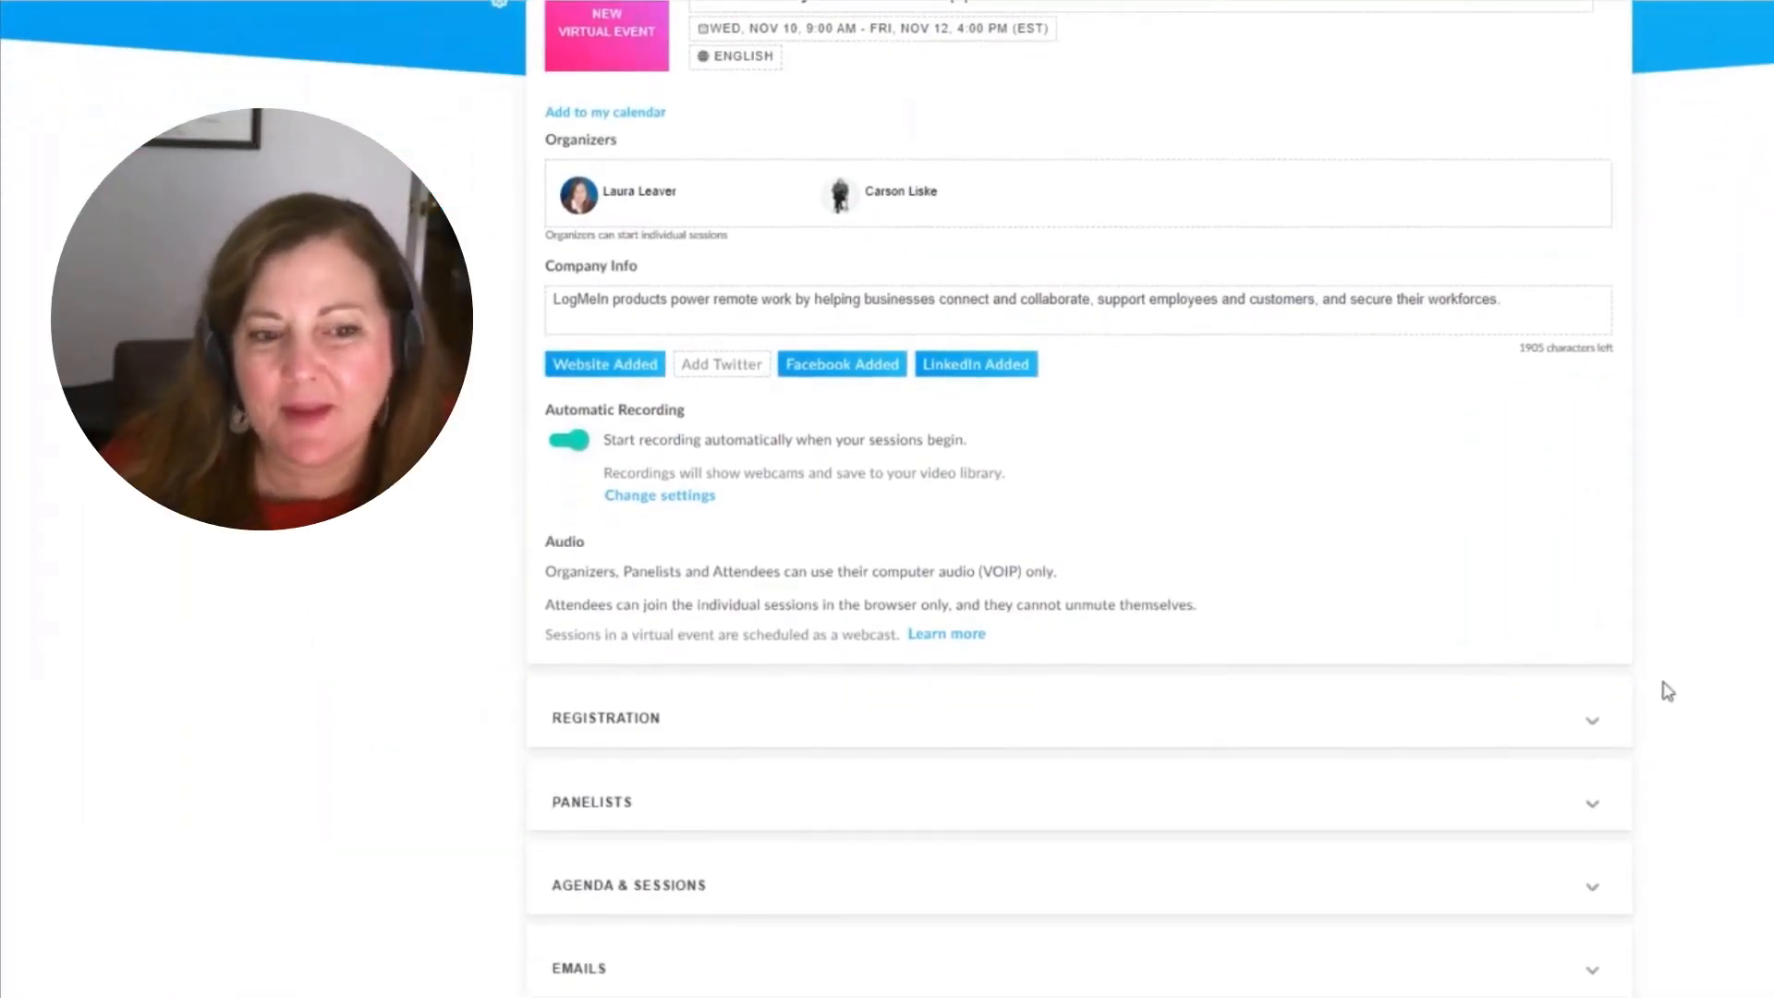
click(606, 717)
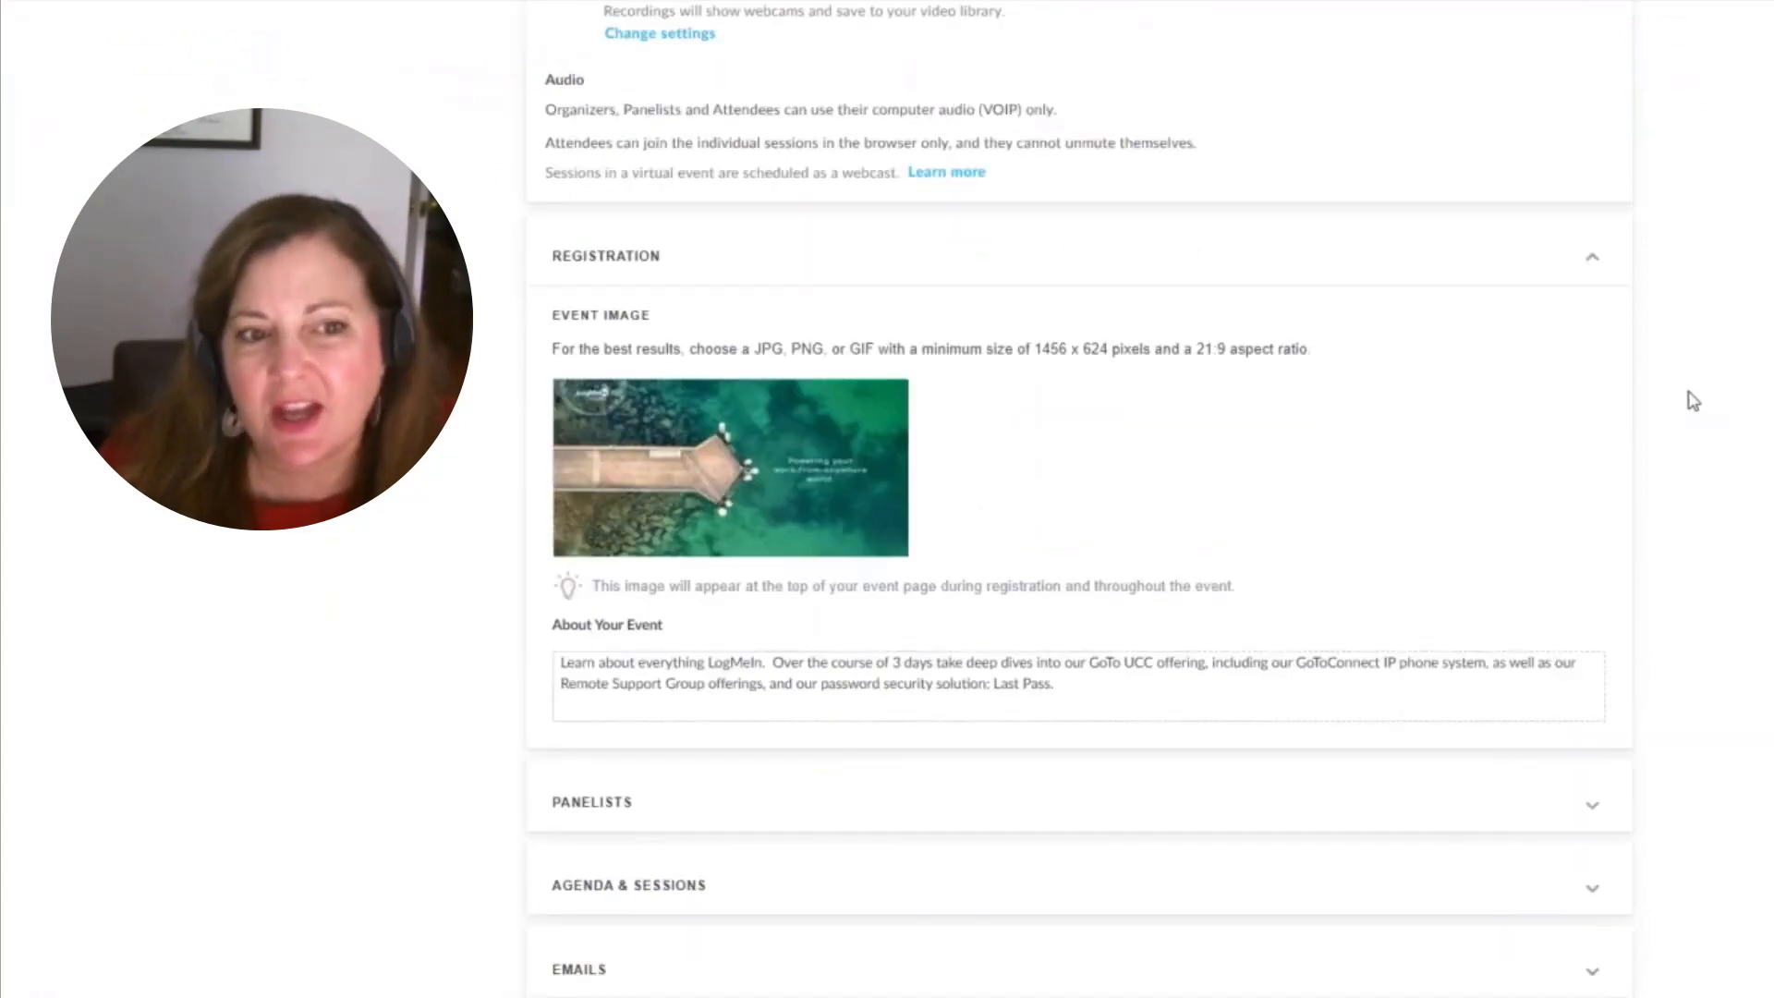
mouse_move(1232, 459)
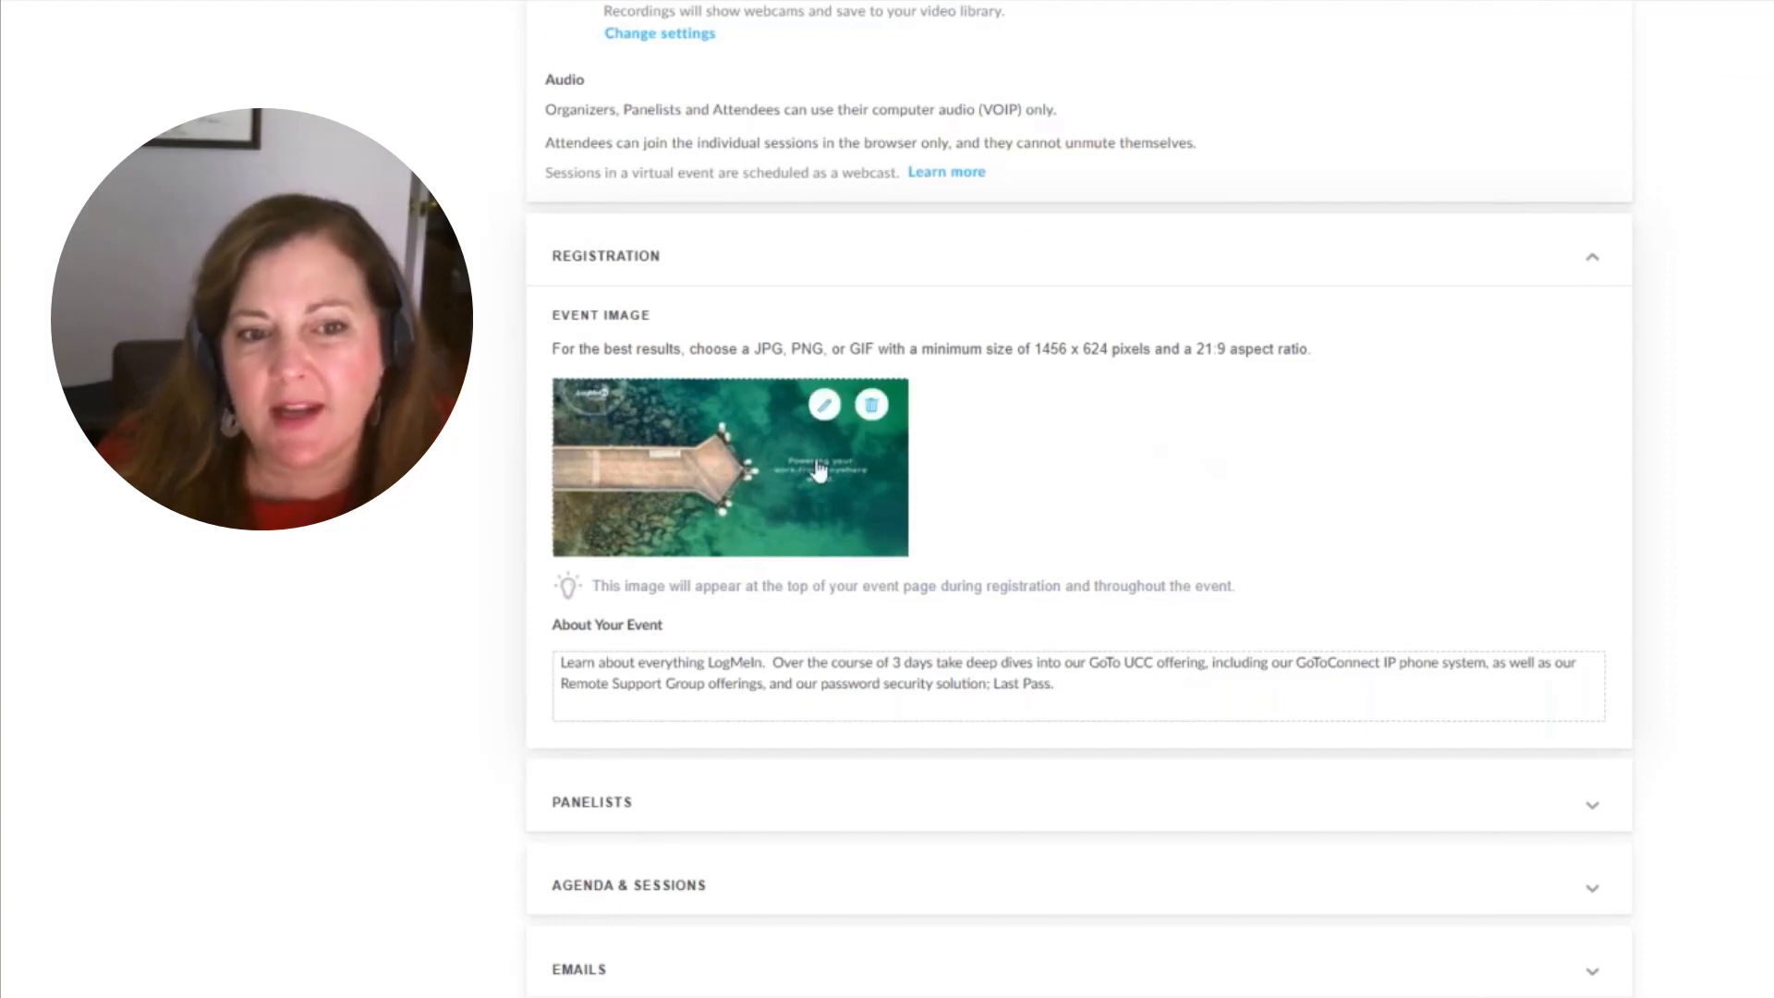
click(823, 404)
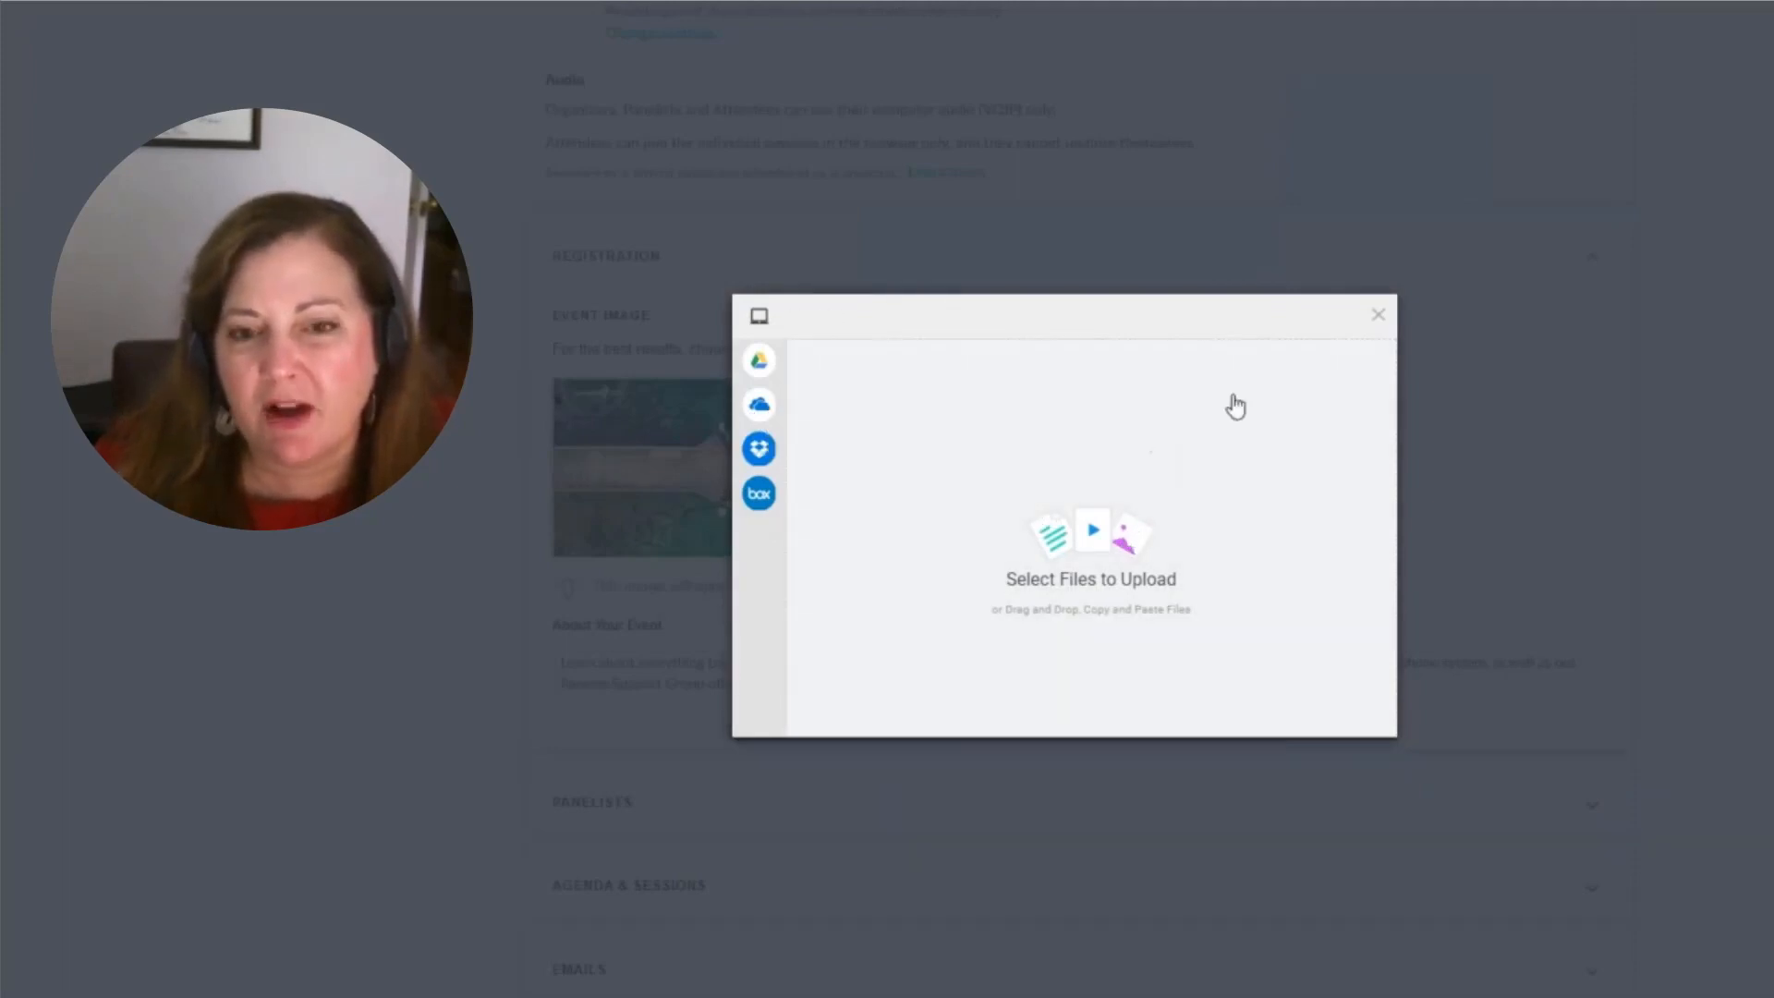
click(1378, 313)
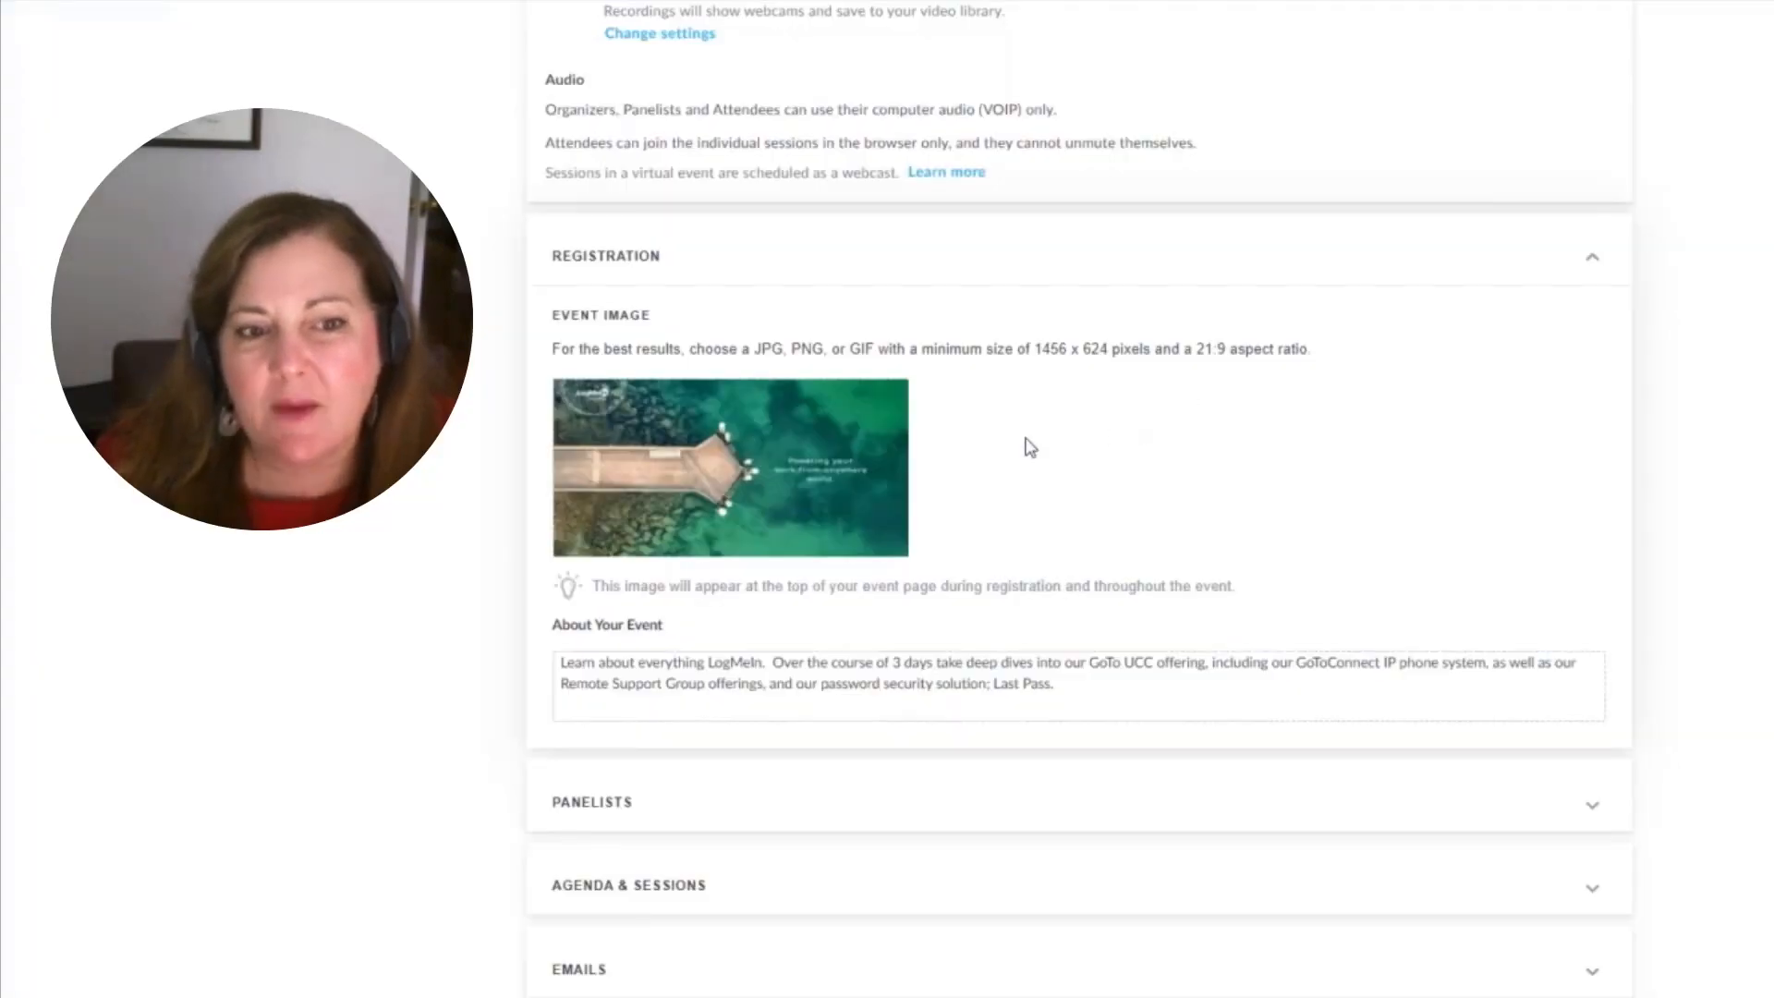
mouse_move(1103, 600)
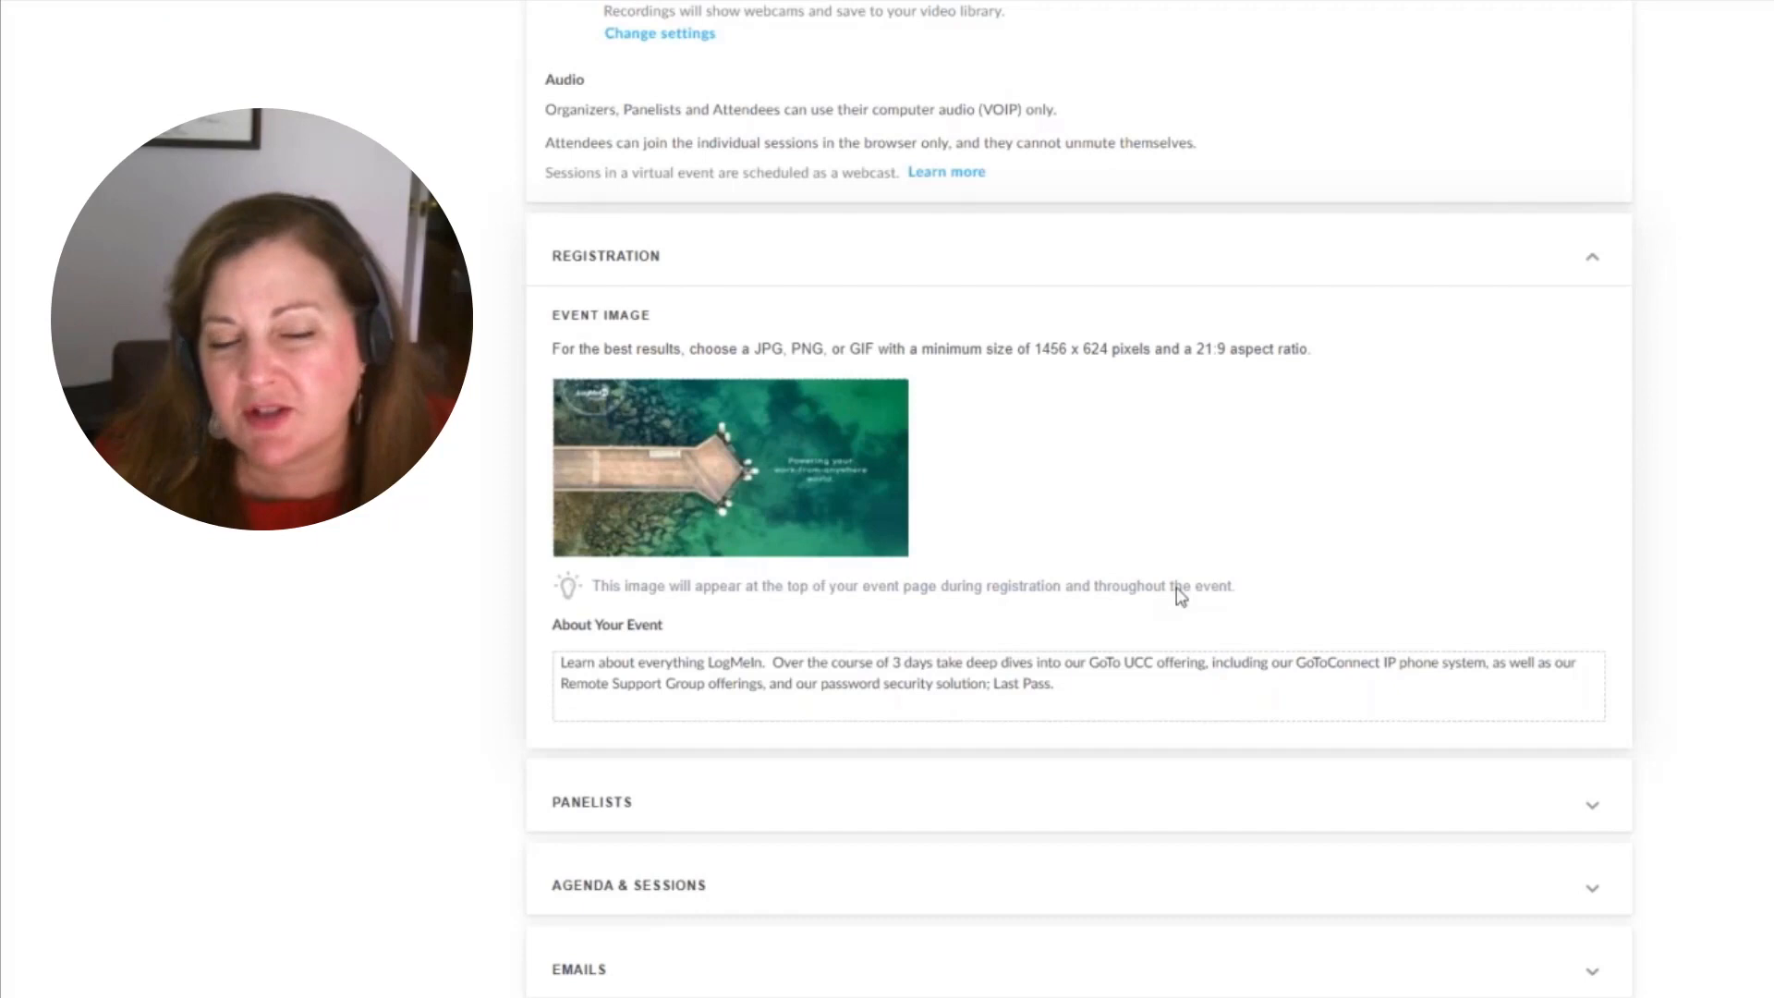
mouse_move(1219, 589)
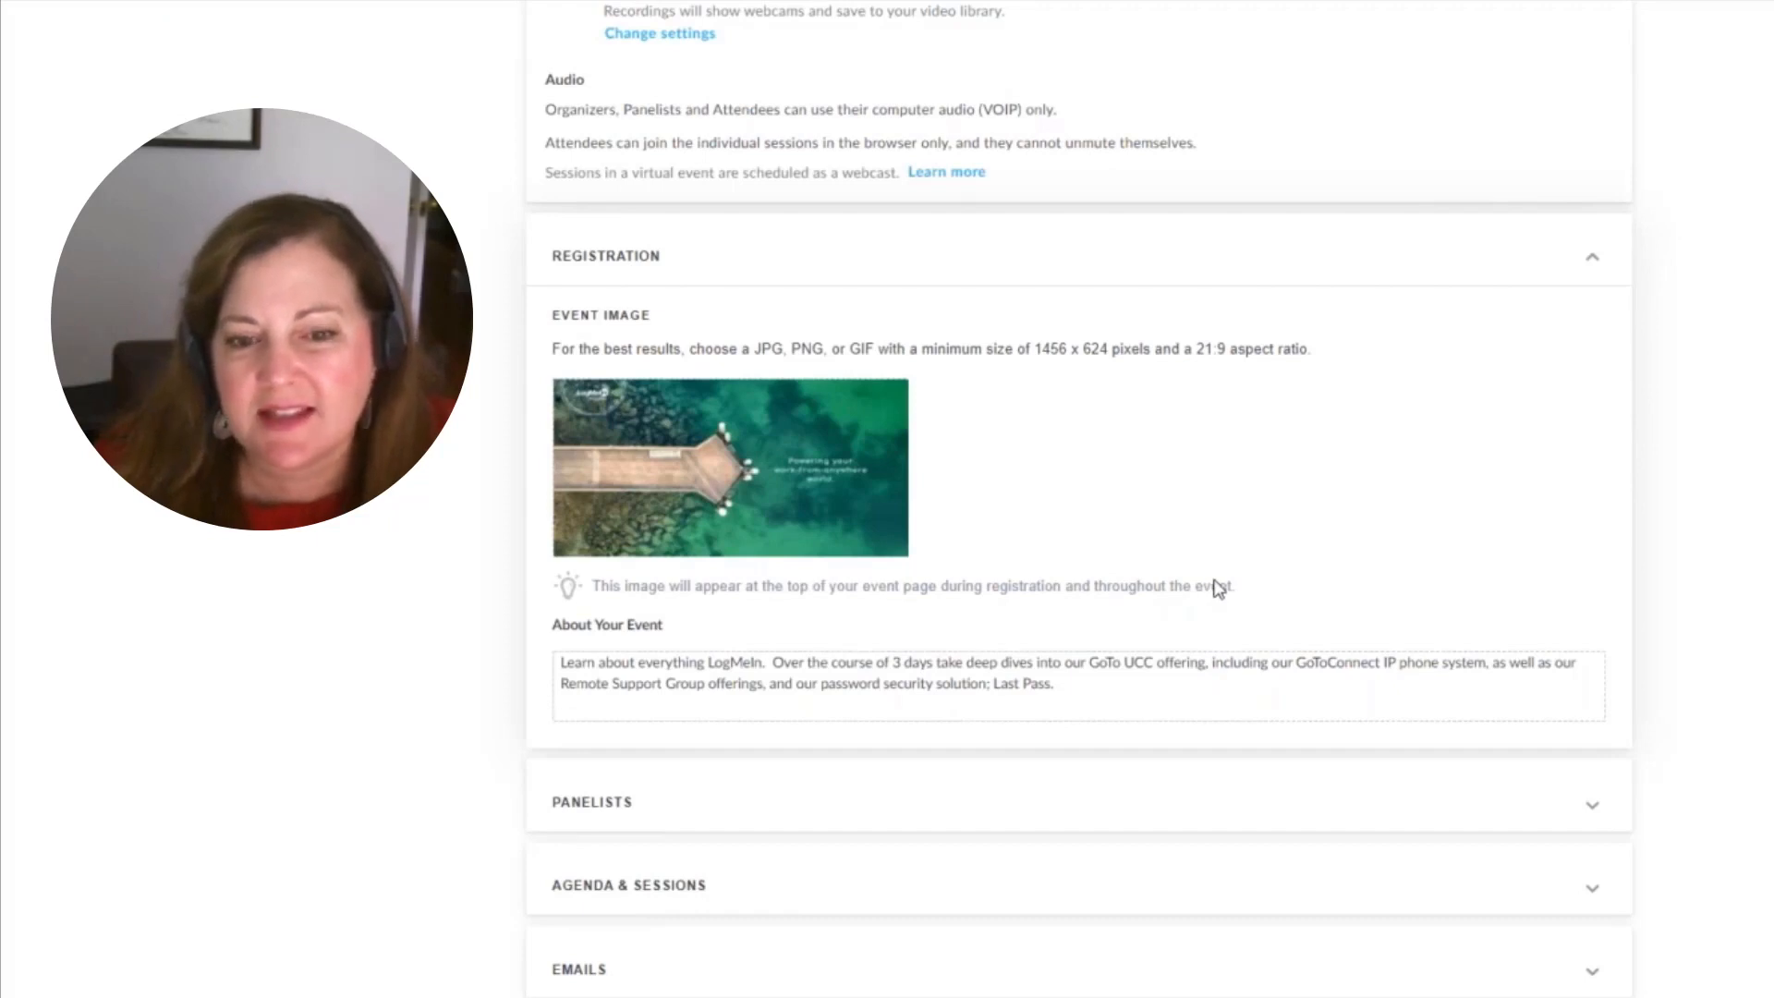
click(1063, 684)
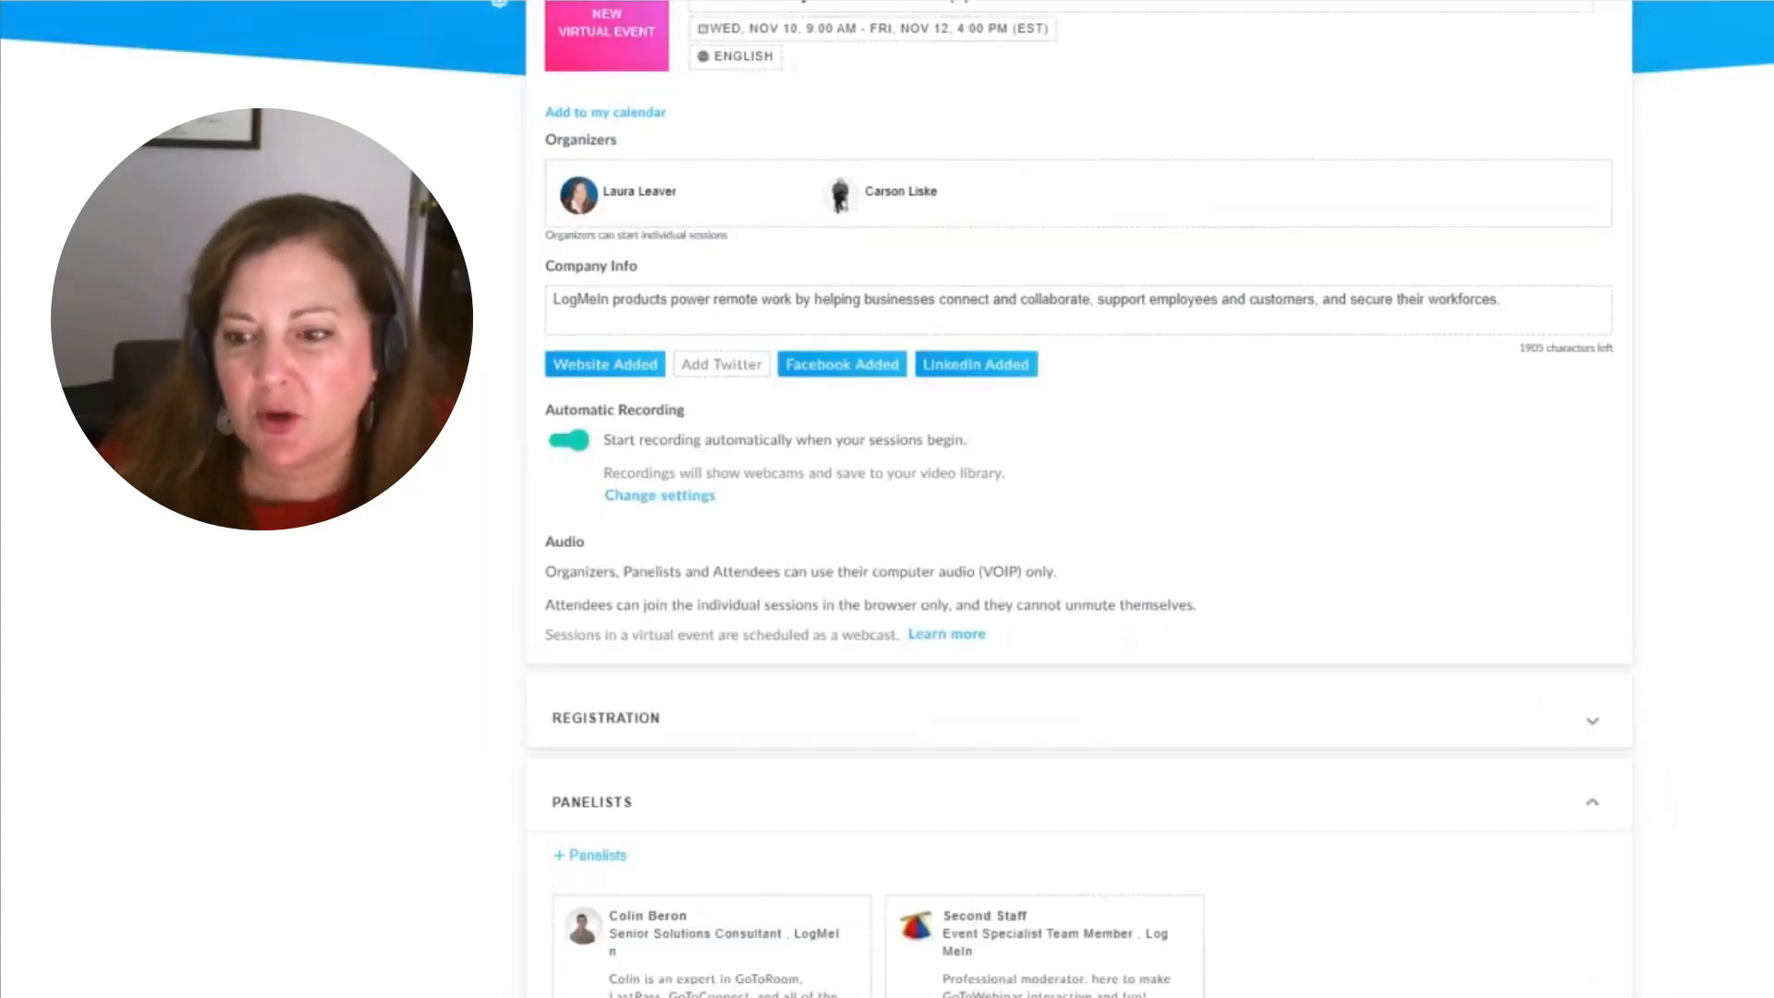
scroll(down, 3)
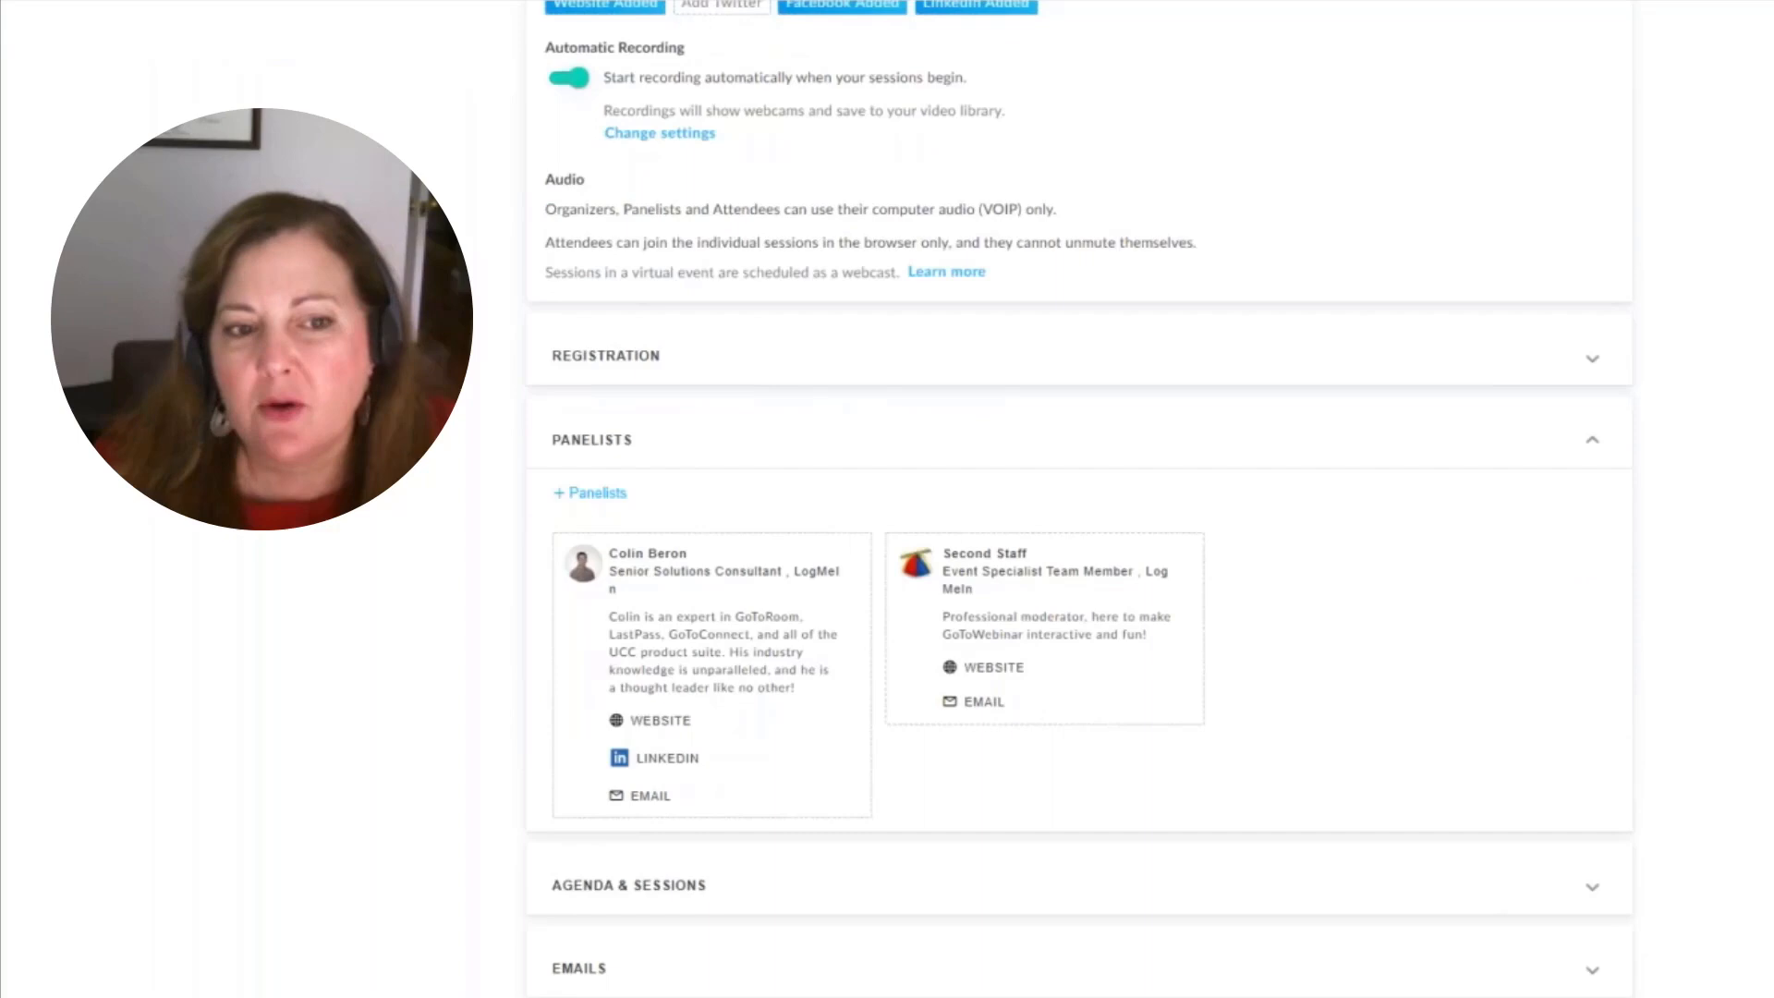
mouse_move(1542, 485)
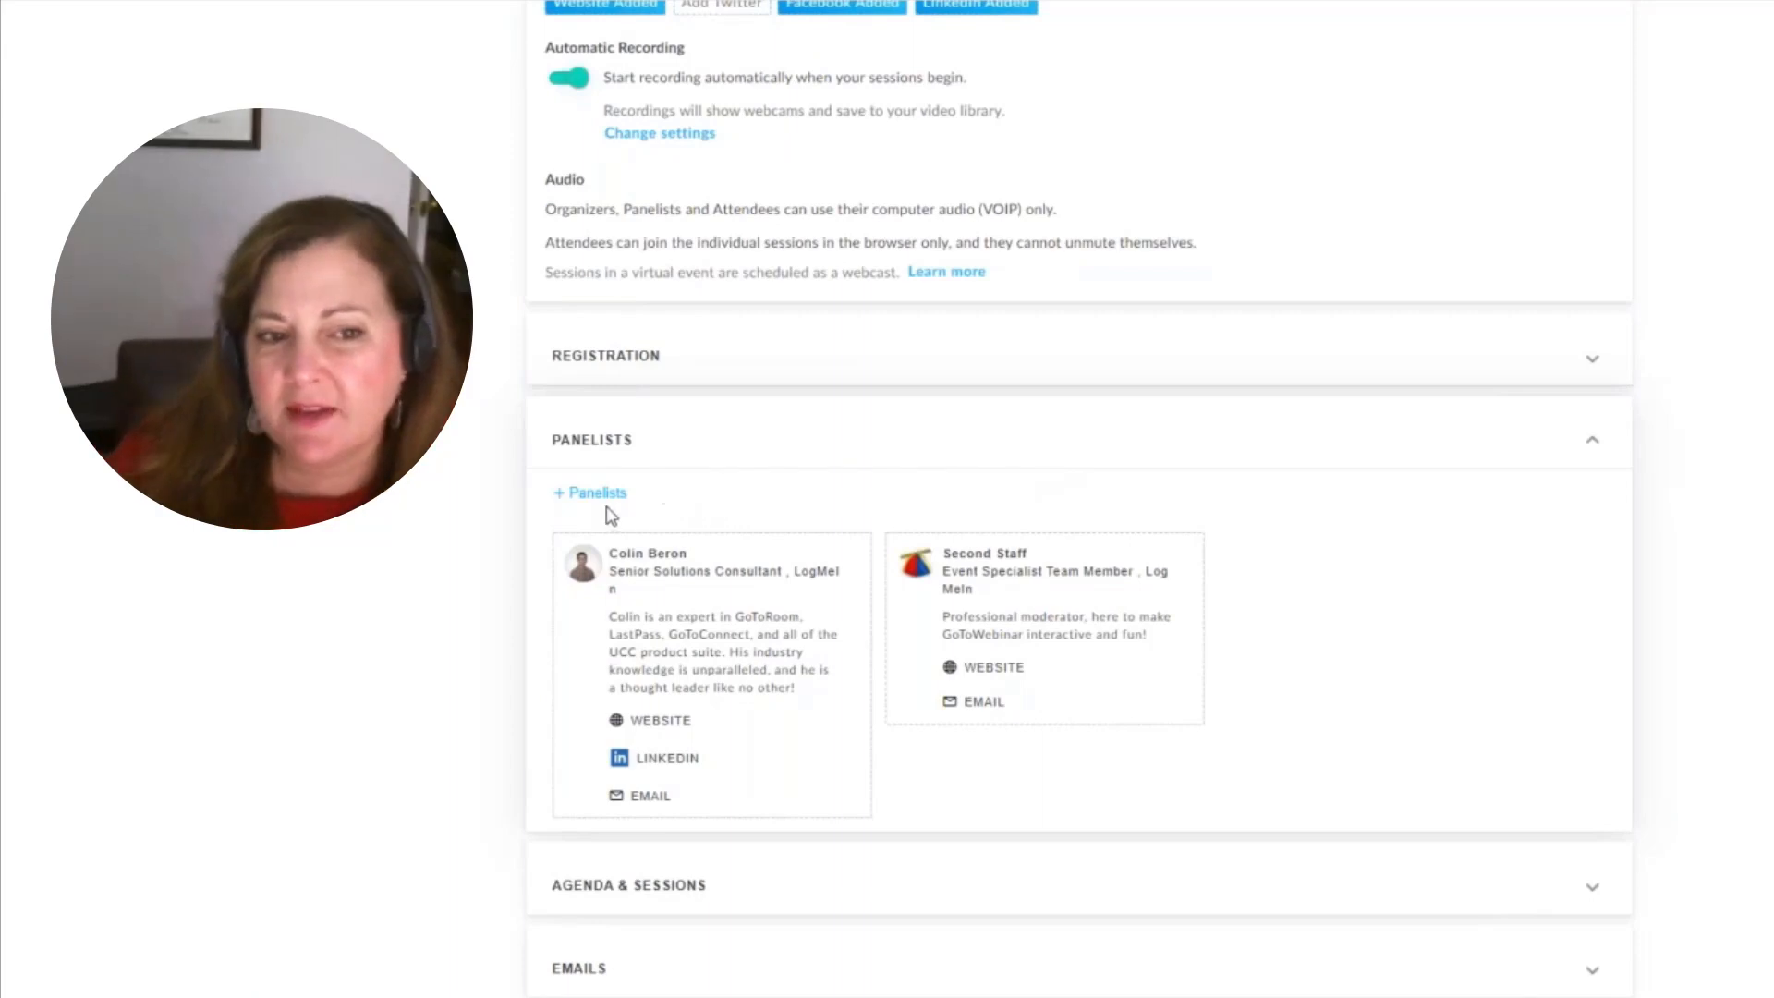
click(590, 492)
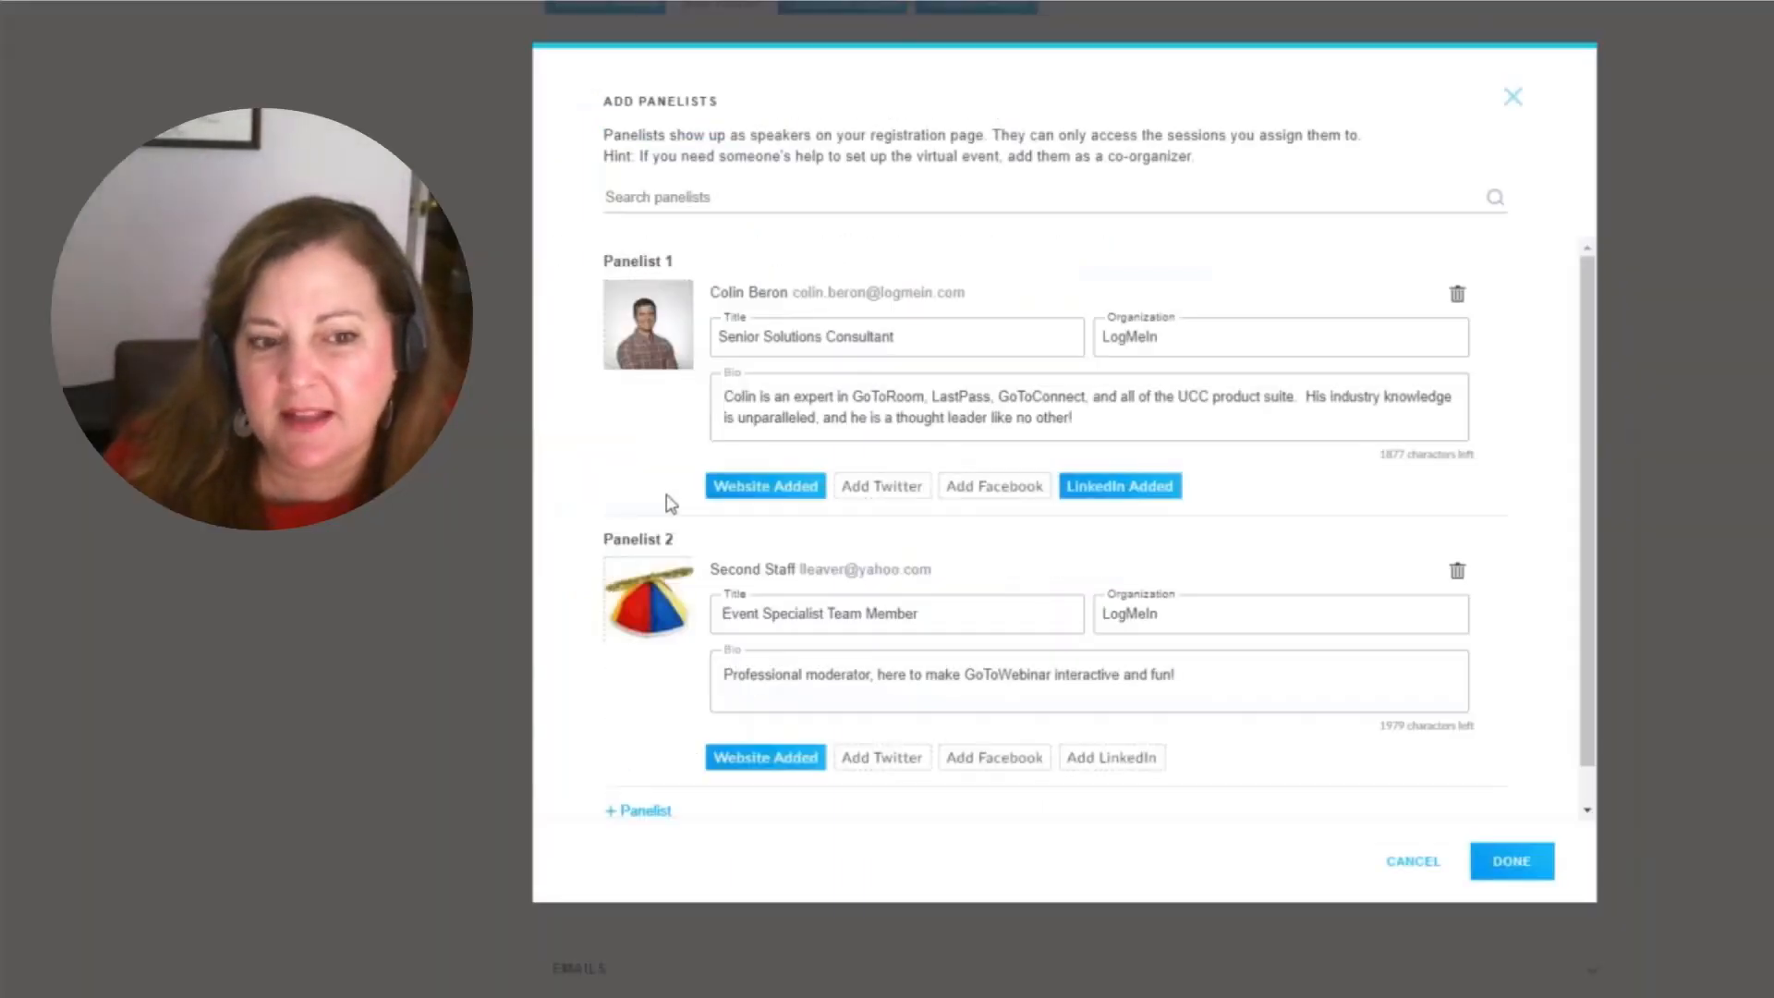
mouse_move(639, 422)
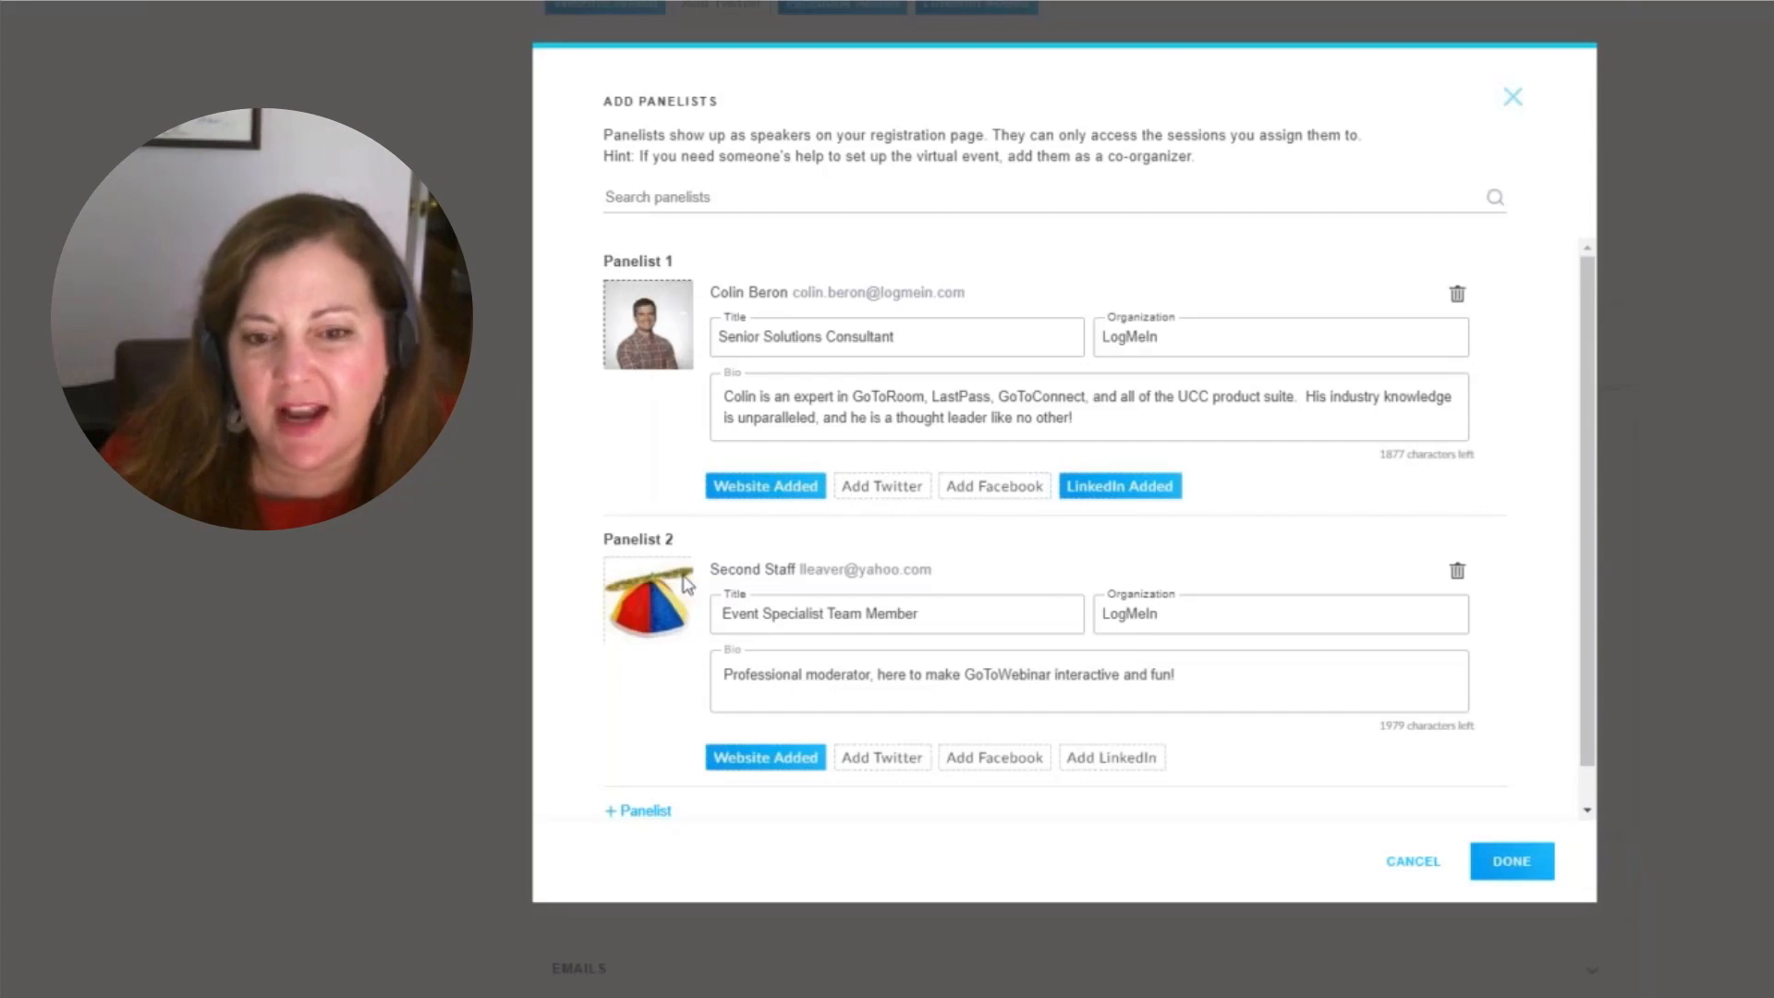
scroll(down, 3)
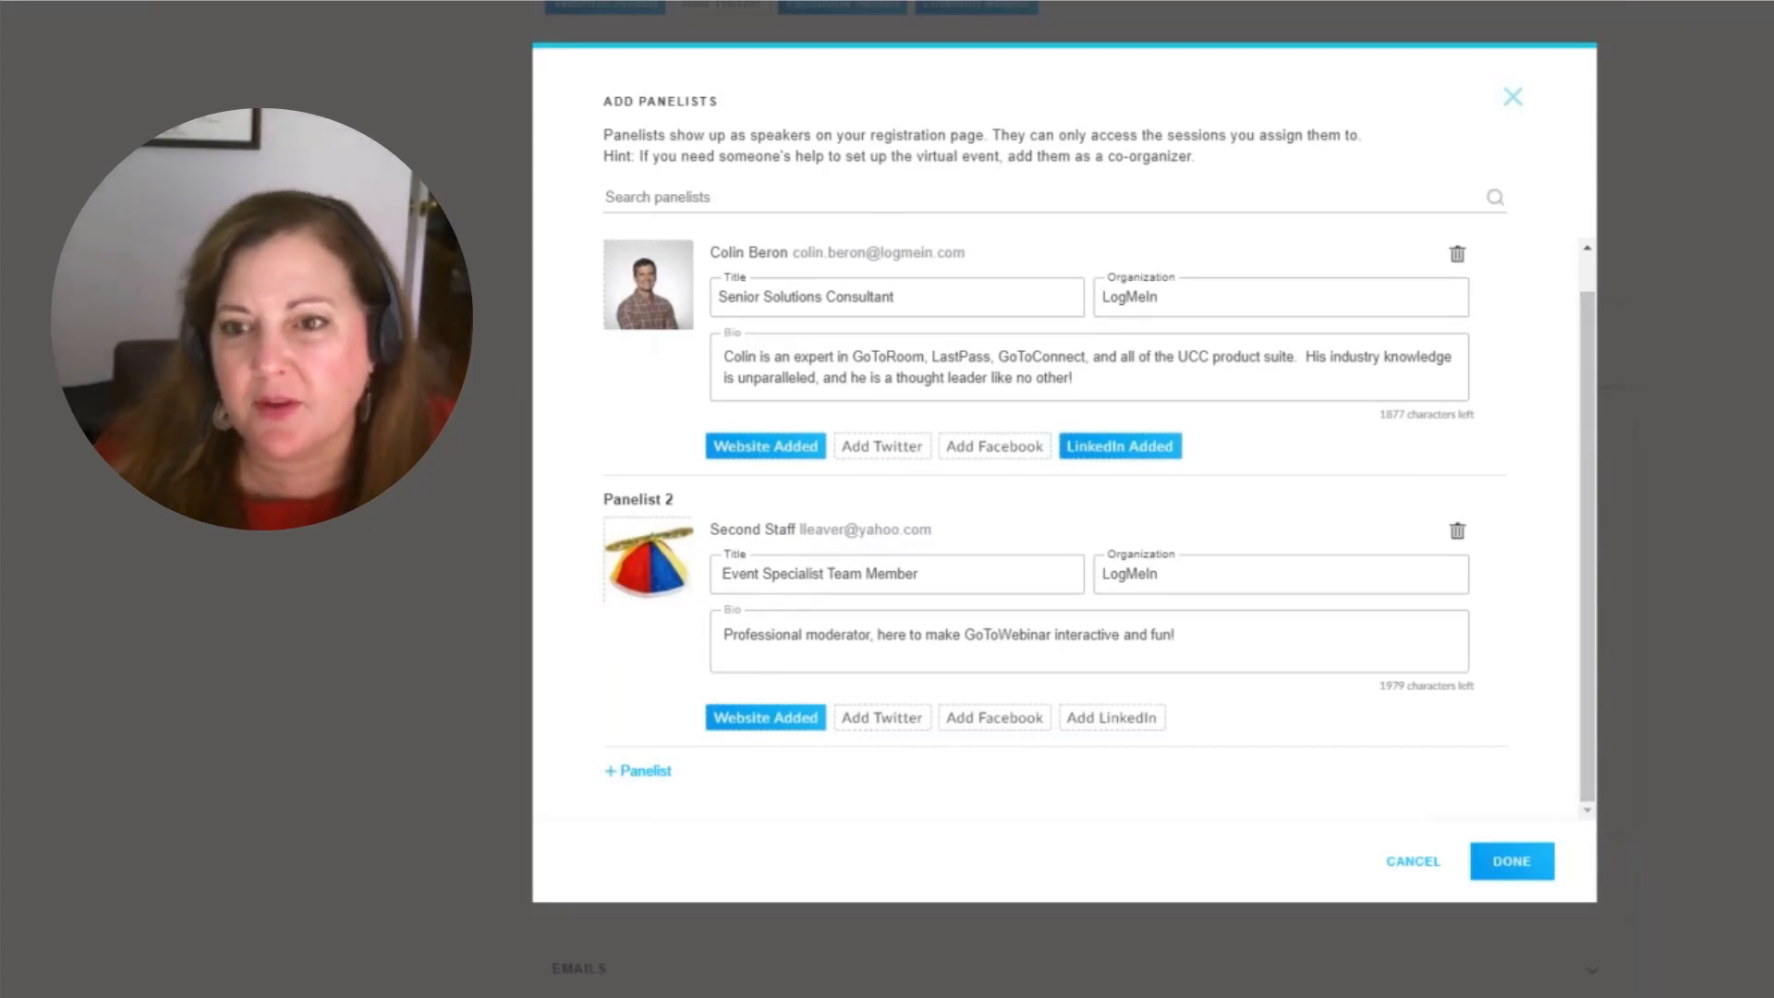
click(1512, 861)
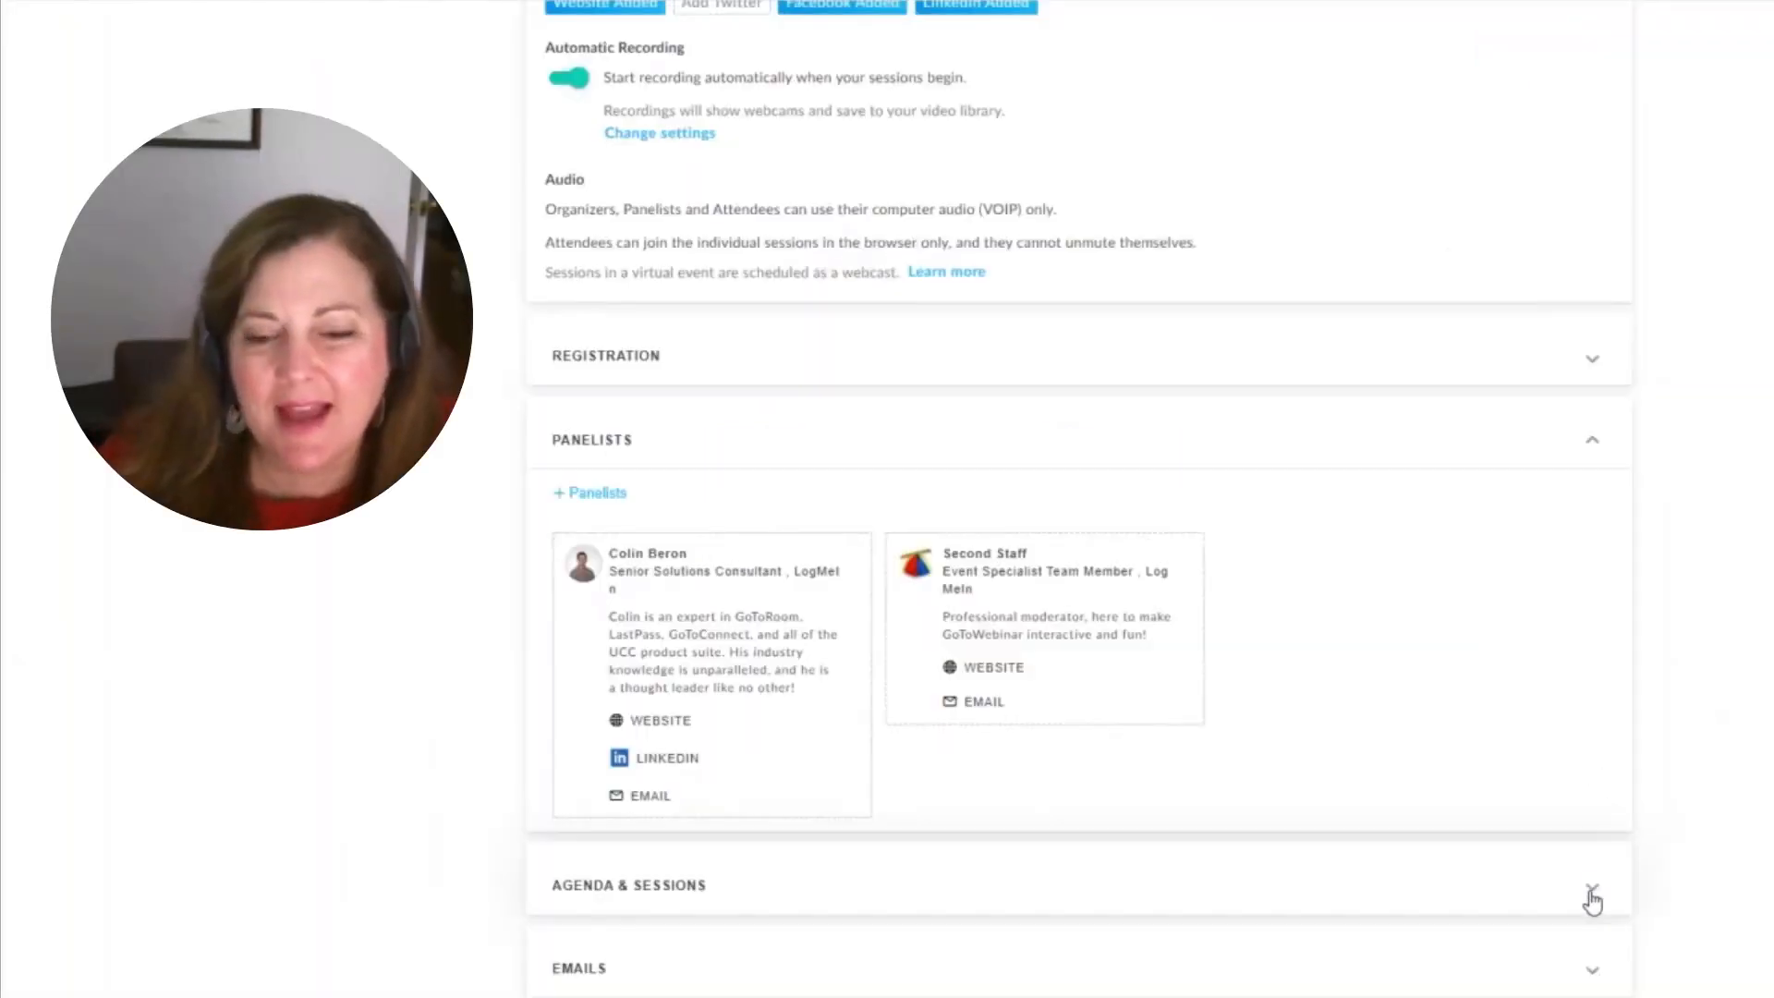
click(1592, 889)
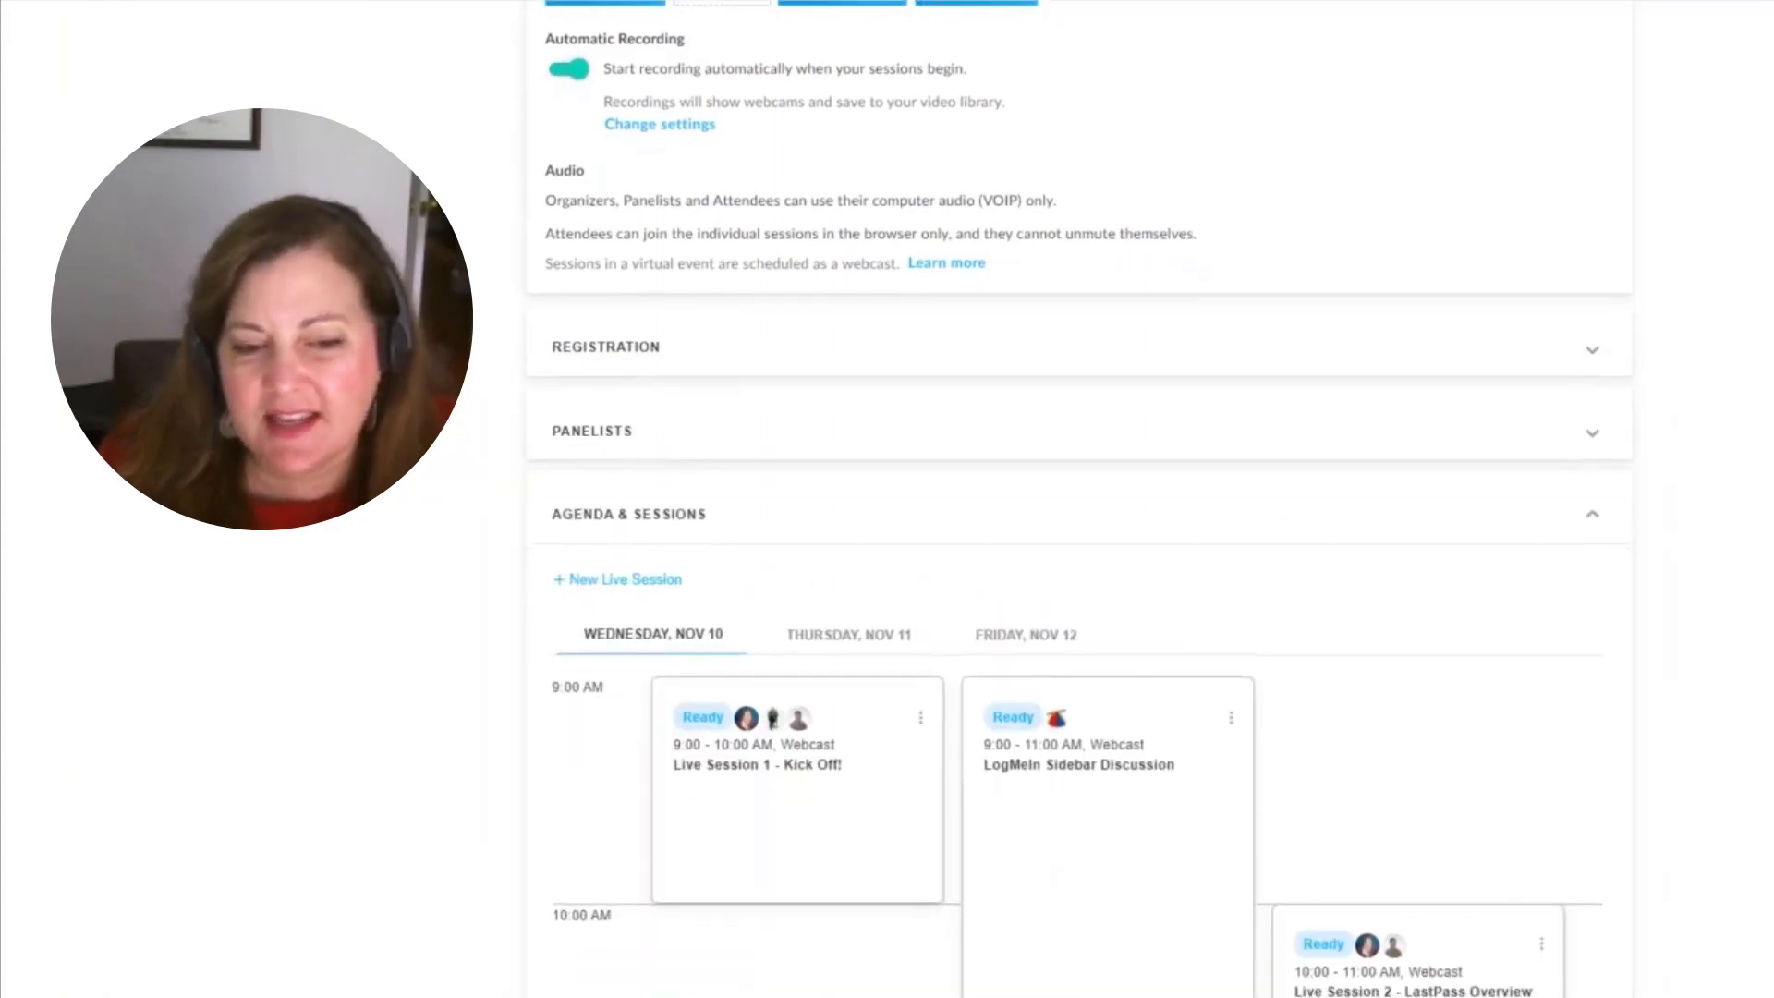
scroll(down, 3)
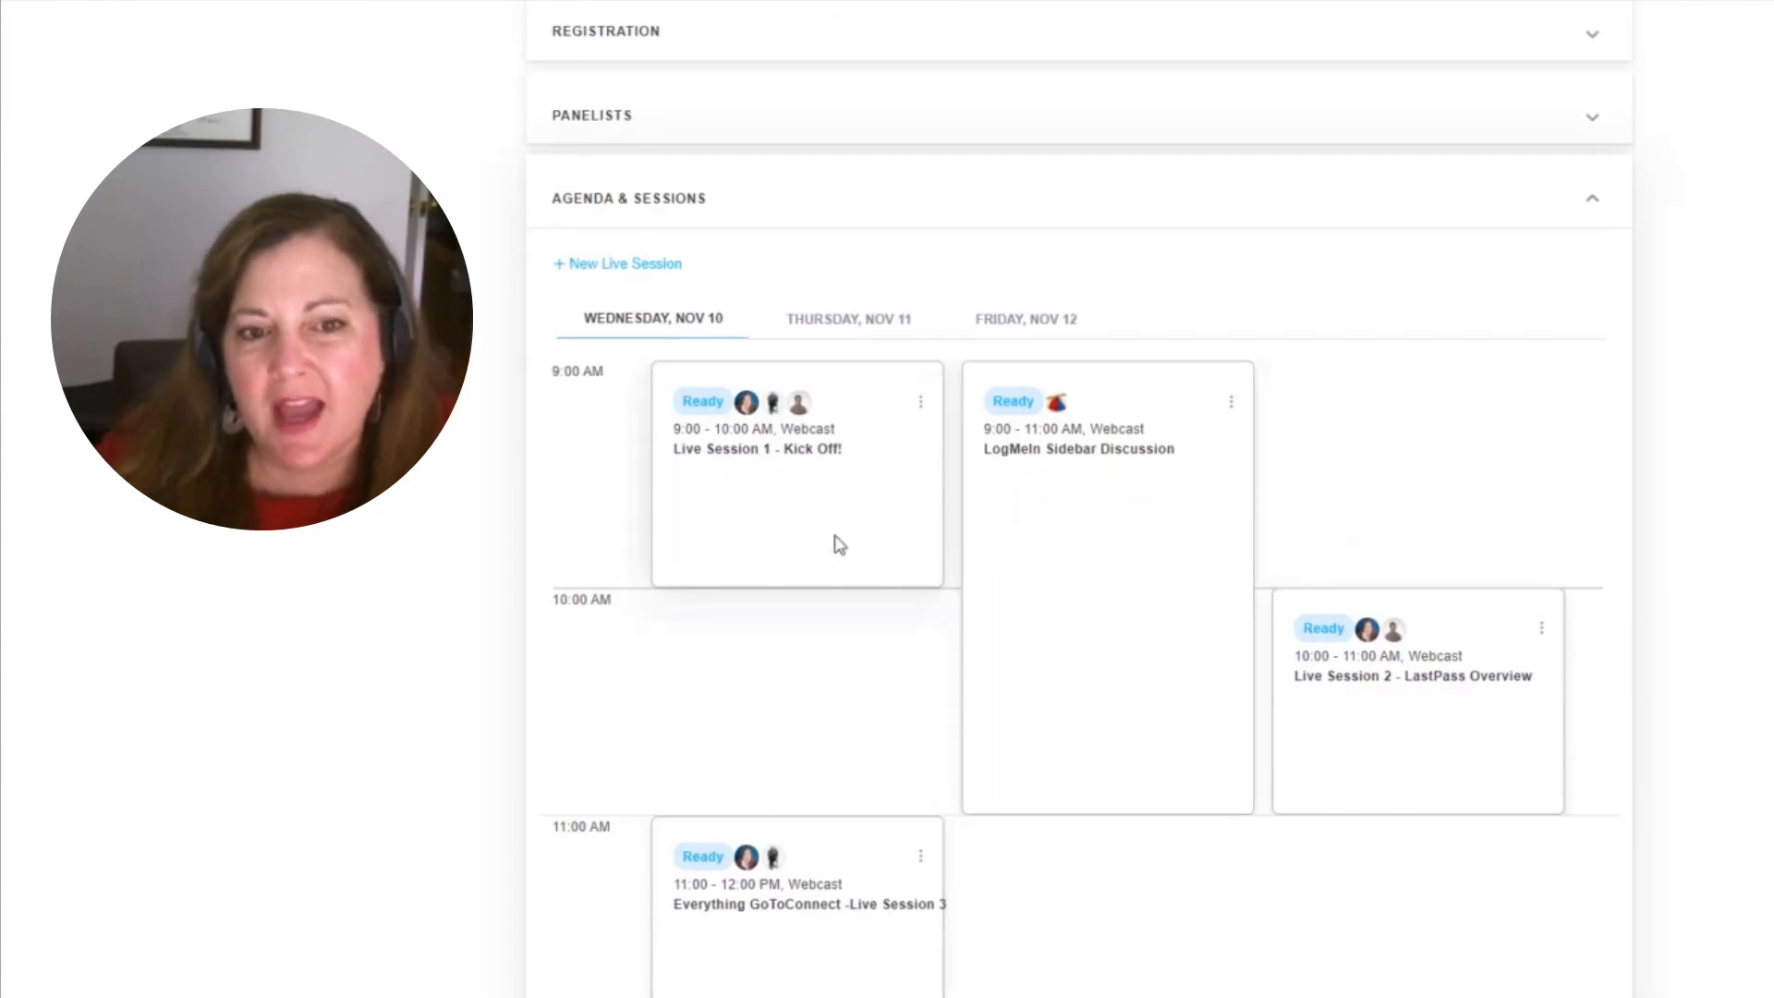
mouse_move(906, 691)
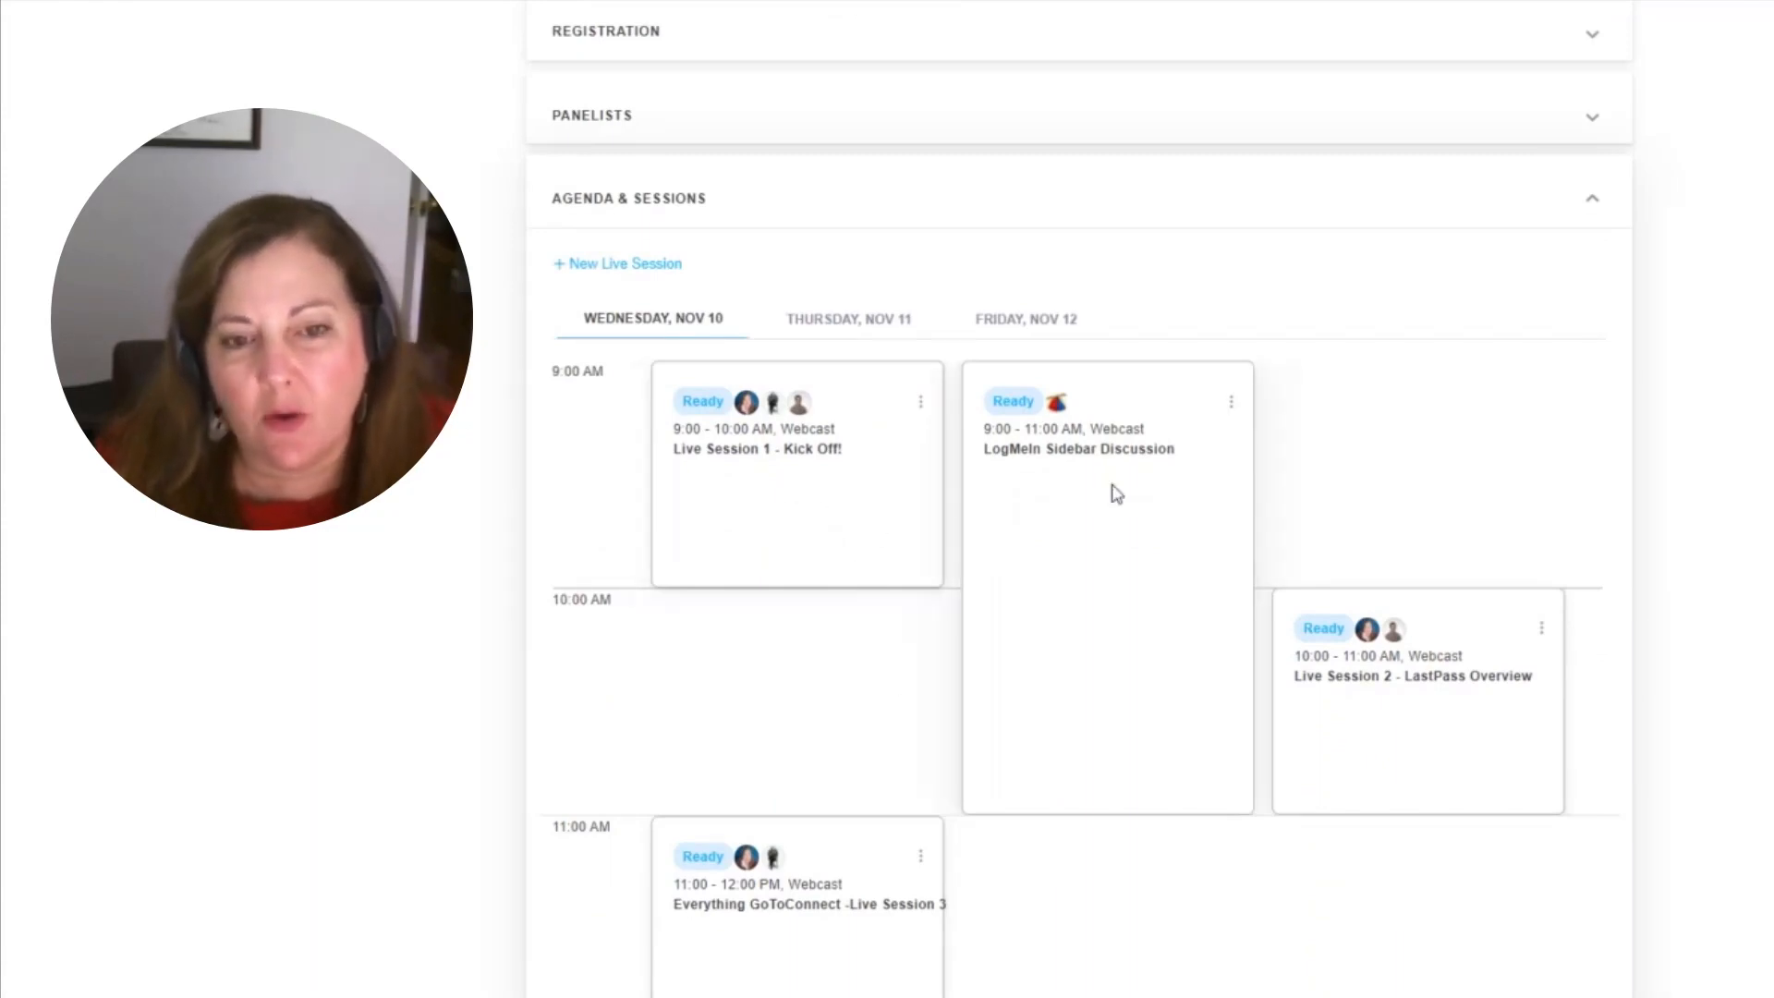
mouse_move(882, 653)
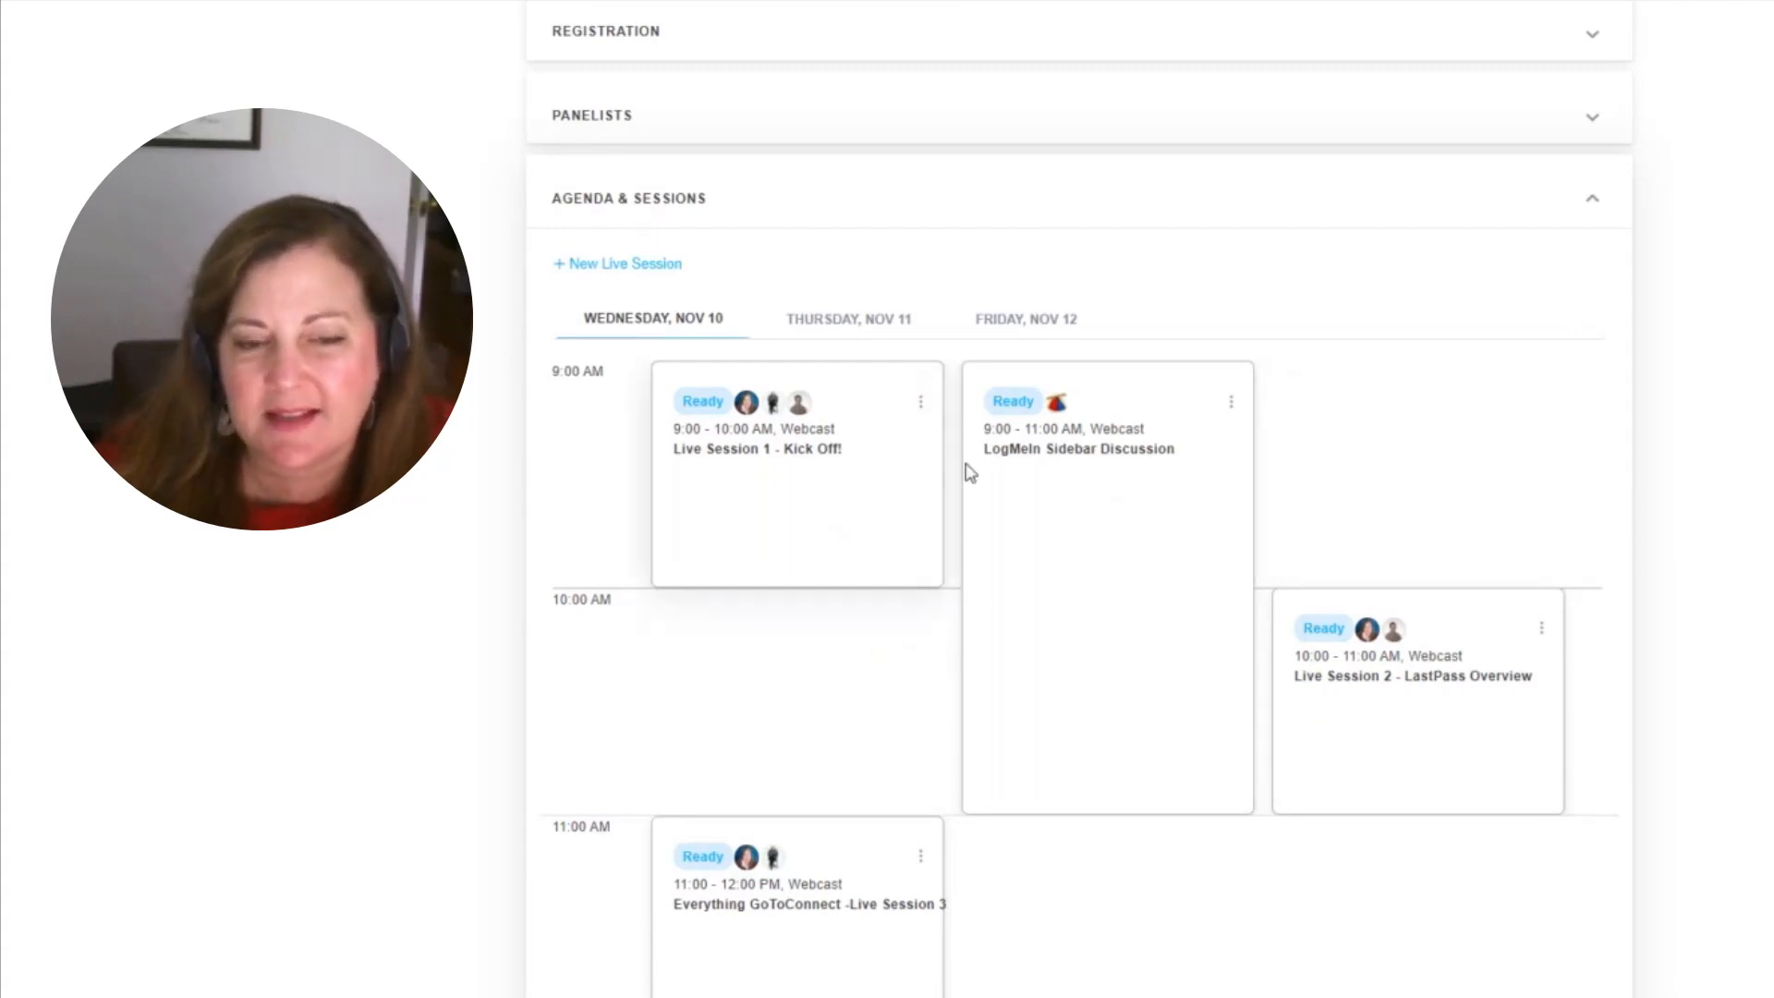
mouse_move(753, 419)
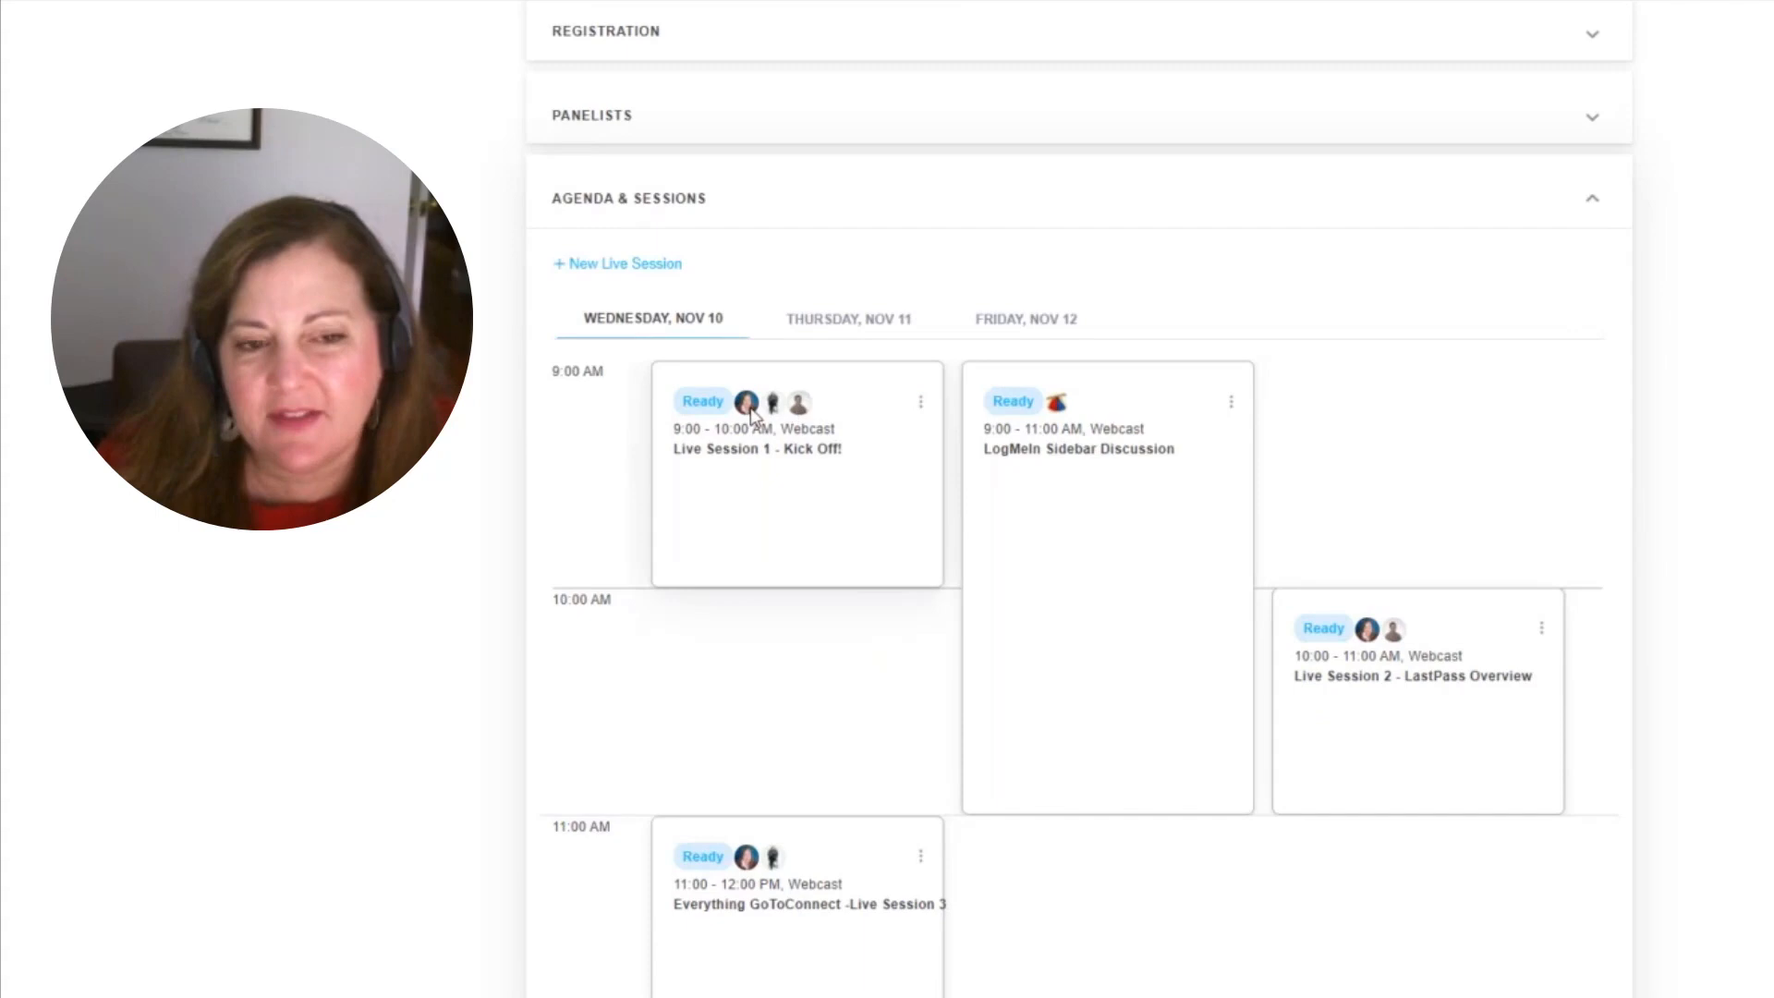
mouse_move(800, 405)
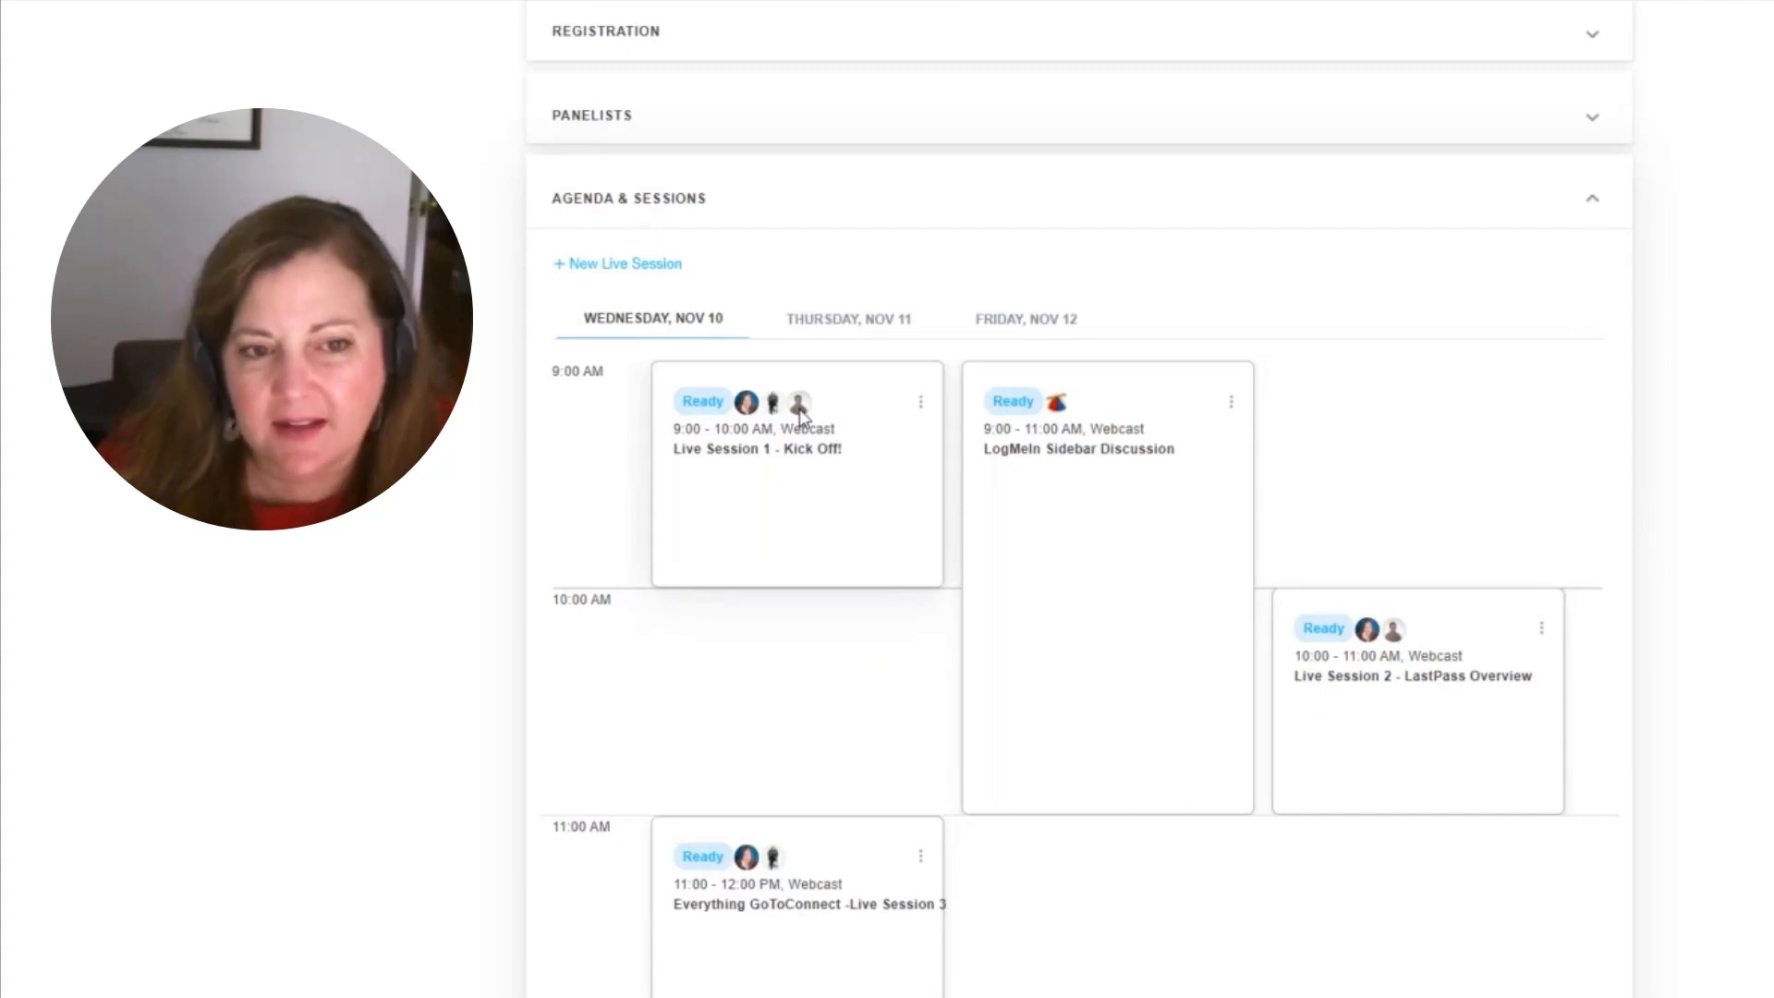
mouse_move(1119, 510)
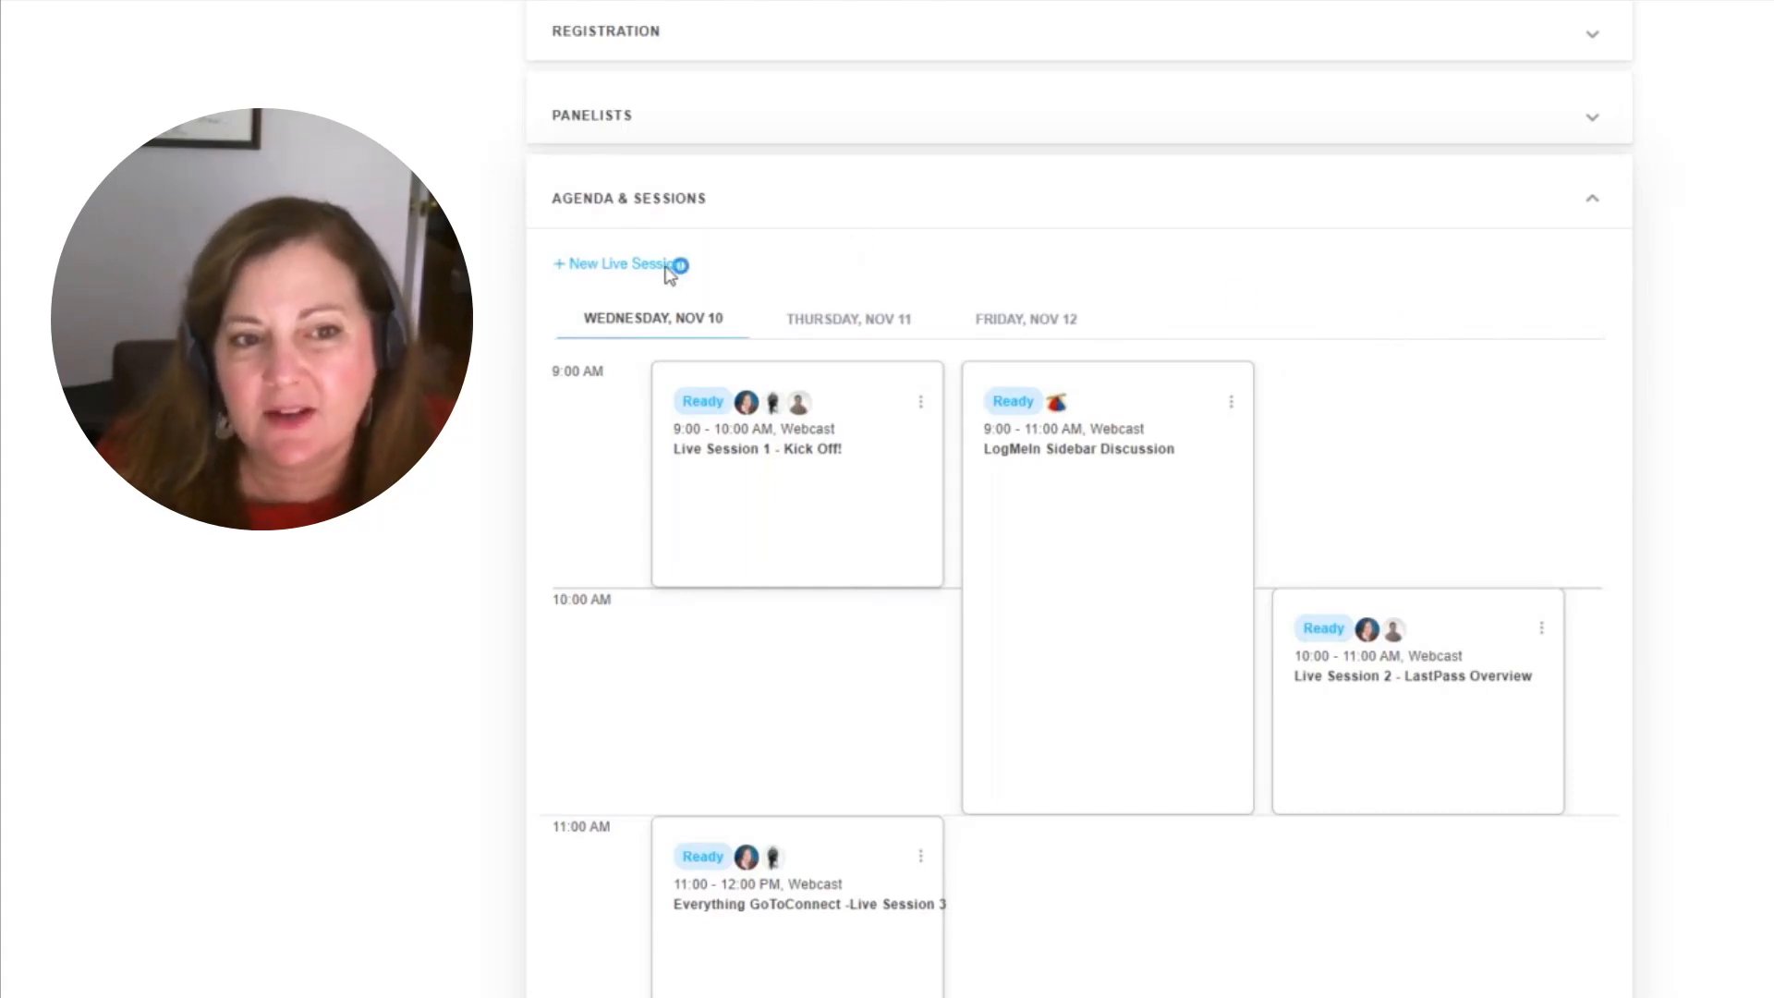
click(616, 263)
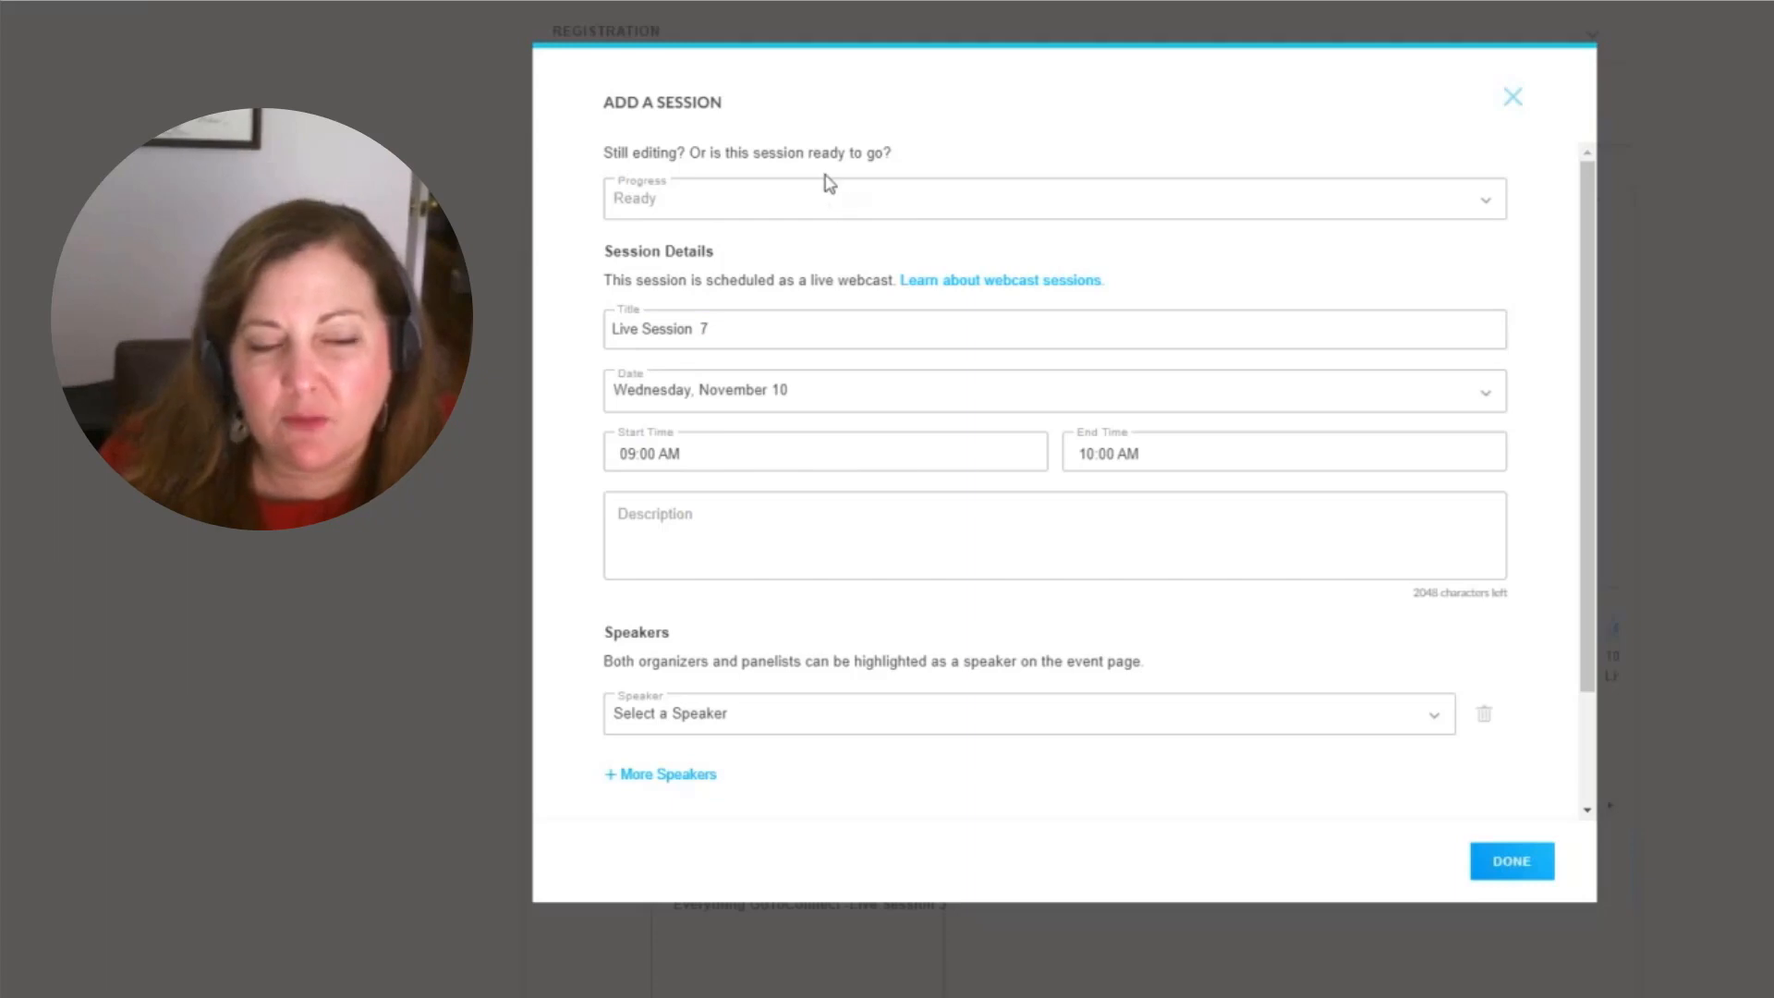
mouse_move(728, 411)
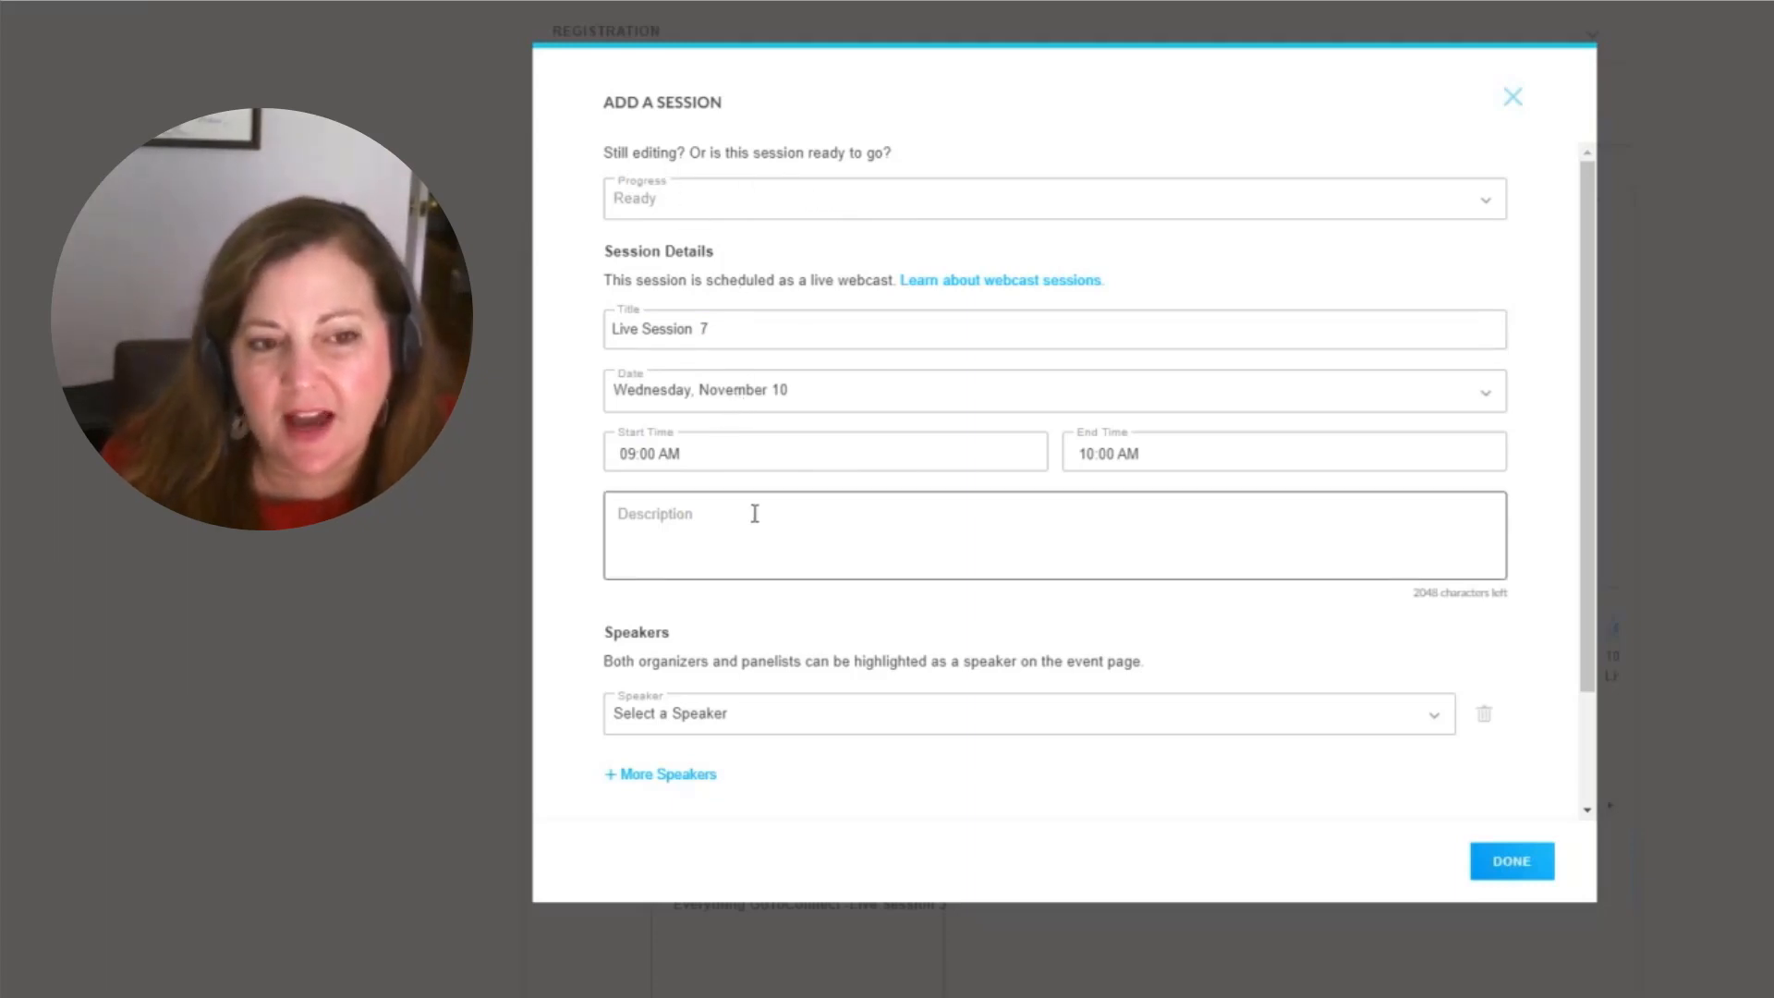
mouse_move(826, 729)
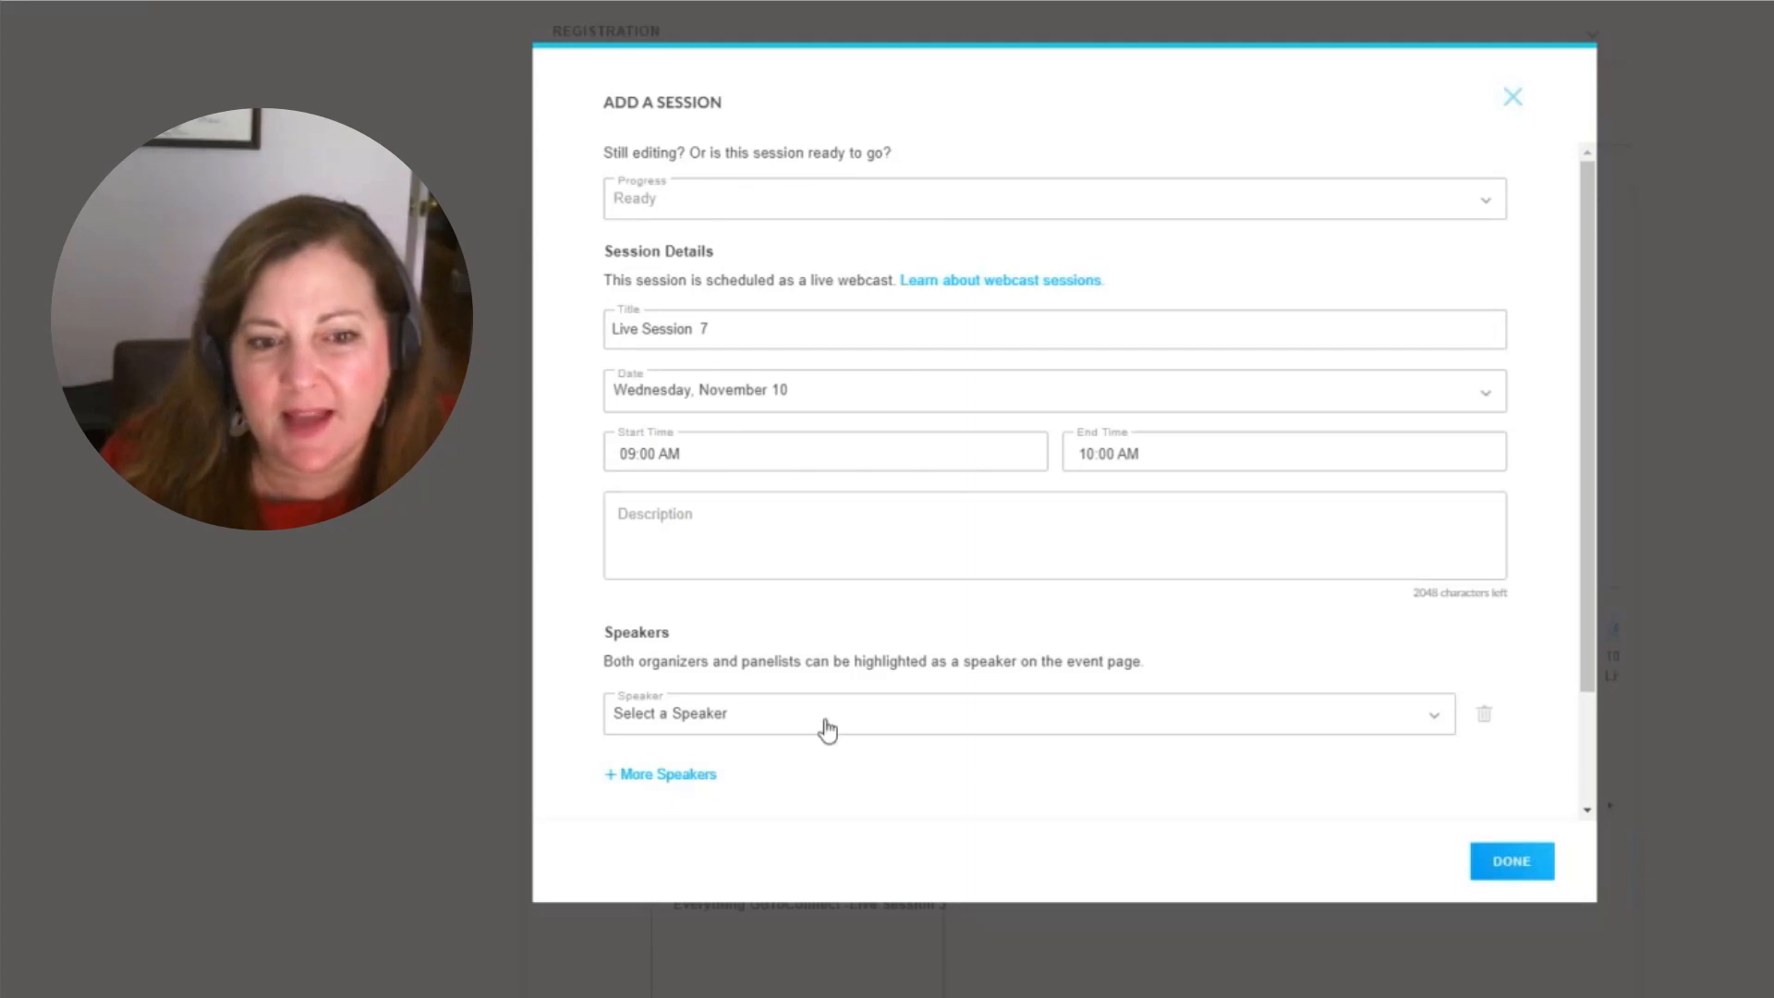
click(1027, 713)
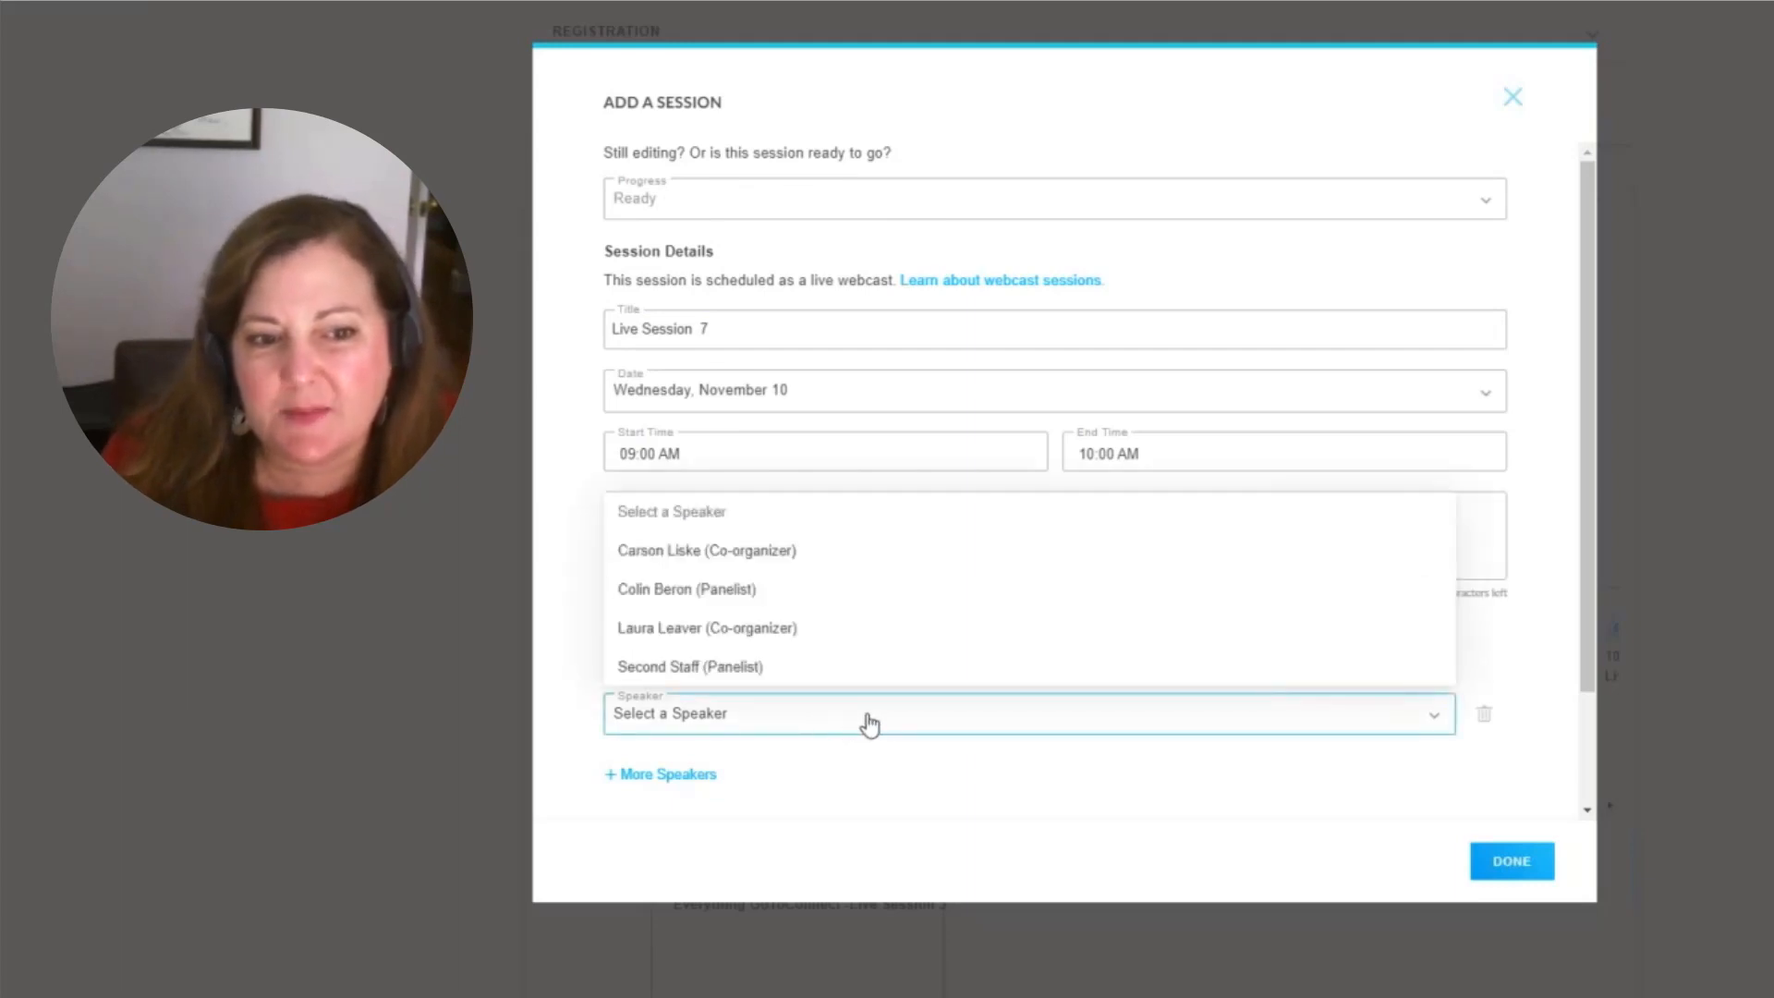
click(706, 626)
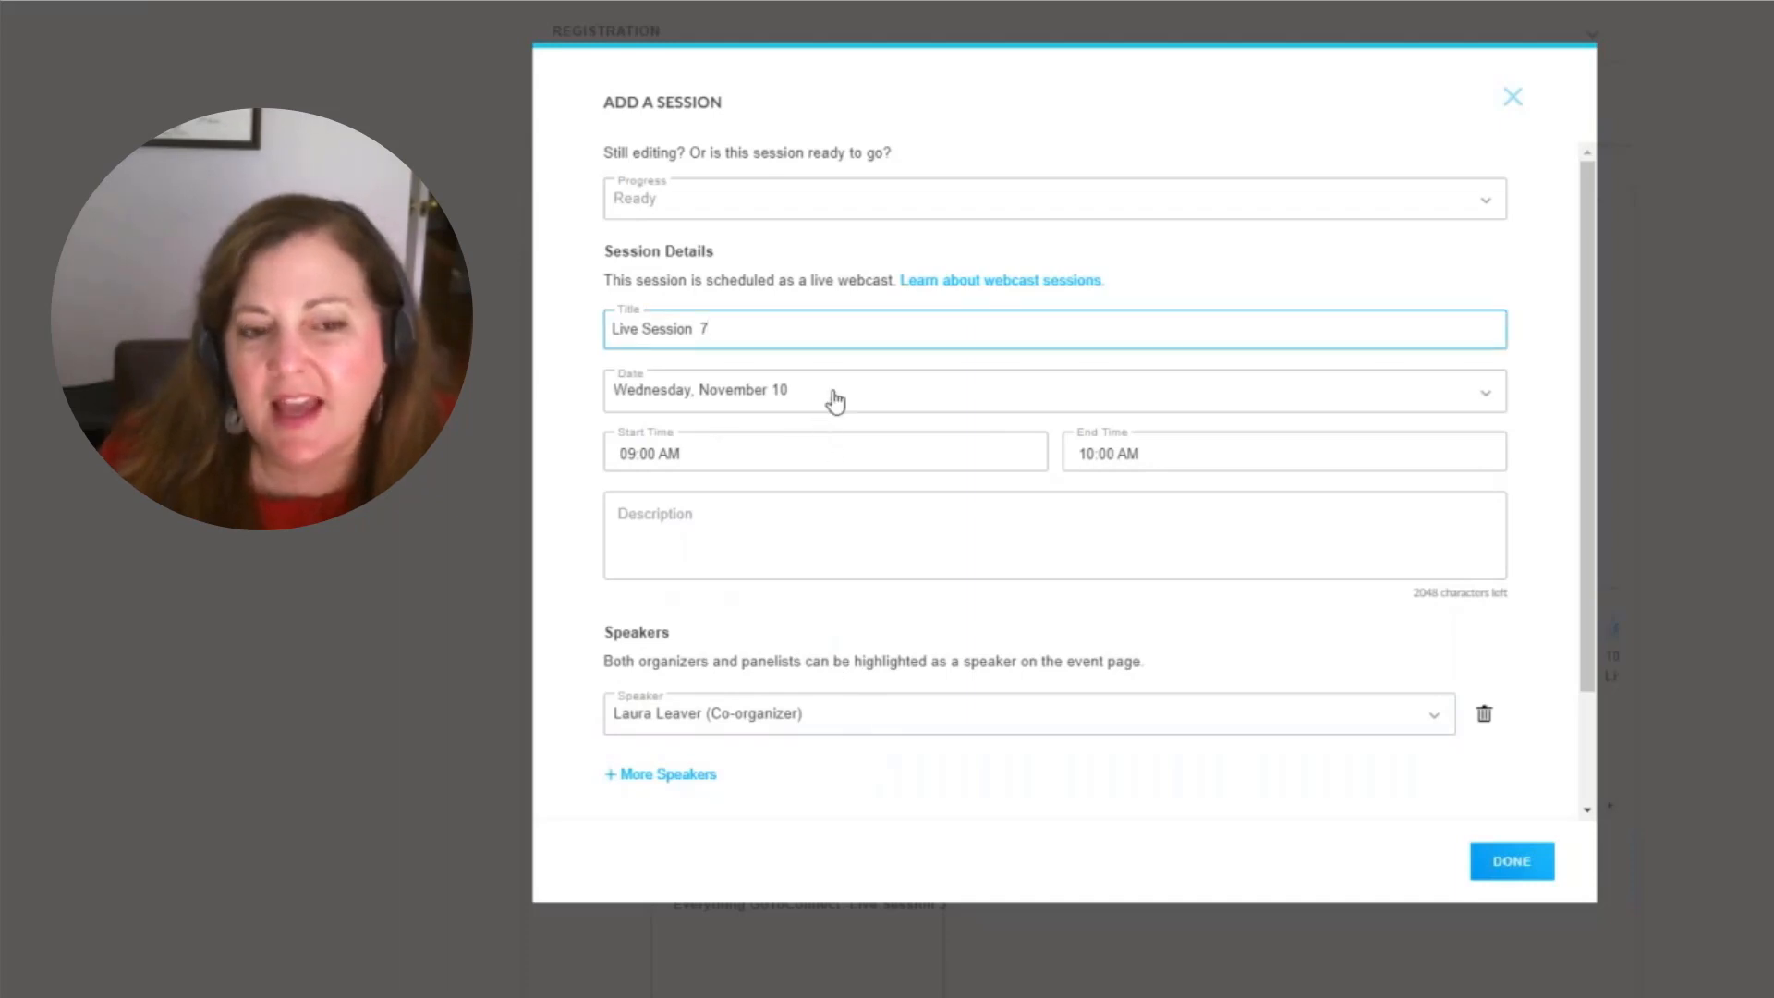
click(1052, 389)
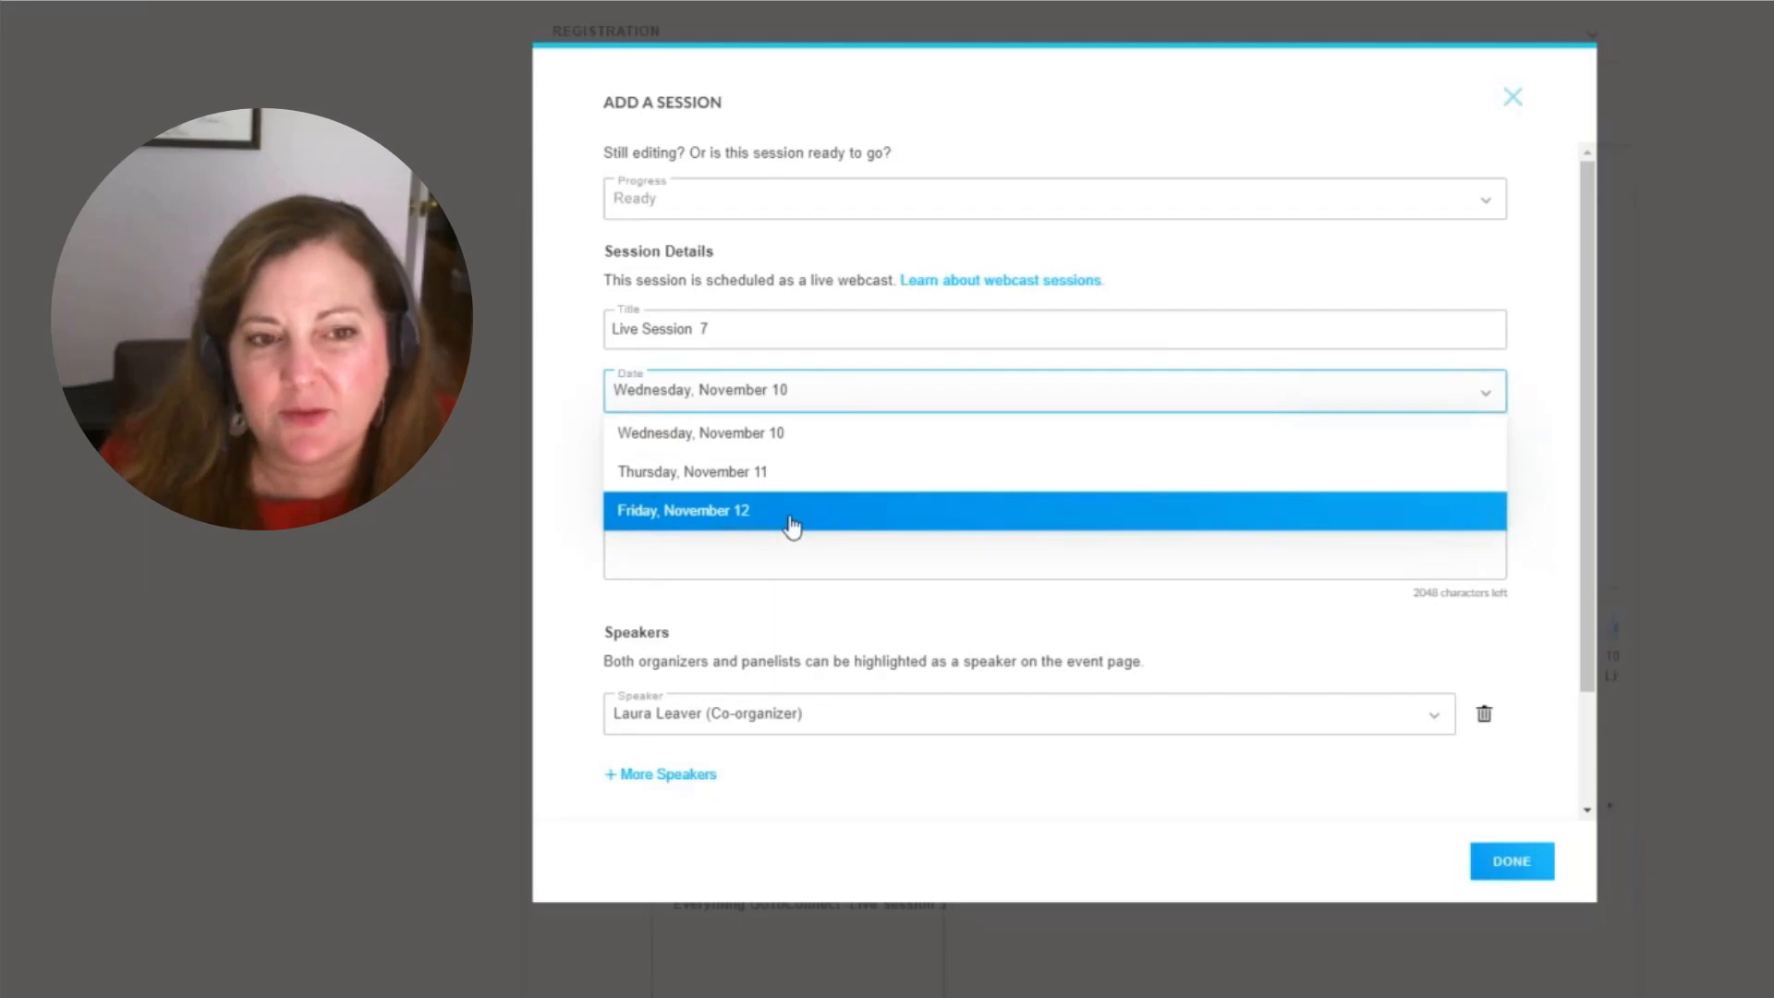
click(684, 511)
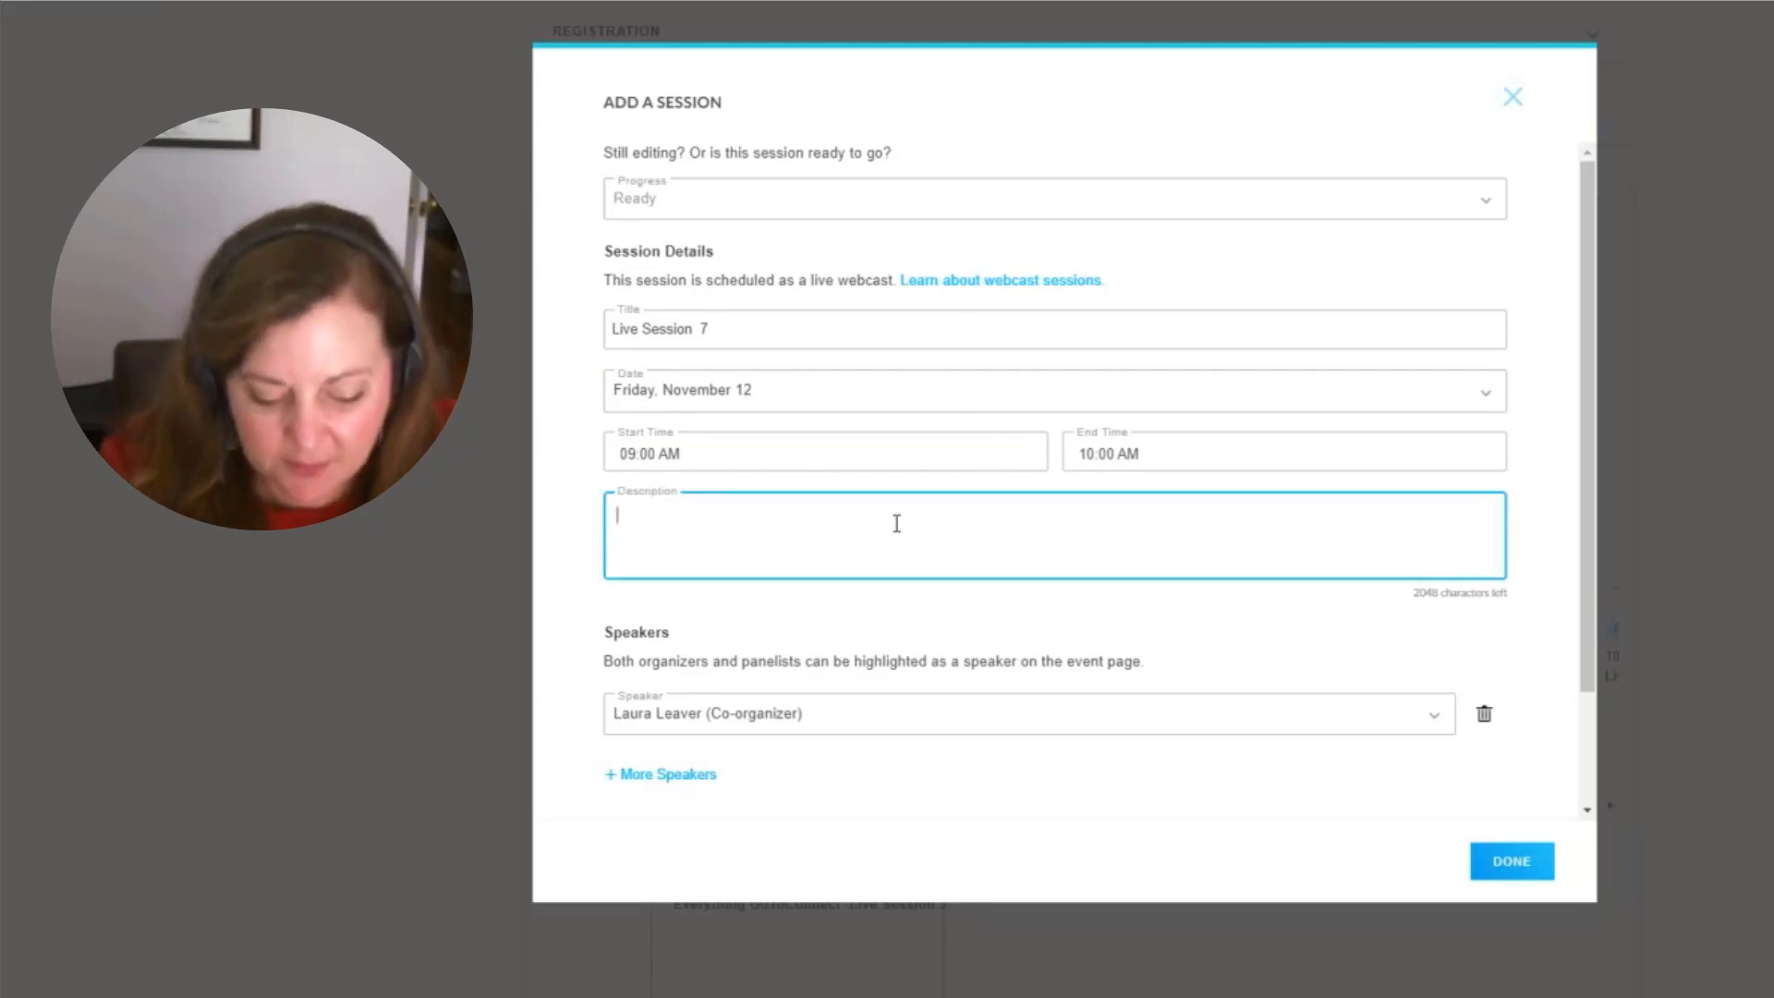
text(Q&A)
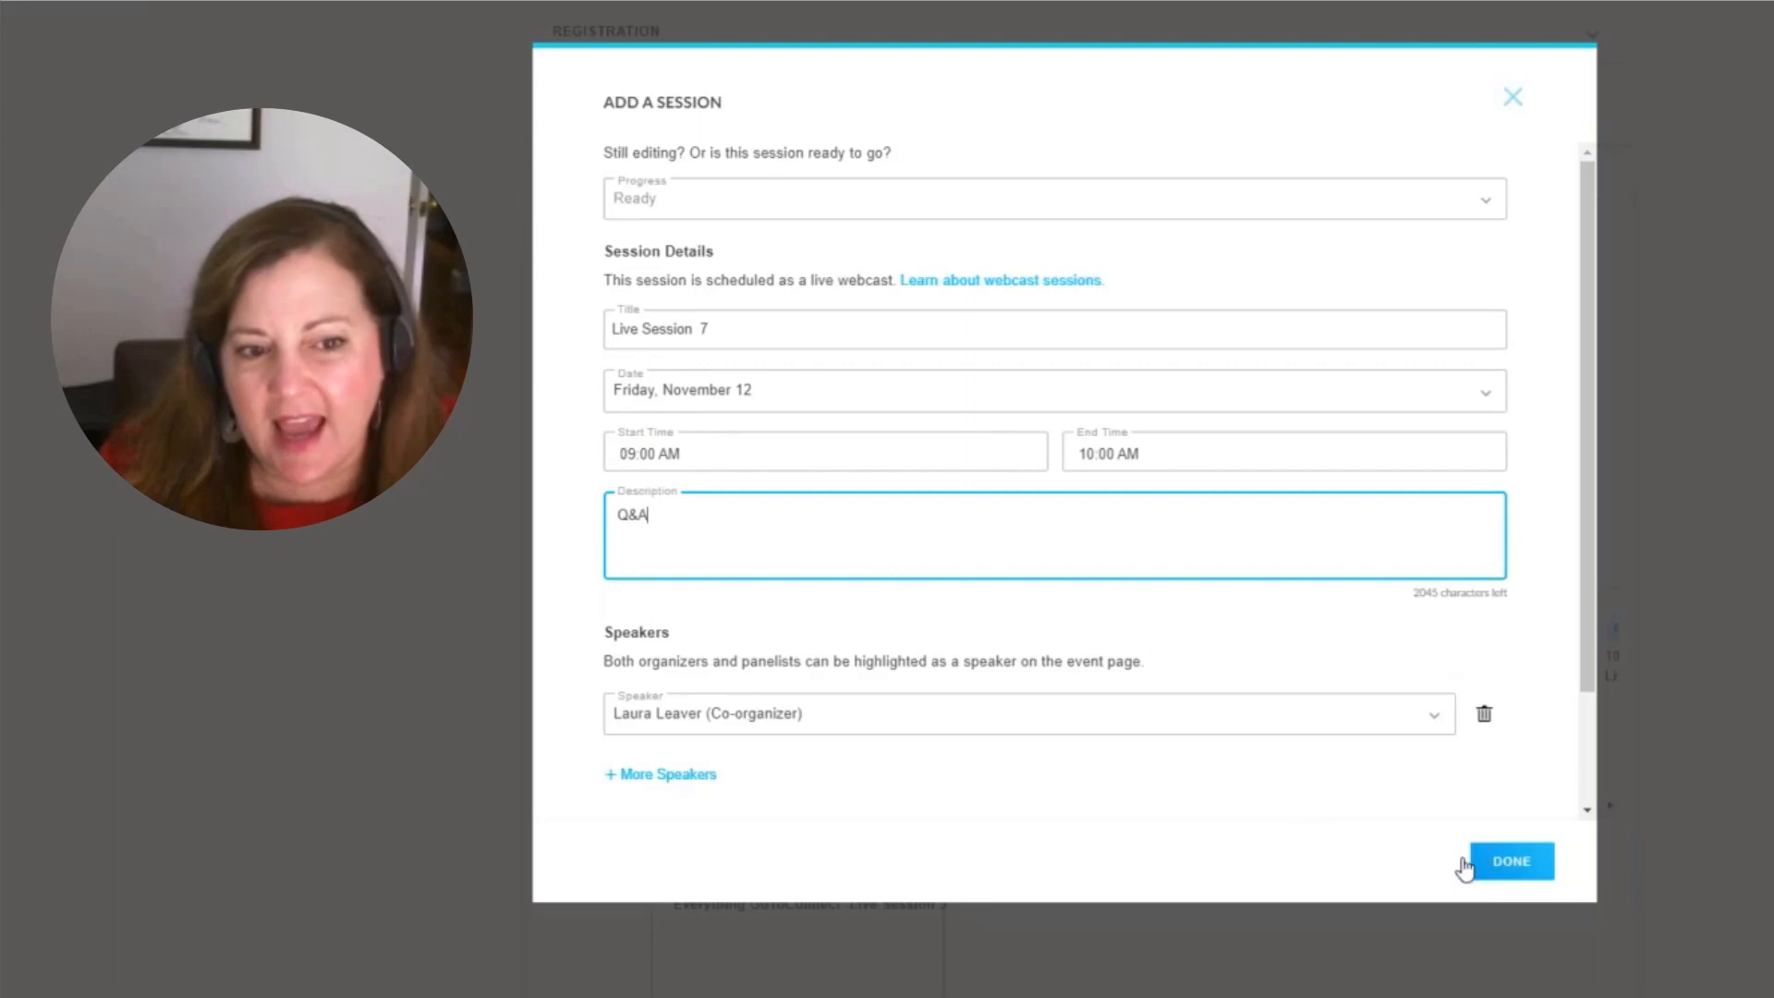
mouse_move(1076, 820)
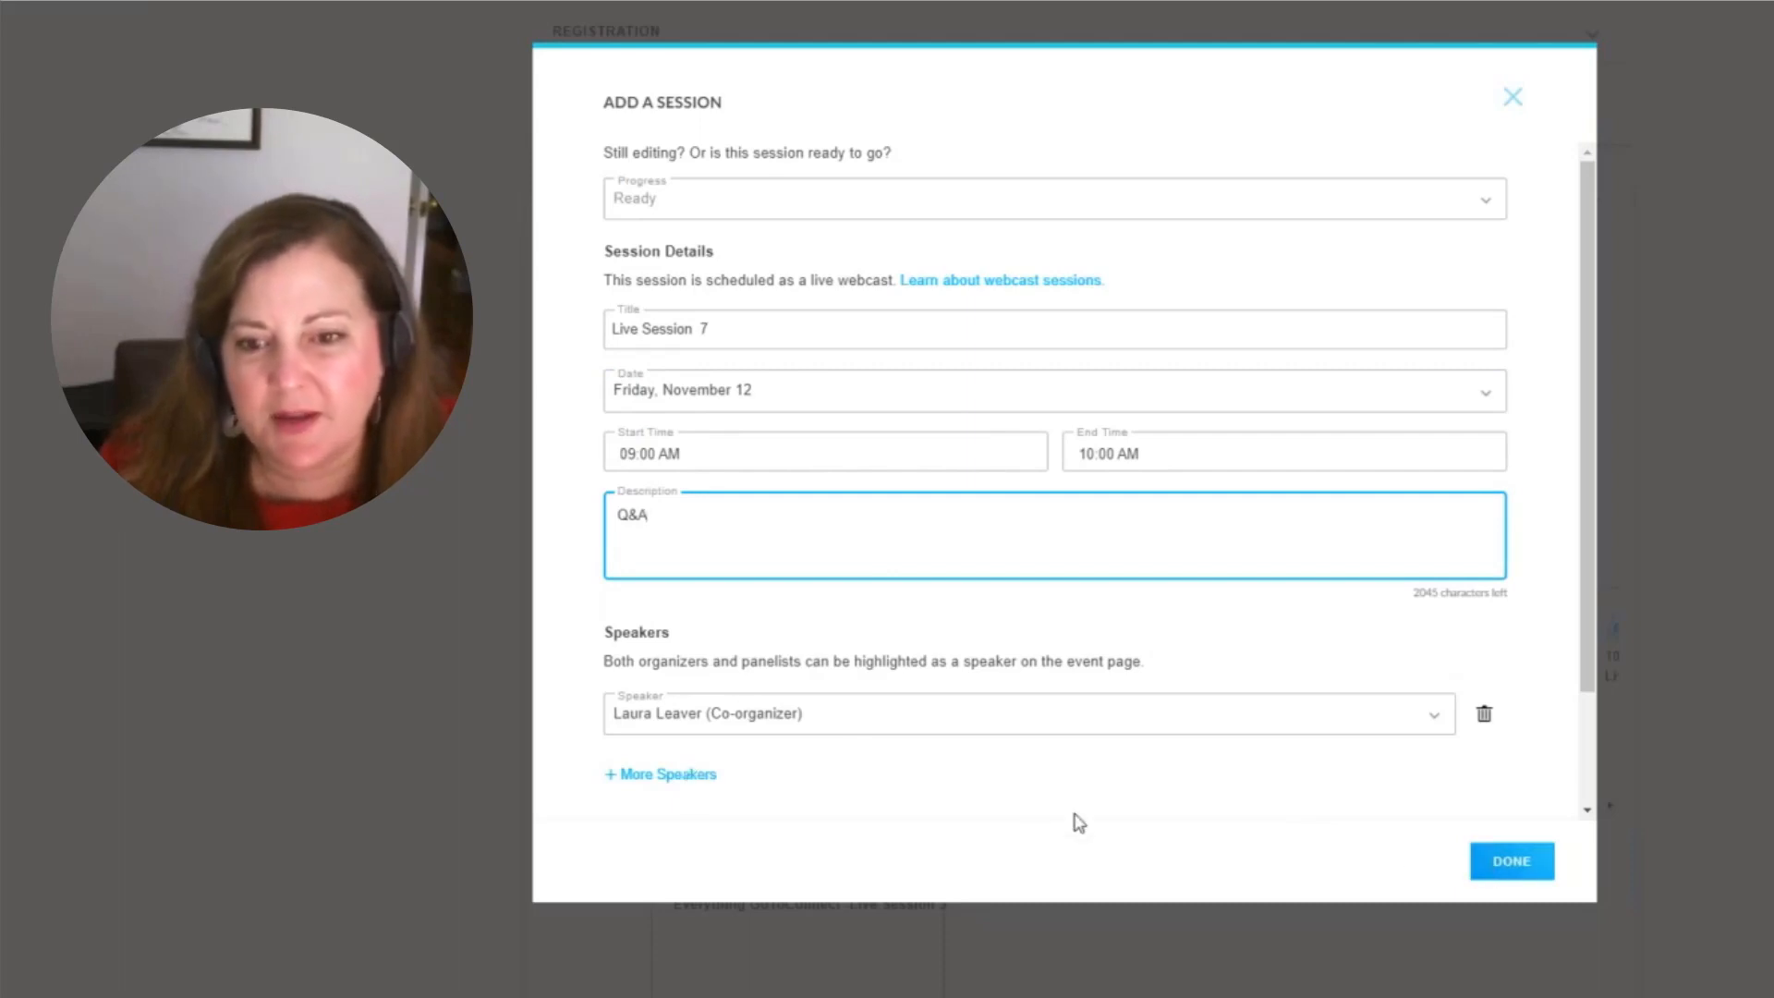
click(1512, 862)
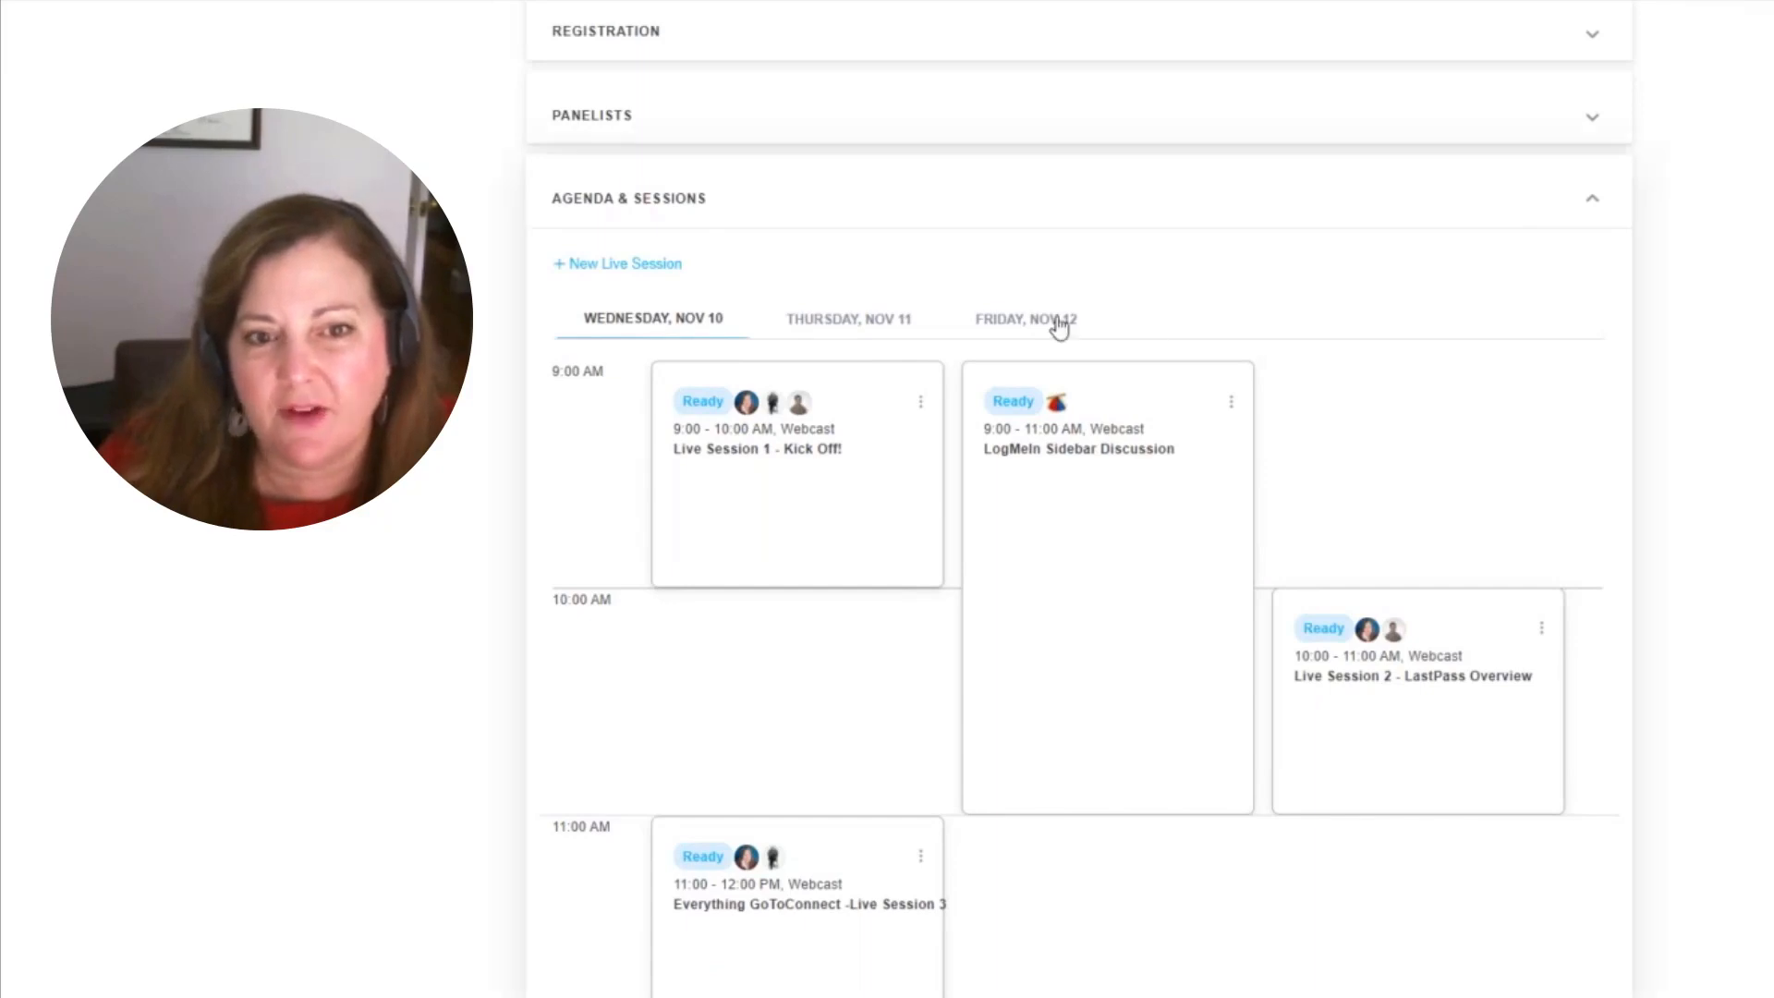
click(1025, 318)
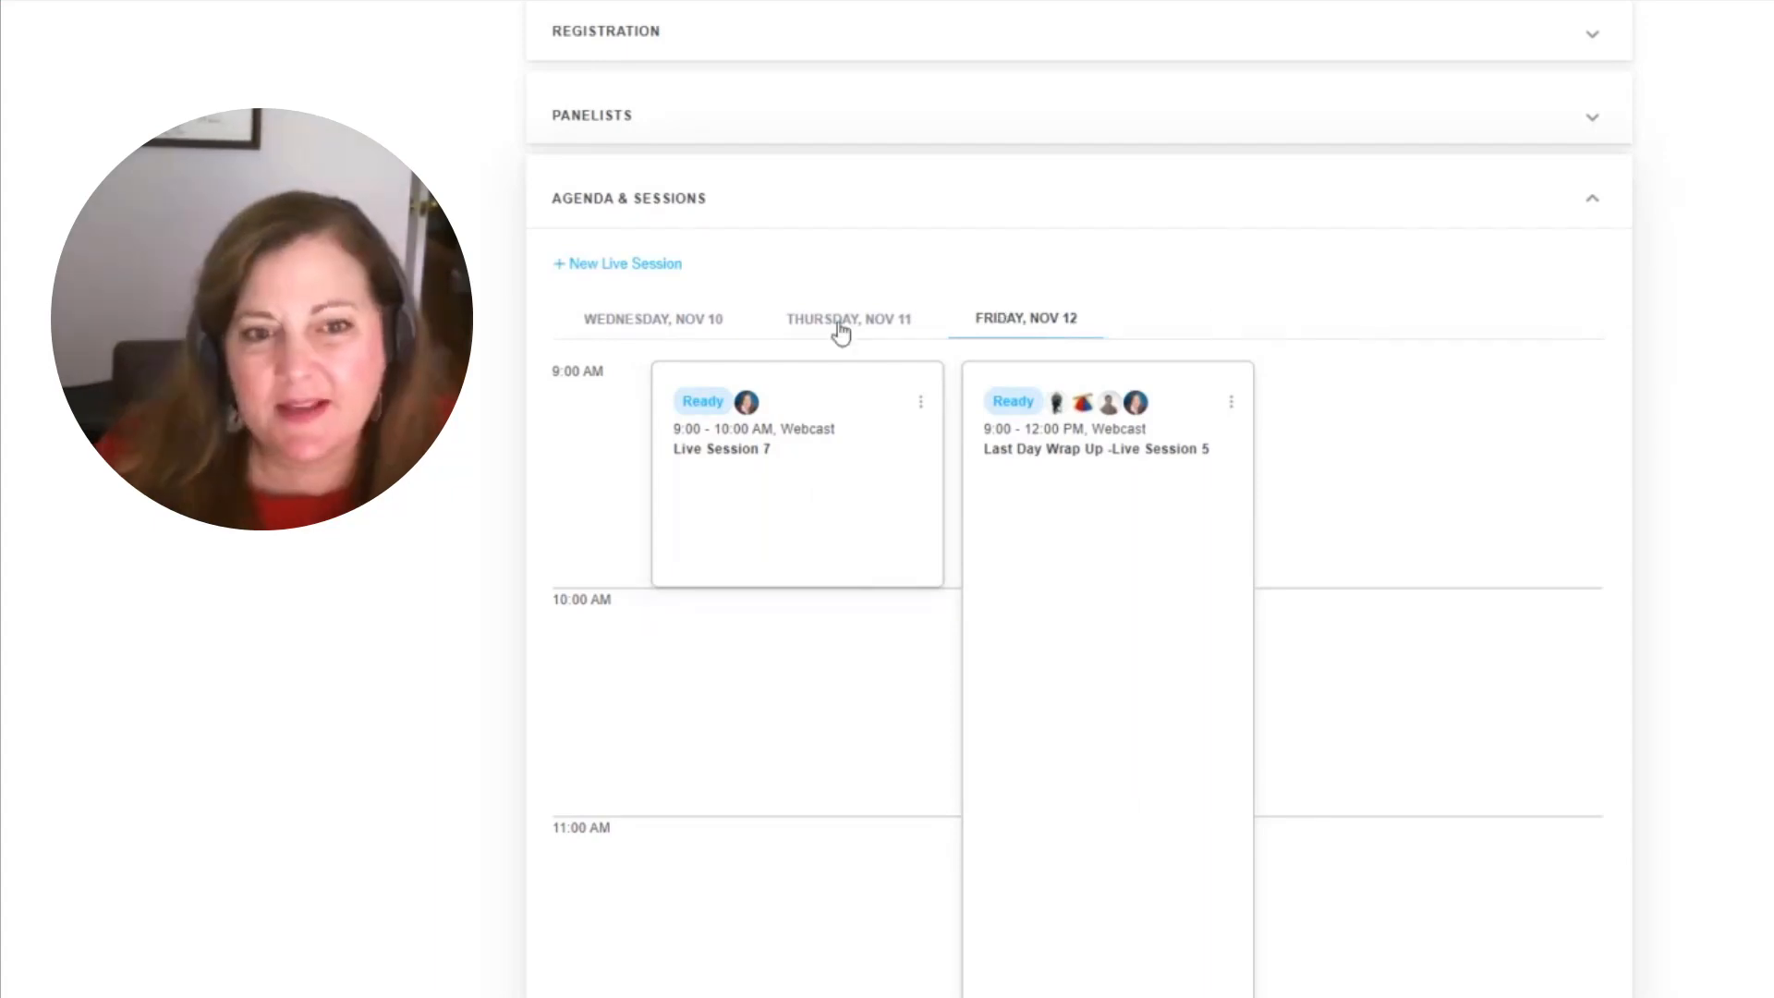
click(848, 318)
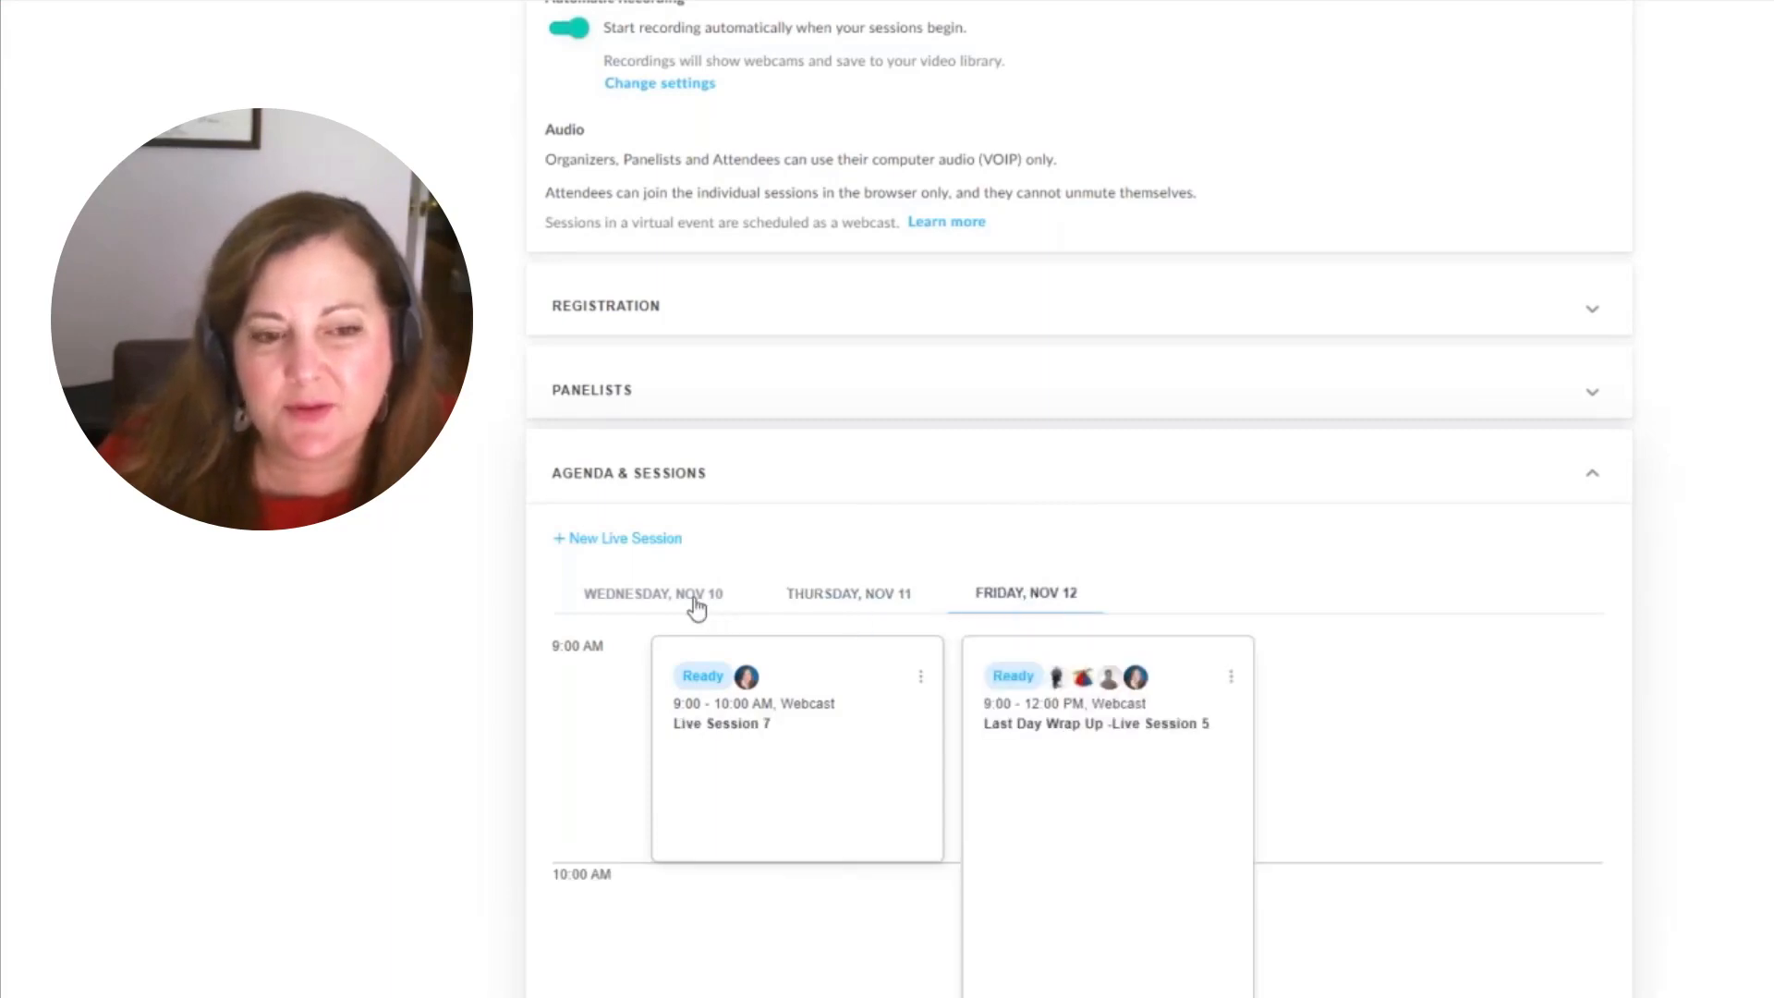
click(654, 593)
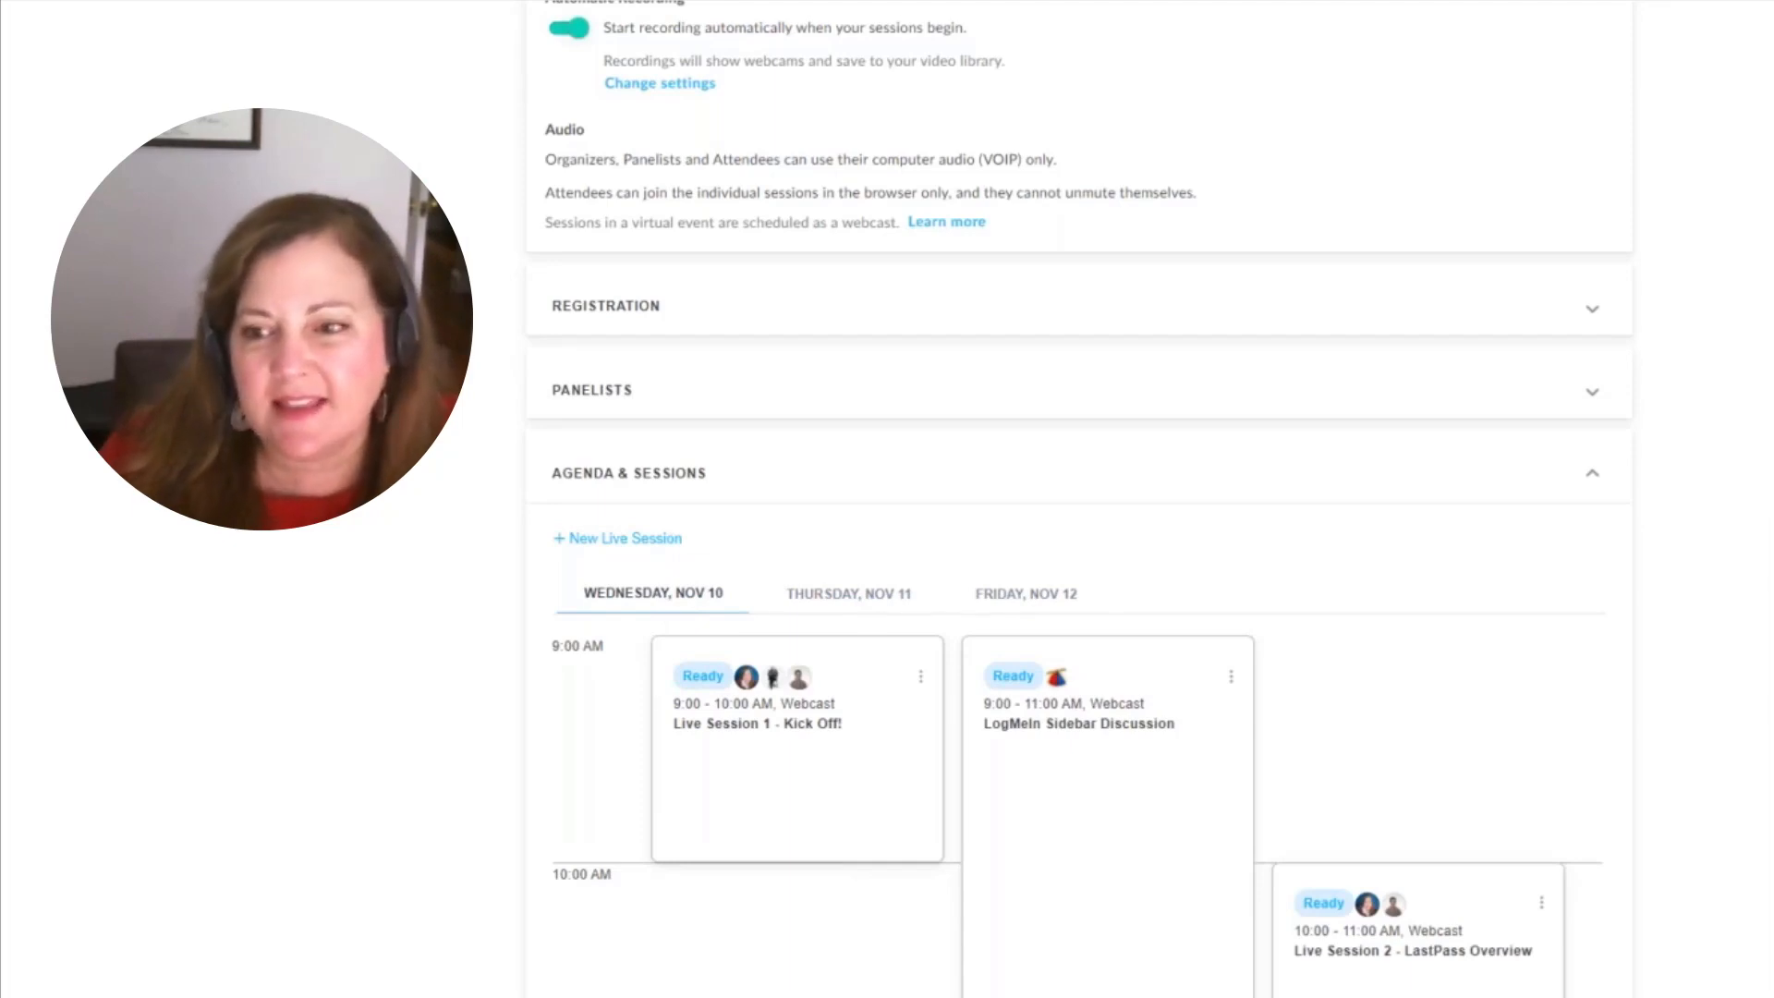
scroll(down, 3)
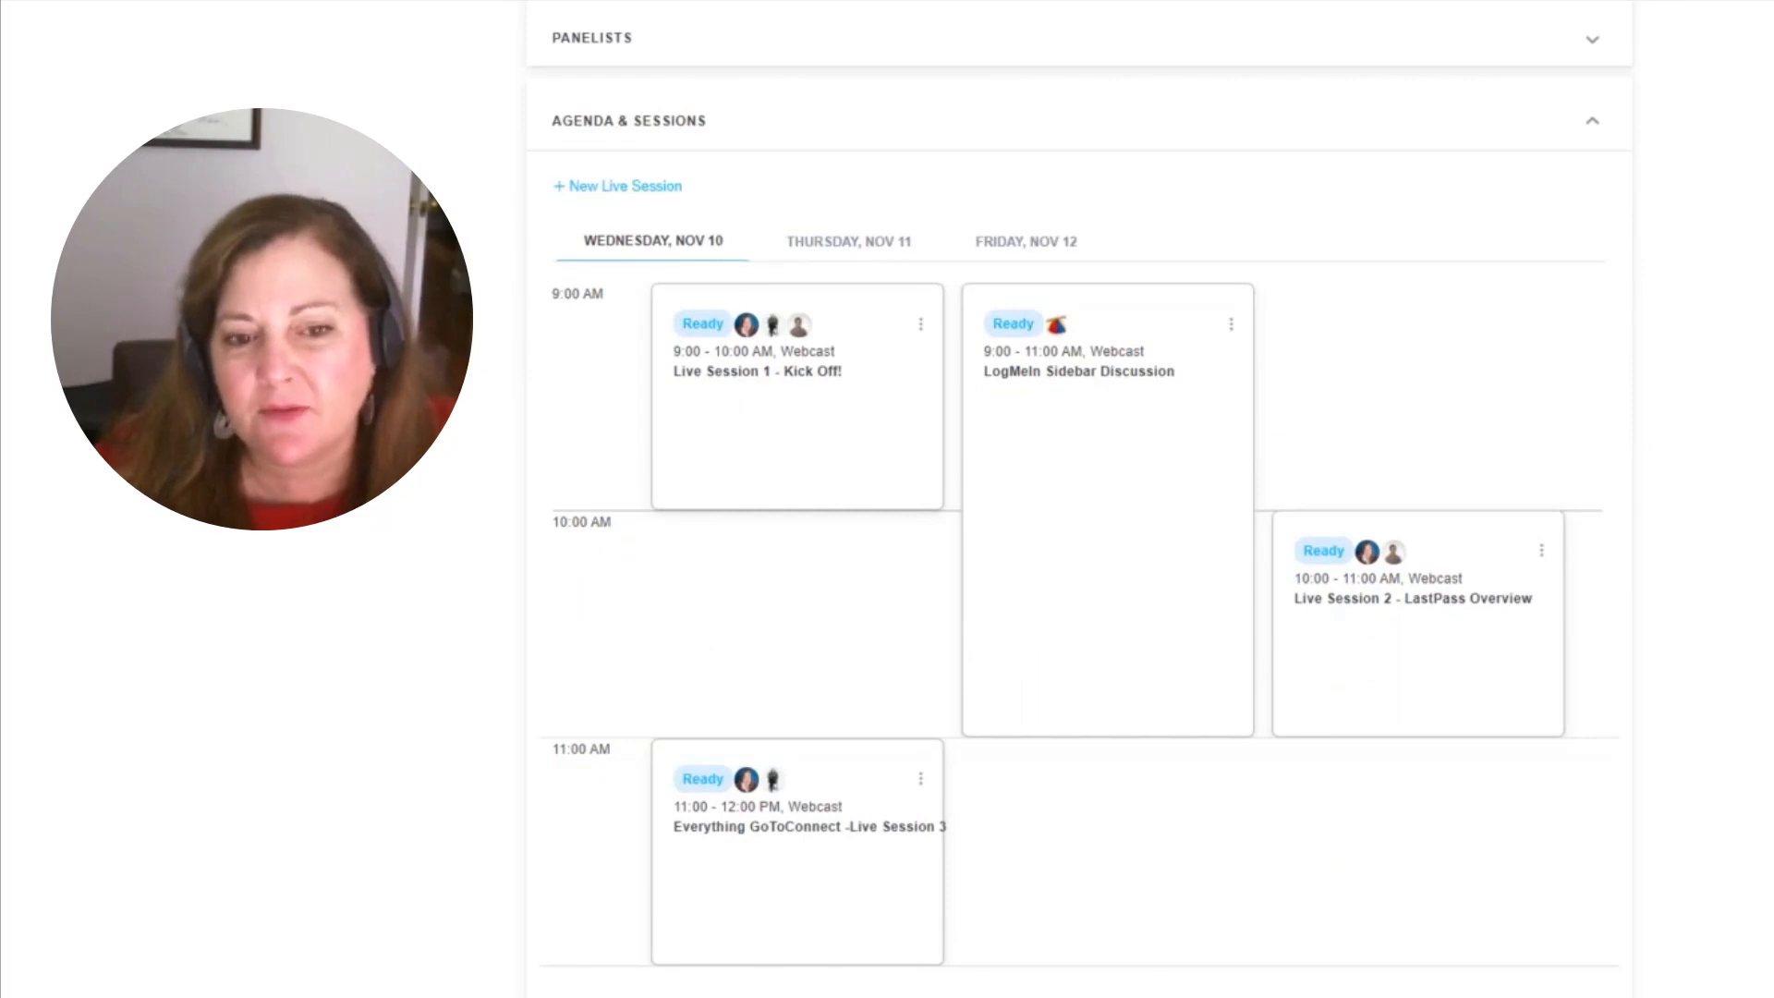
scroll(down, 3)
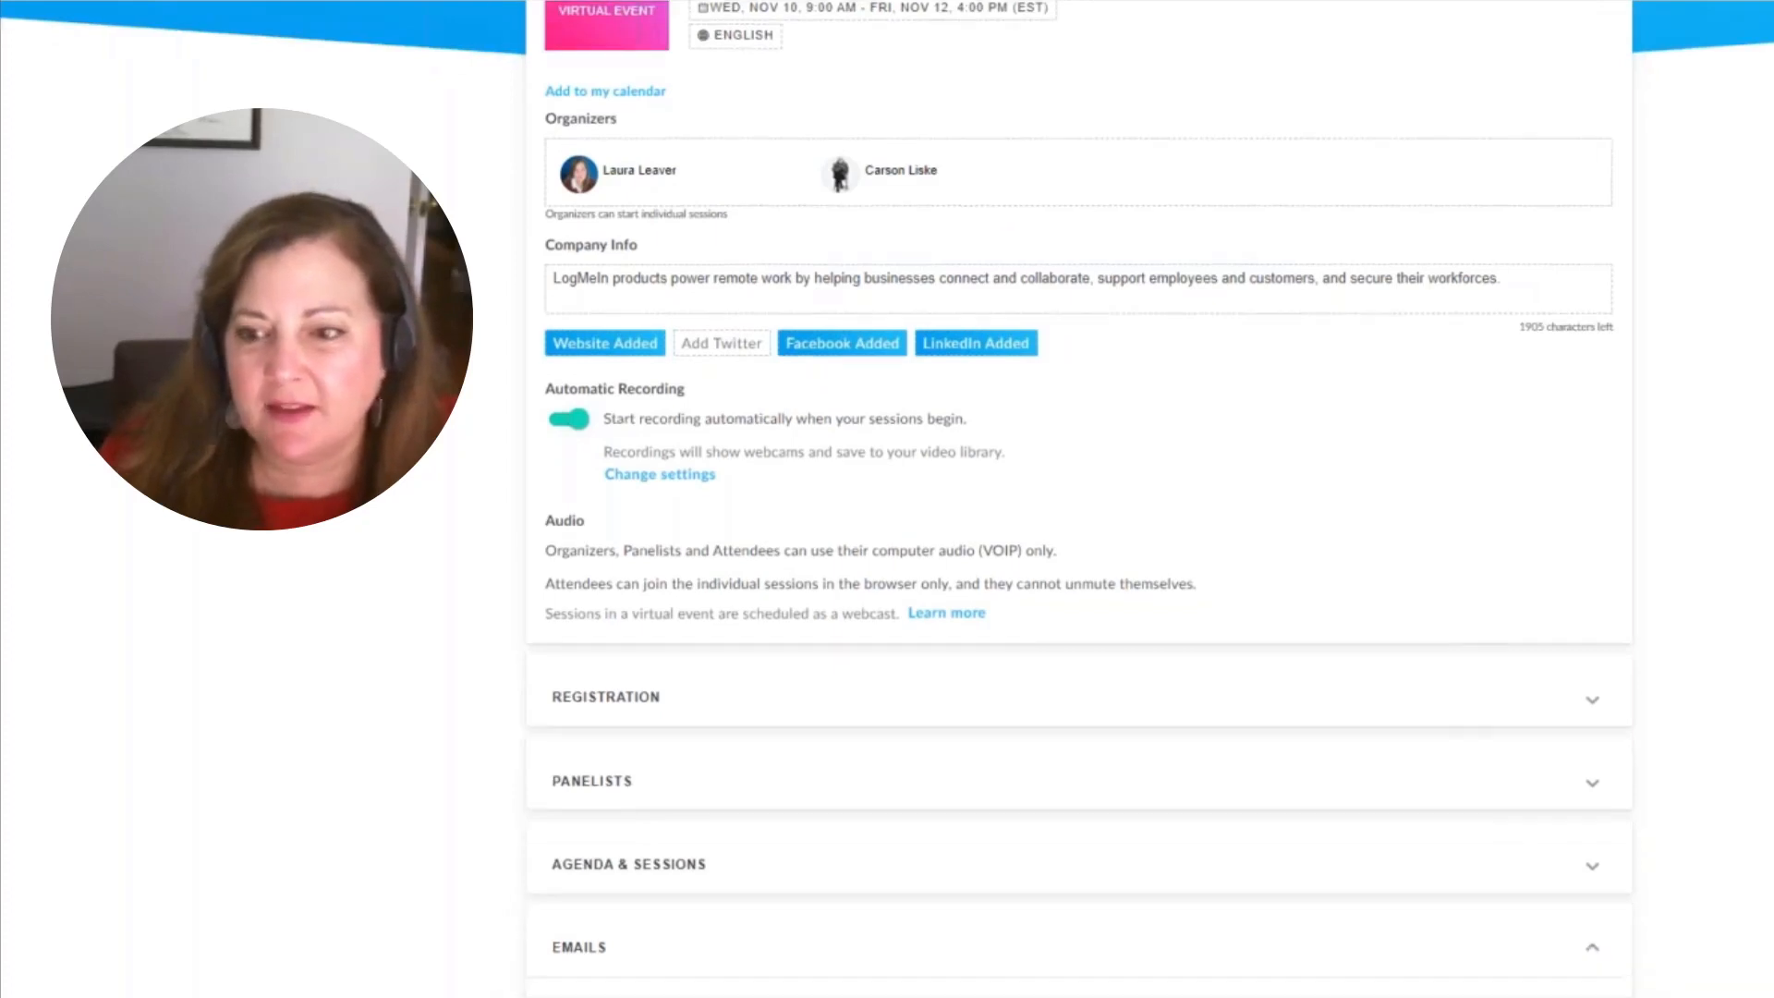
Step: Review the Emails section's reply-to contact, then bring up the event's Share options
scroll(down, 3)
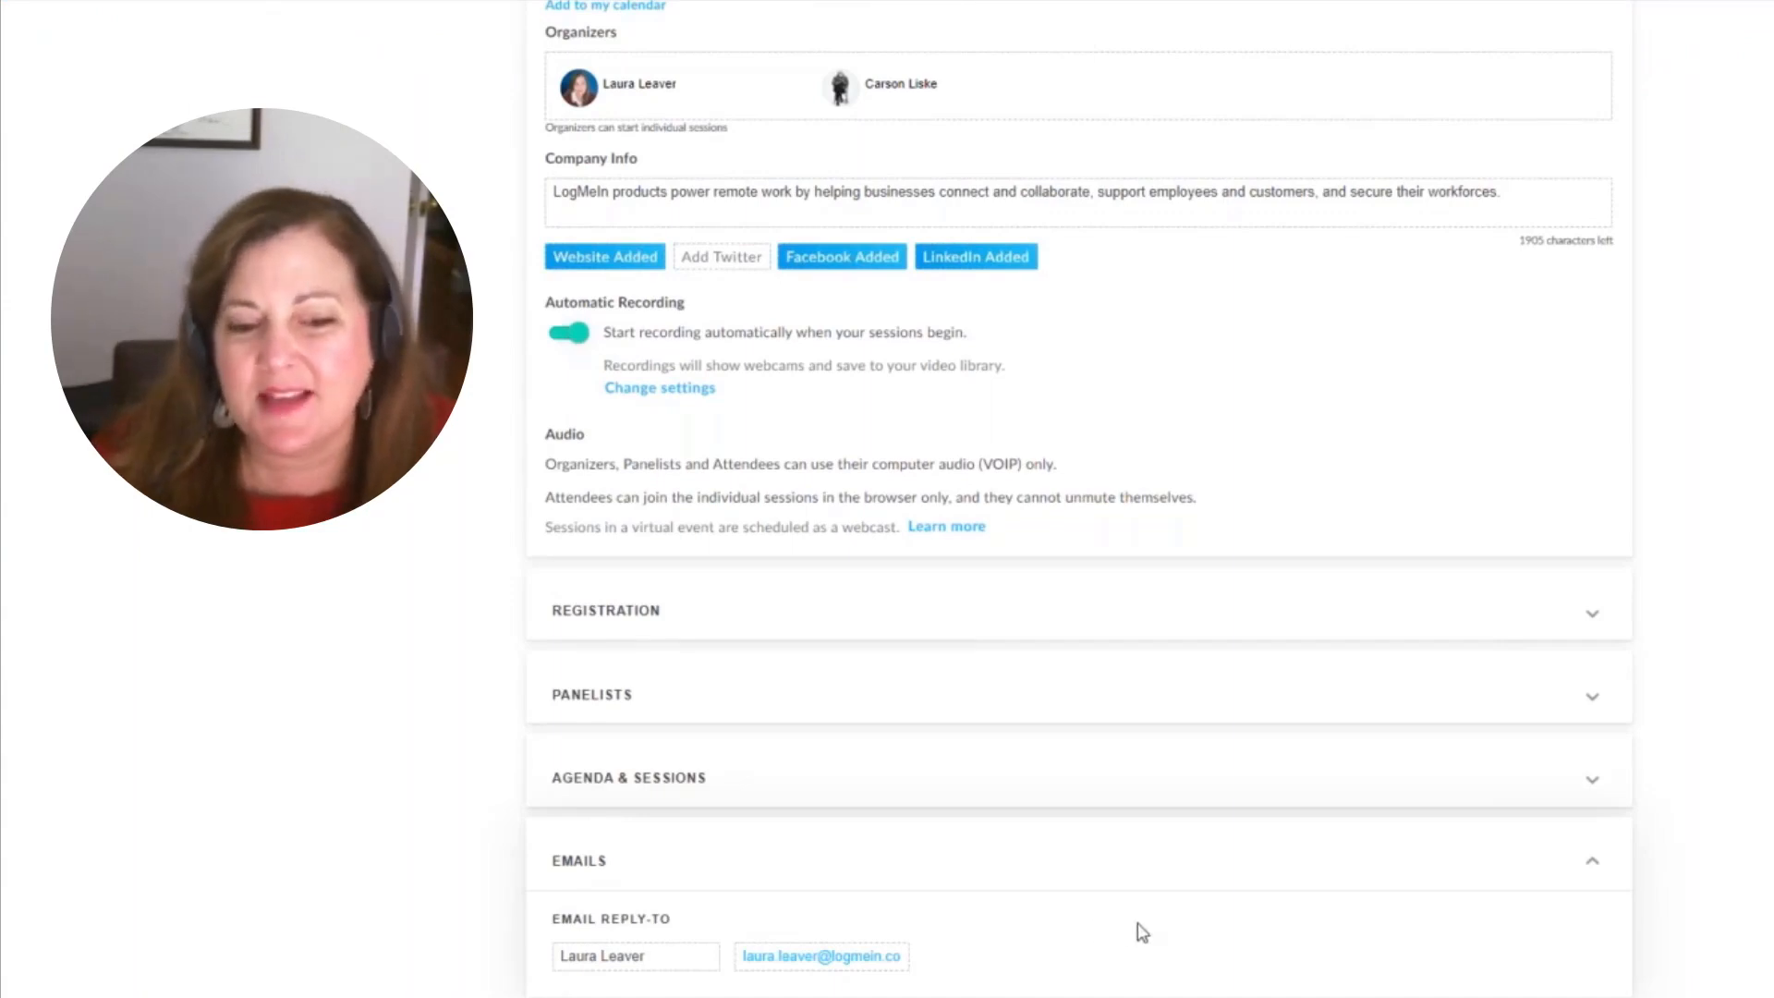
mouse_move(1107, 938)
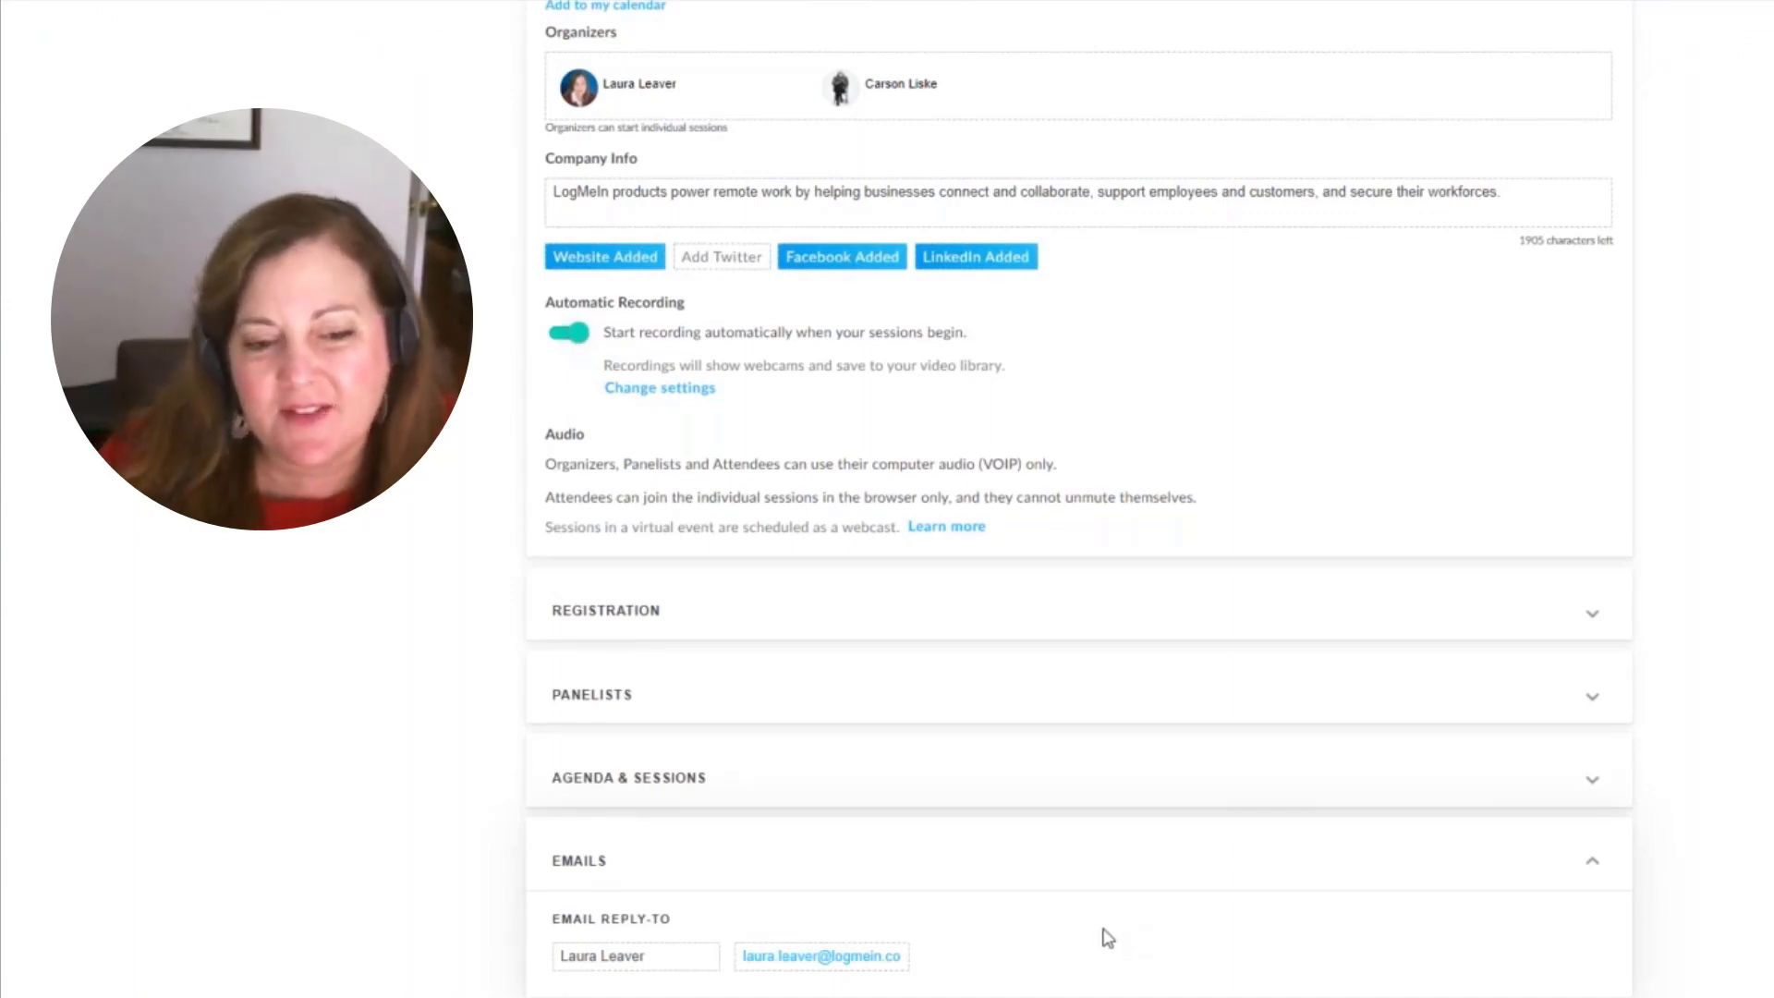
click(822, 957)
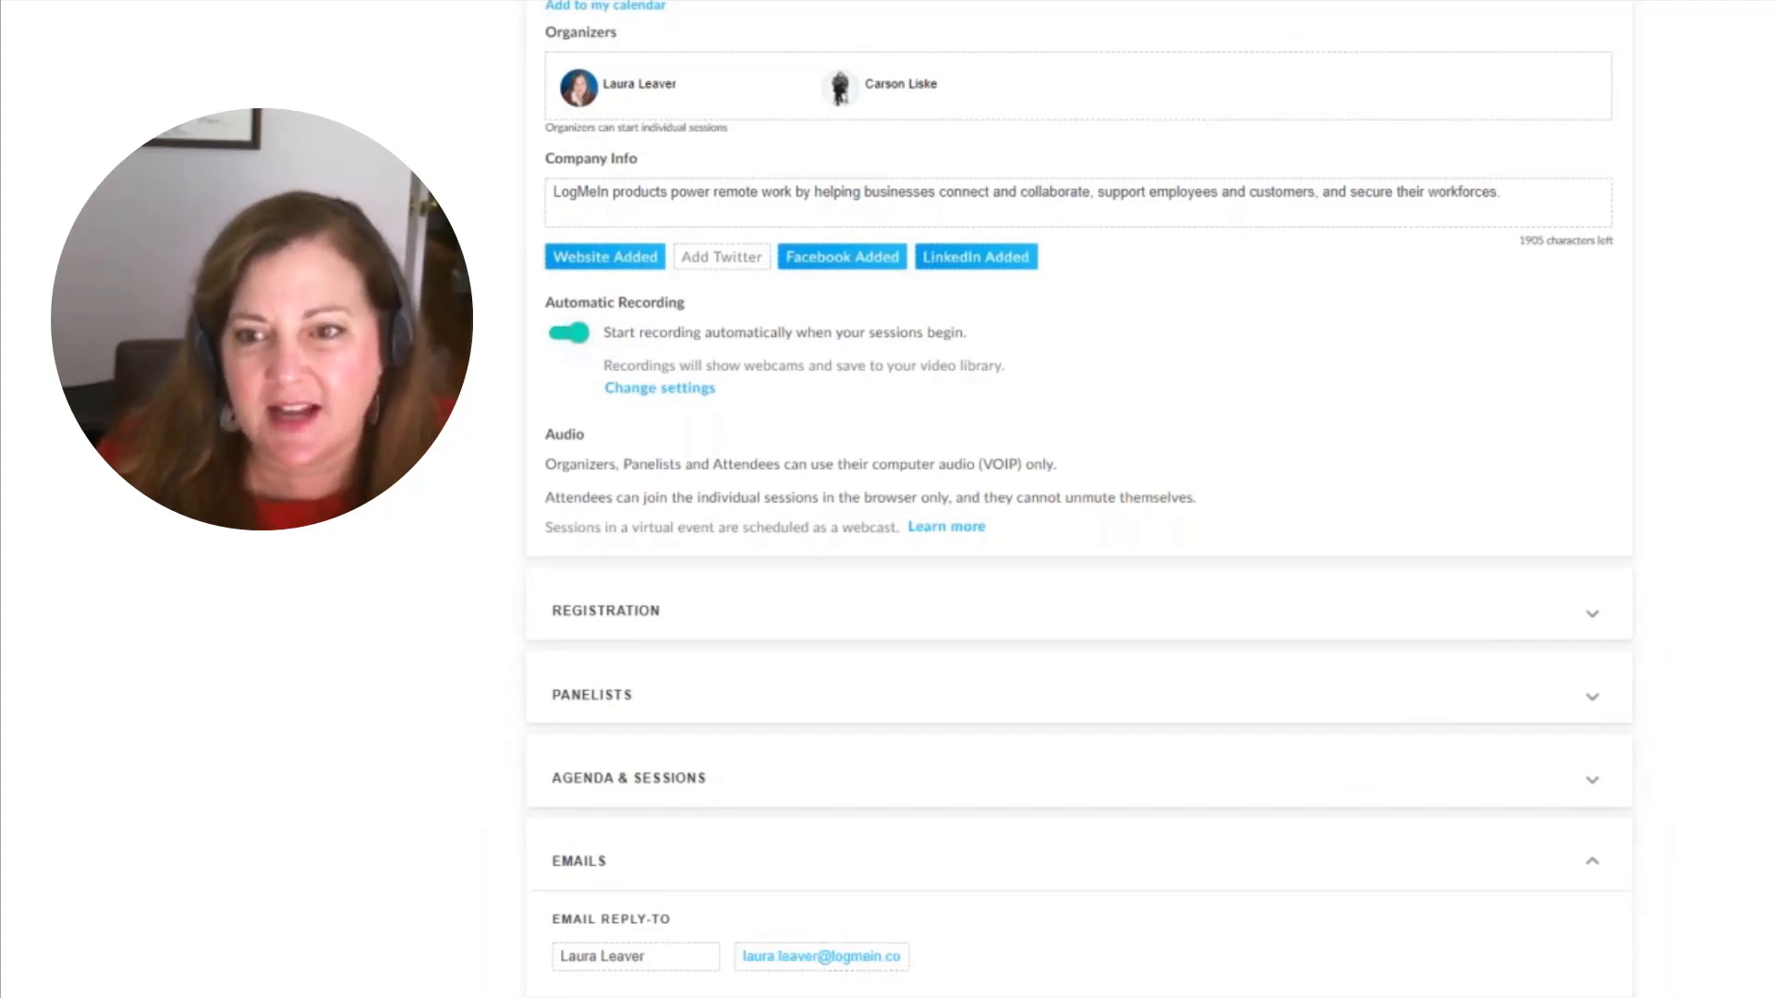
click(1537, 148)
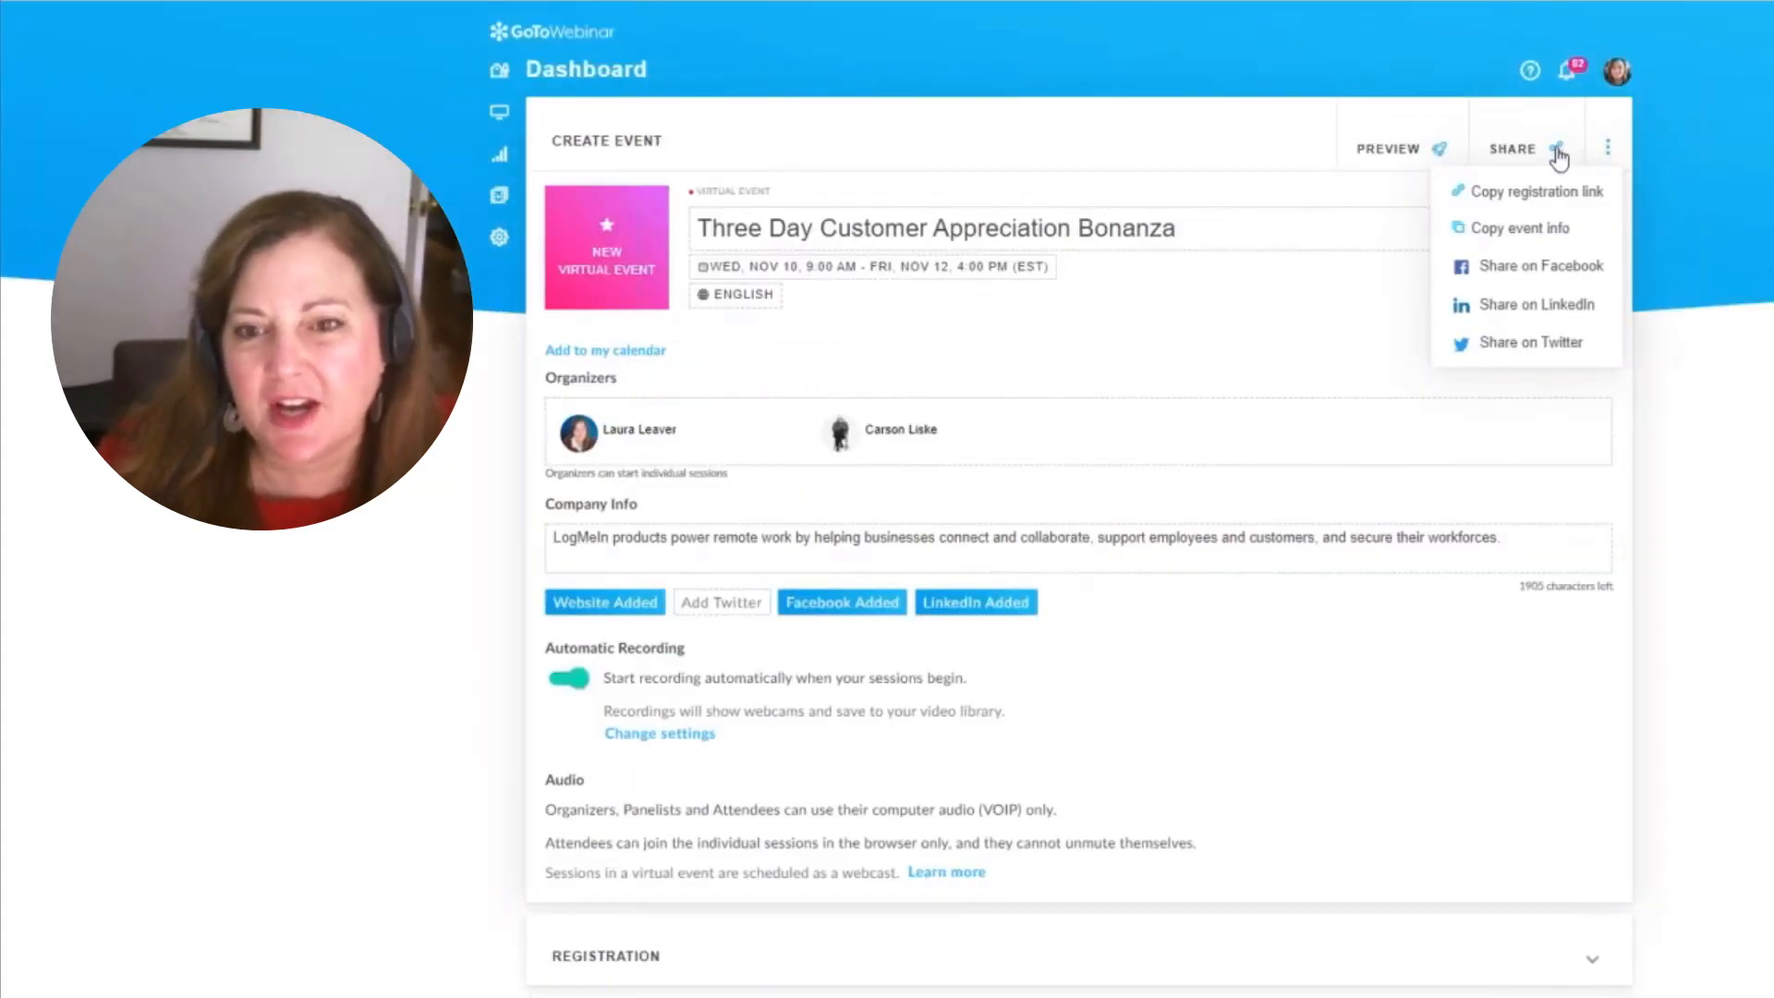
Step: Copy the registration link and open the Three Day Customer Appreciation Bonanza registration page
click(1536, 190)
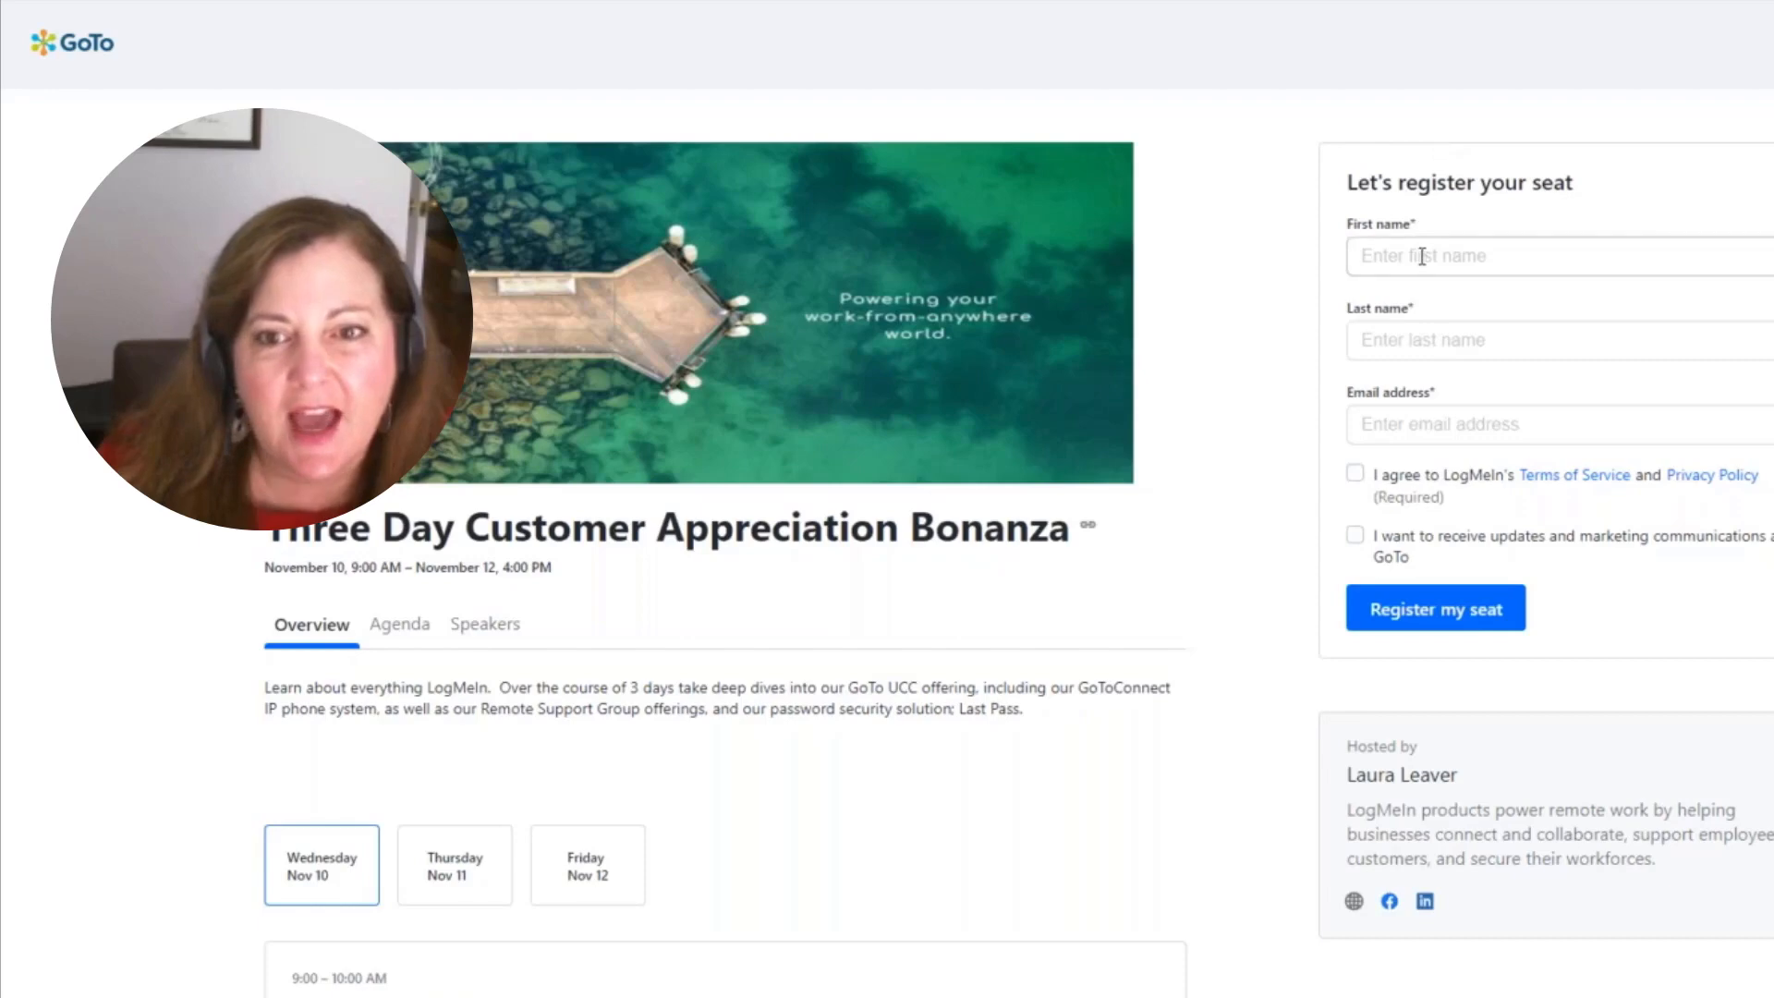
Step: Browse the registration page's agenda and speaker profiles
click(1434, 608)
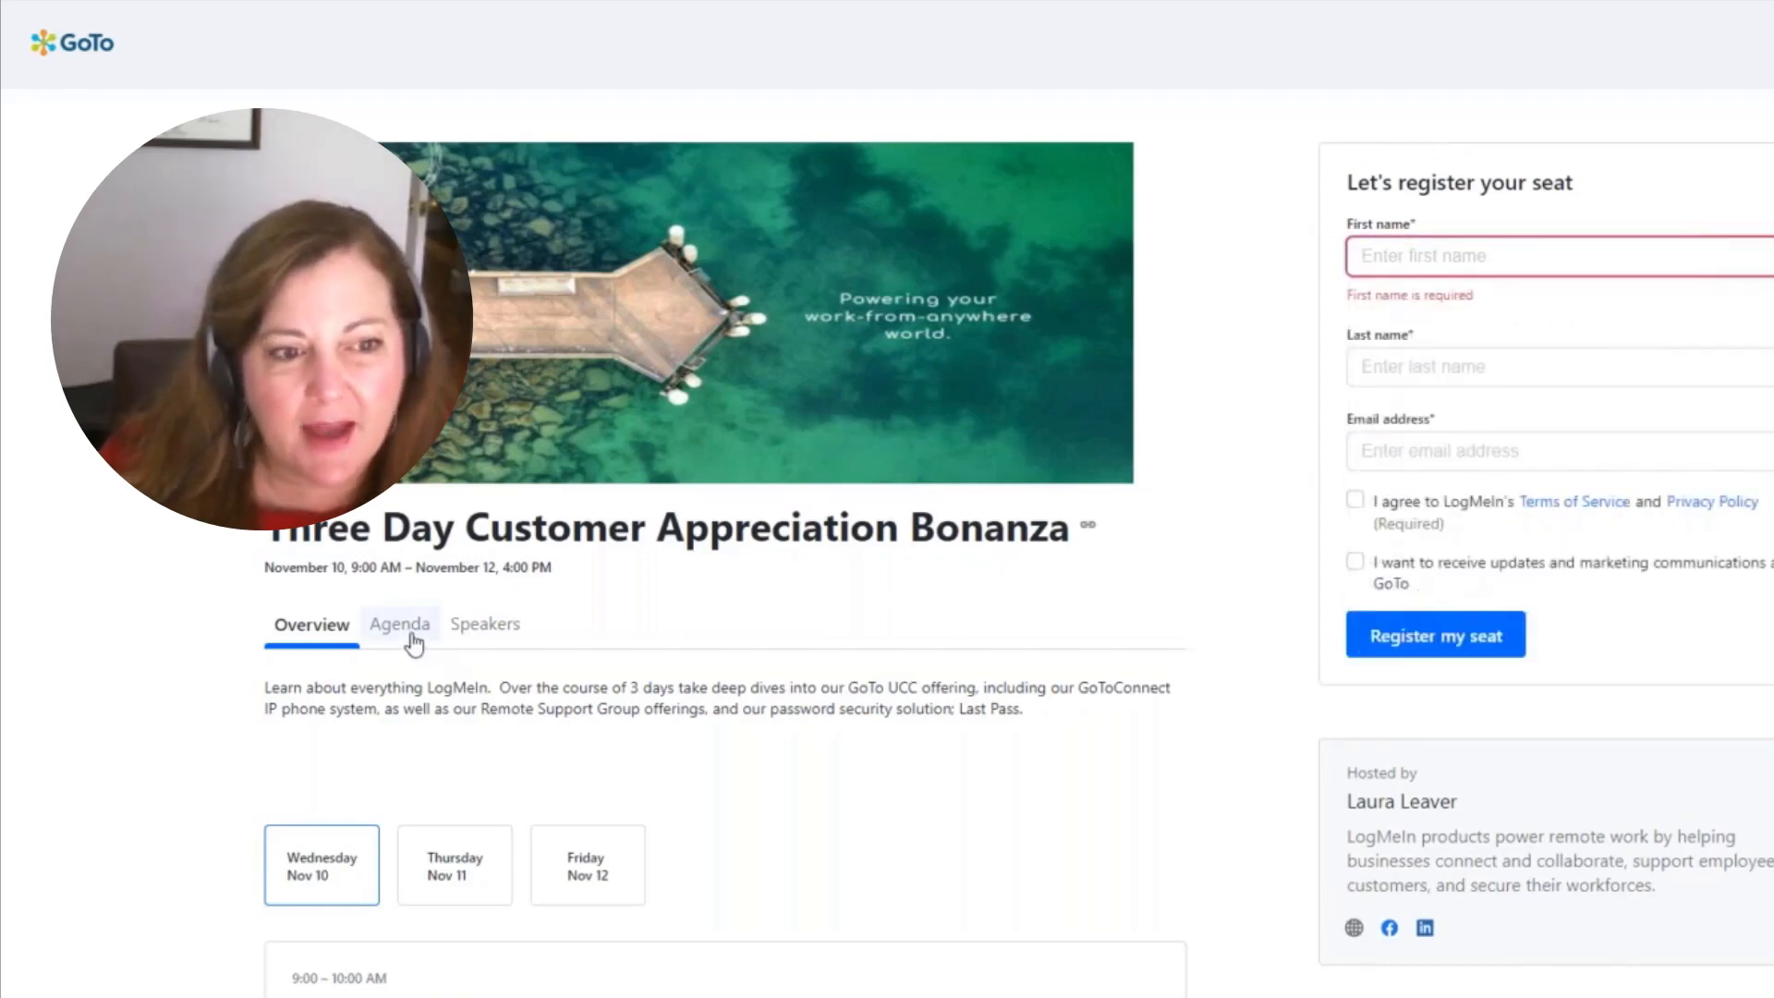
click(399, 624)
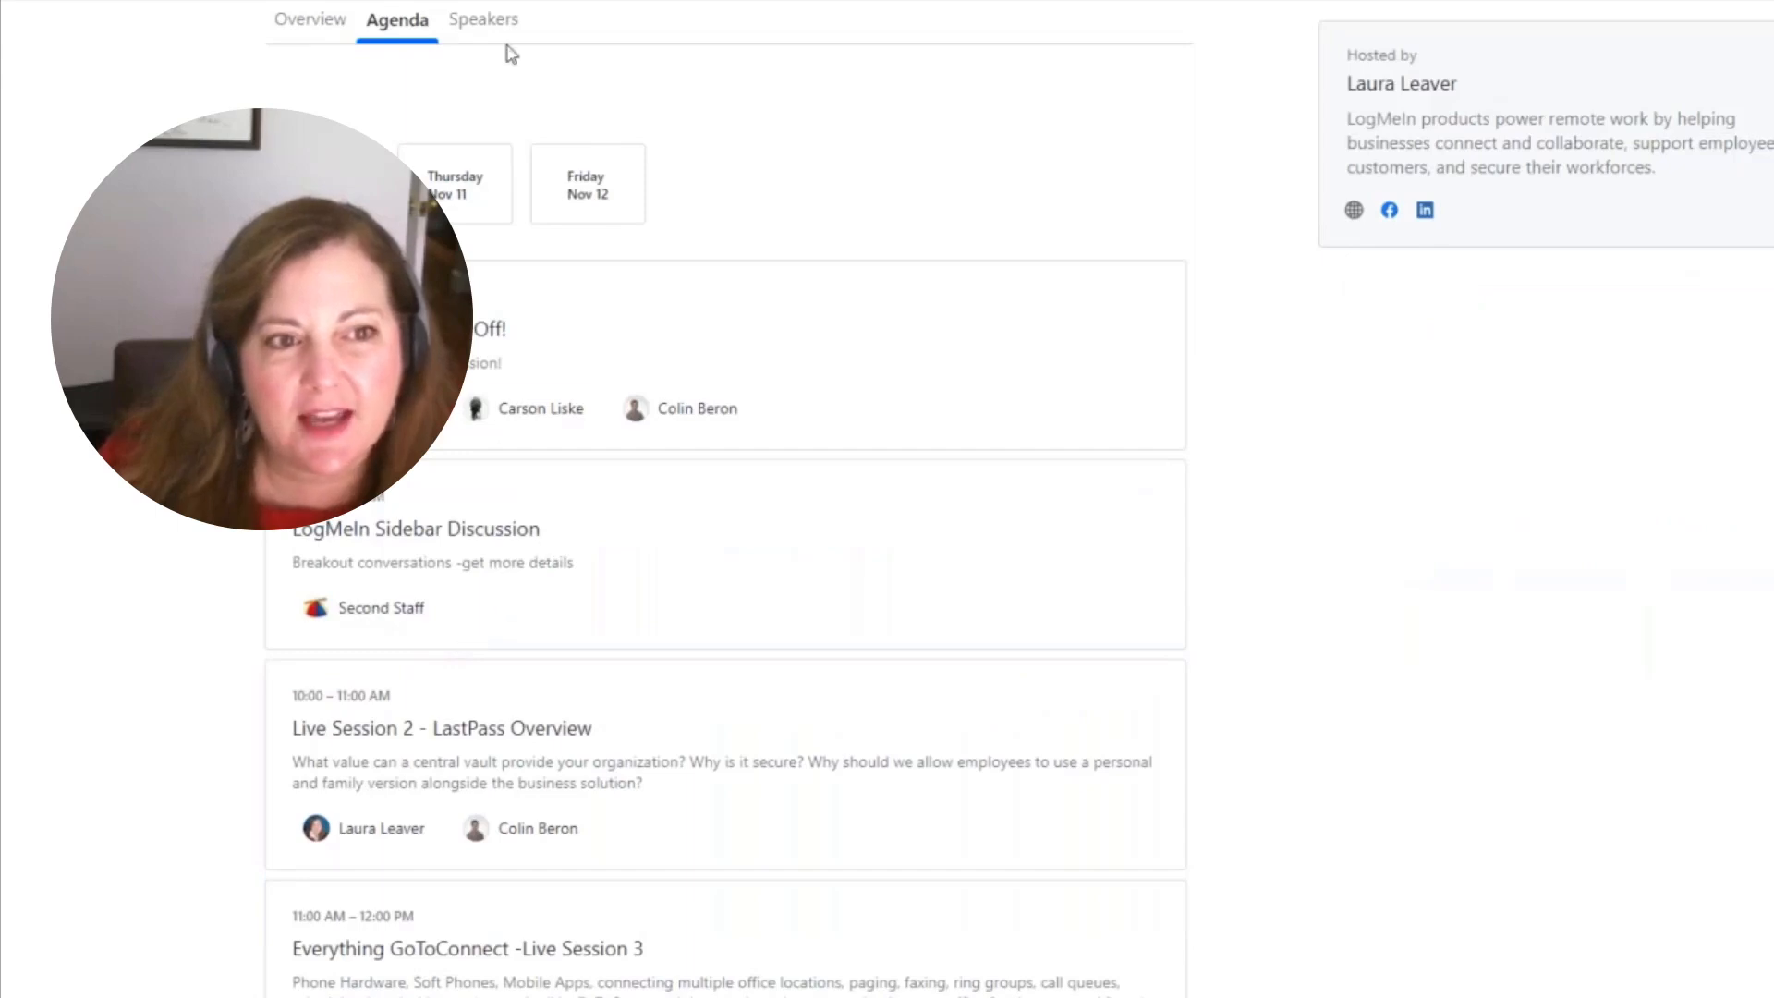
click(483, 19)
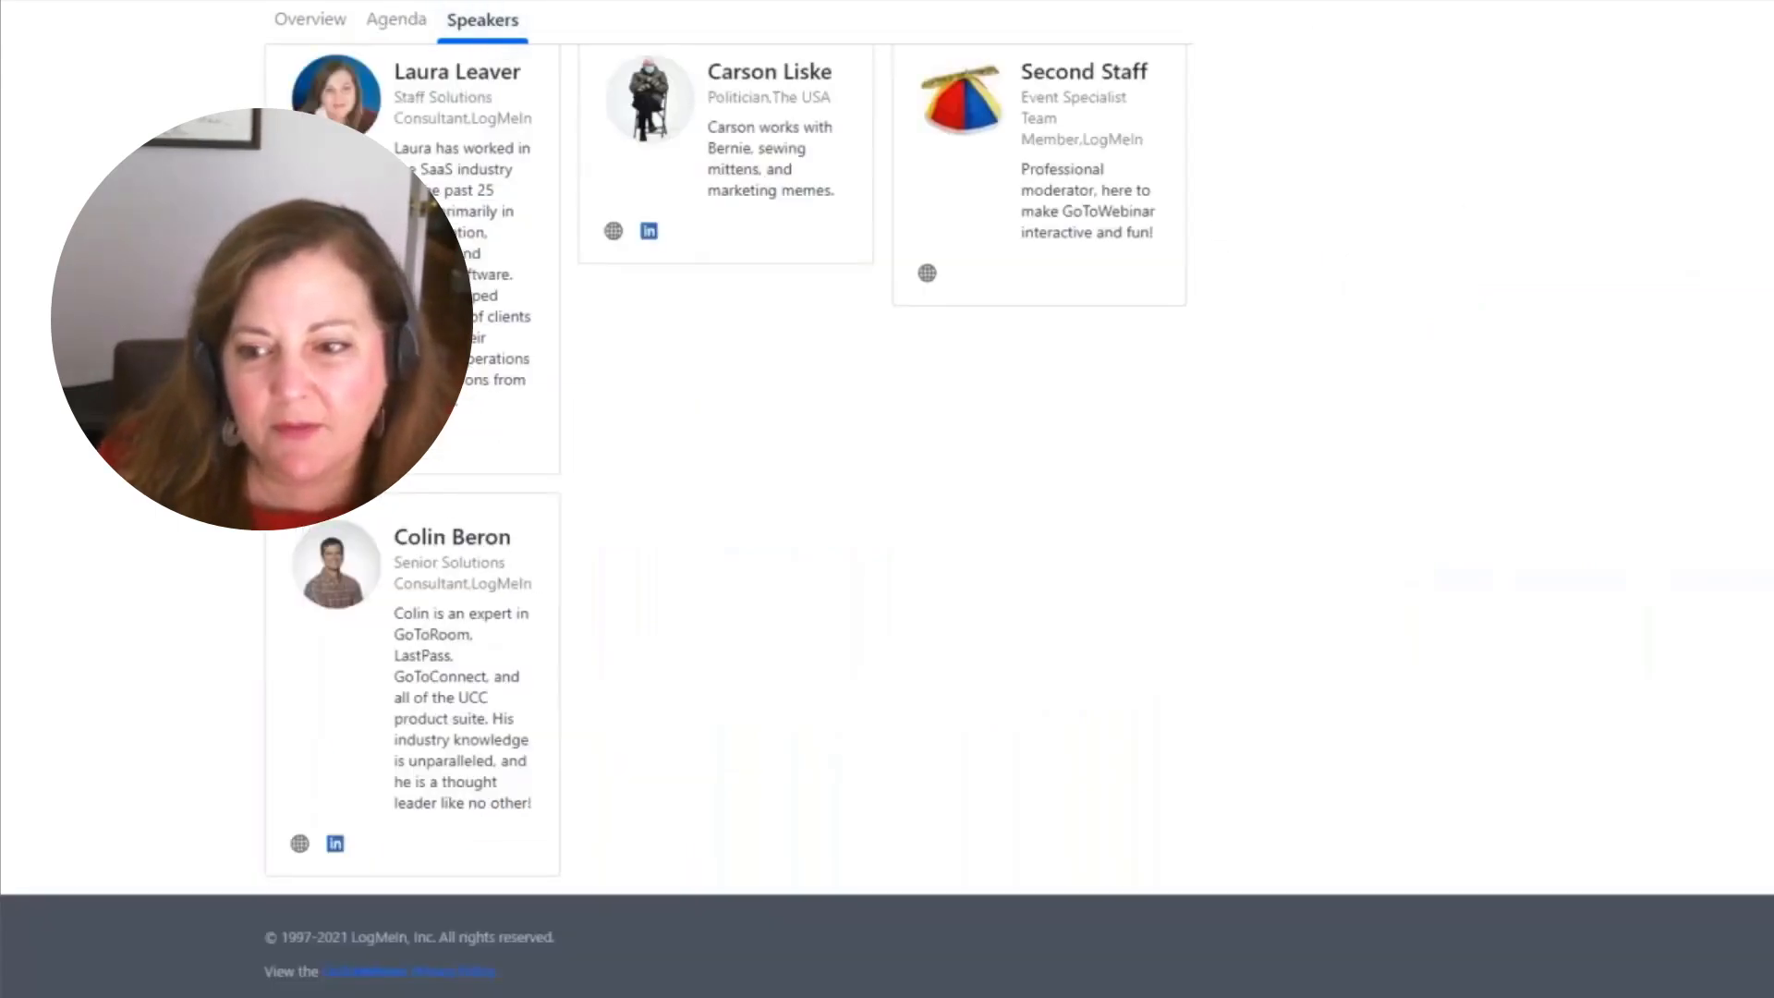
scroll(up, 3)
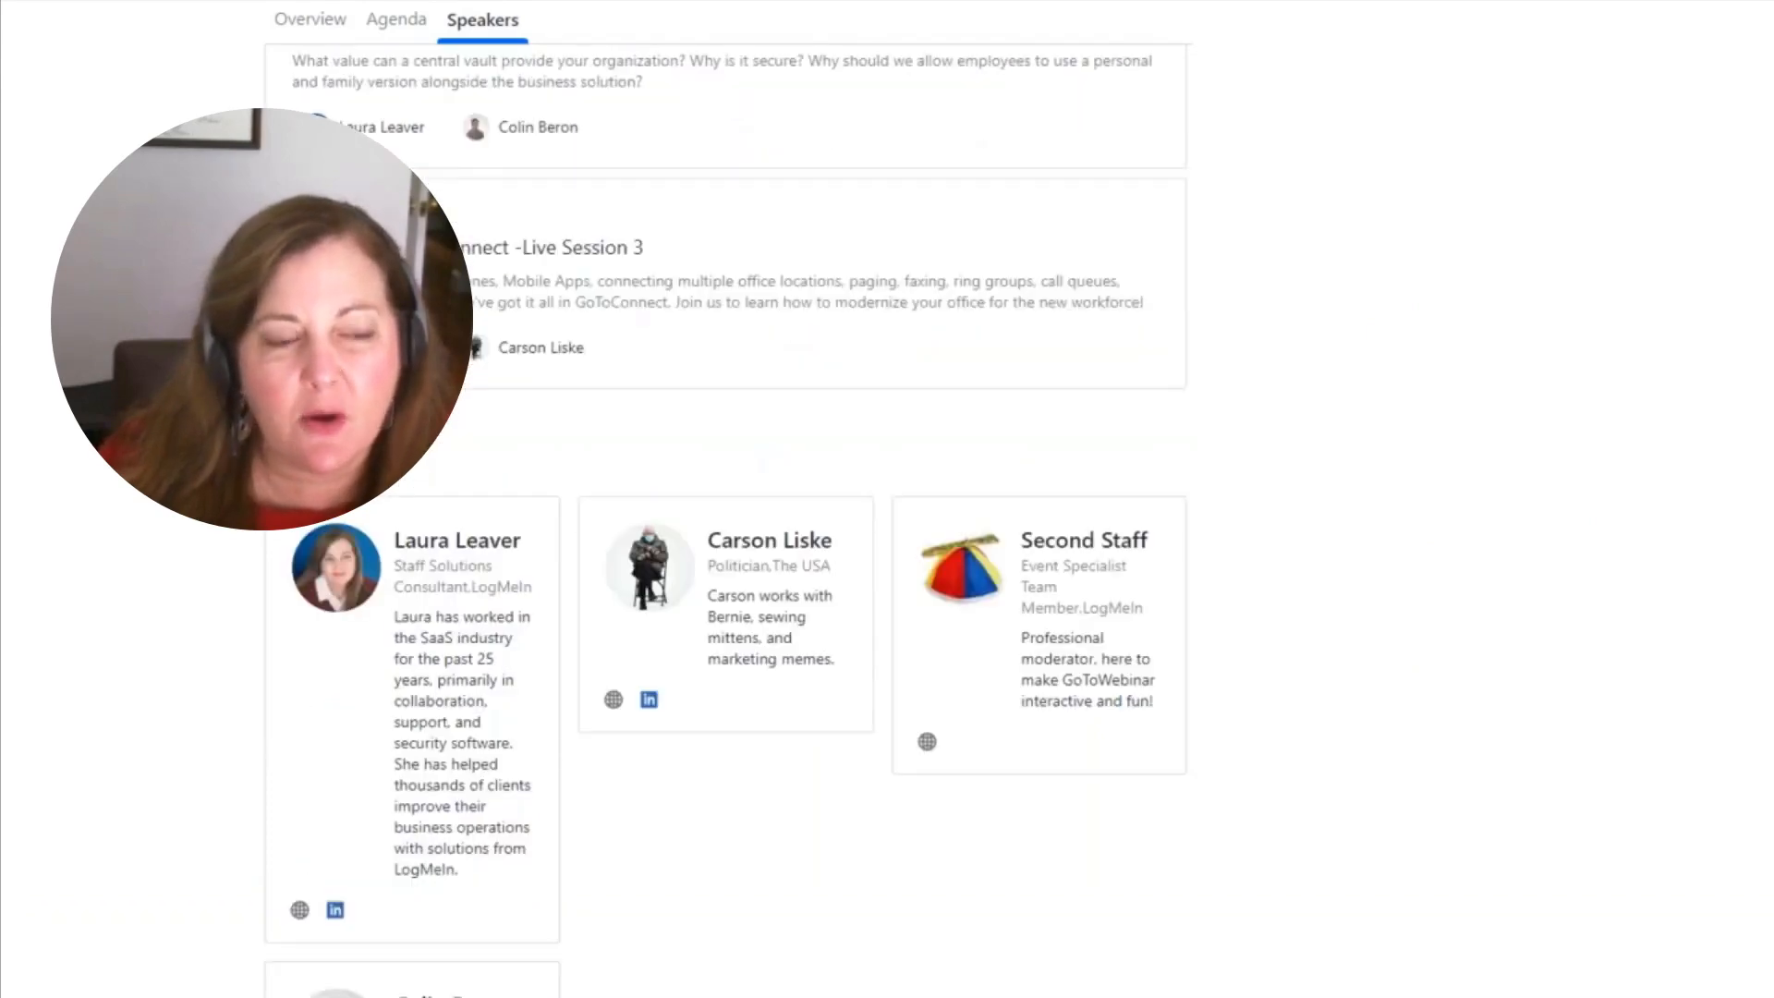
scroll(down, 3)
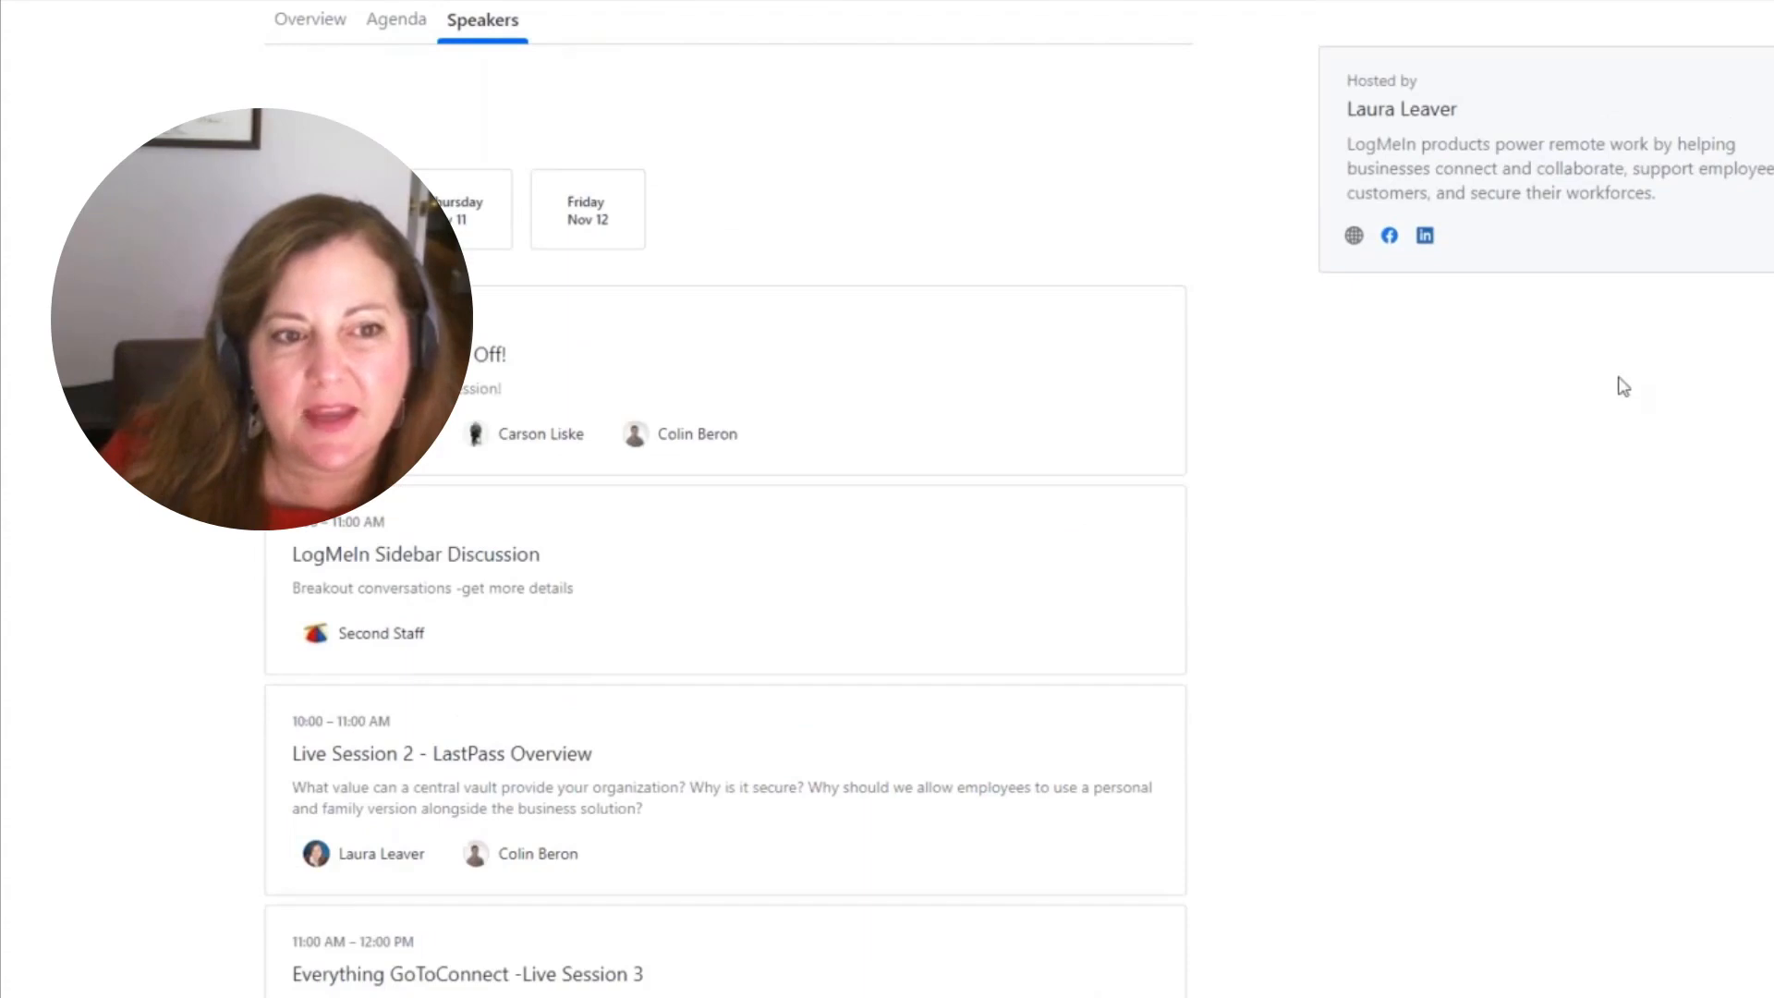
Step: Show Thursday's then Friday's sessions, ending on the Last Day Wrap Up
click(588, 210)
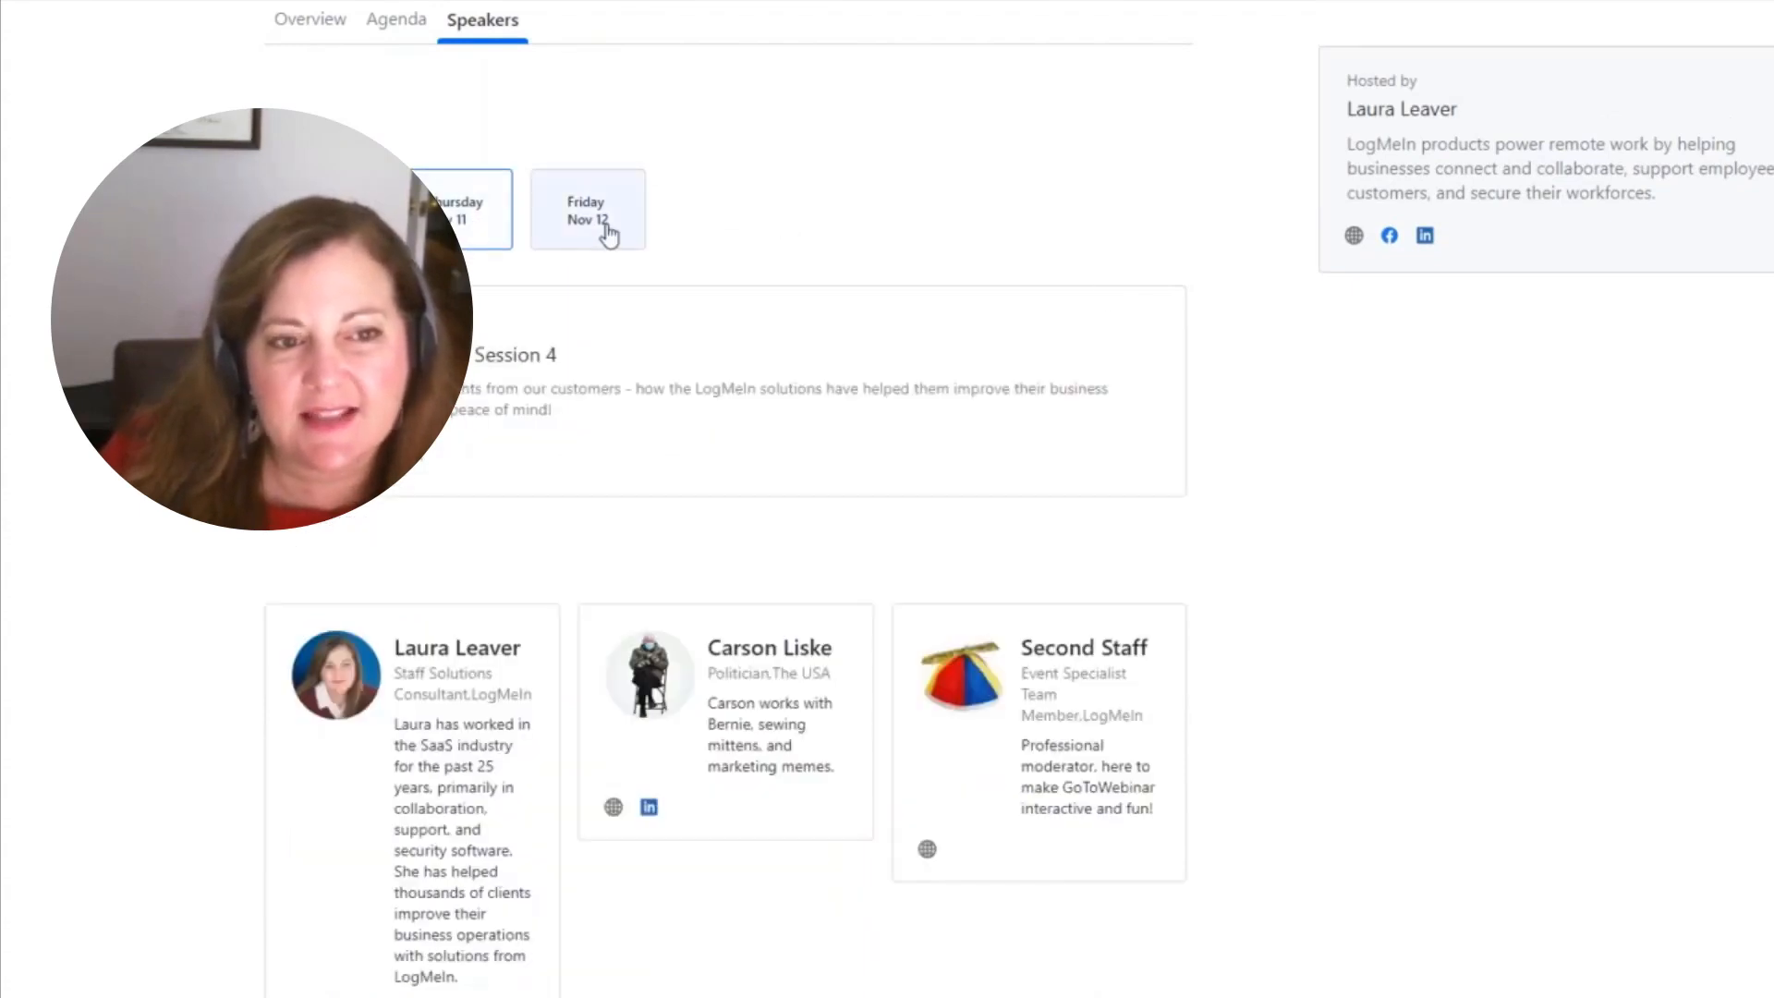
click(586, 209)
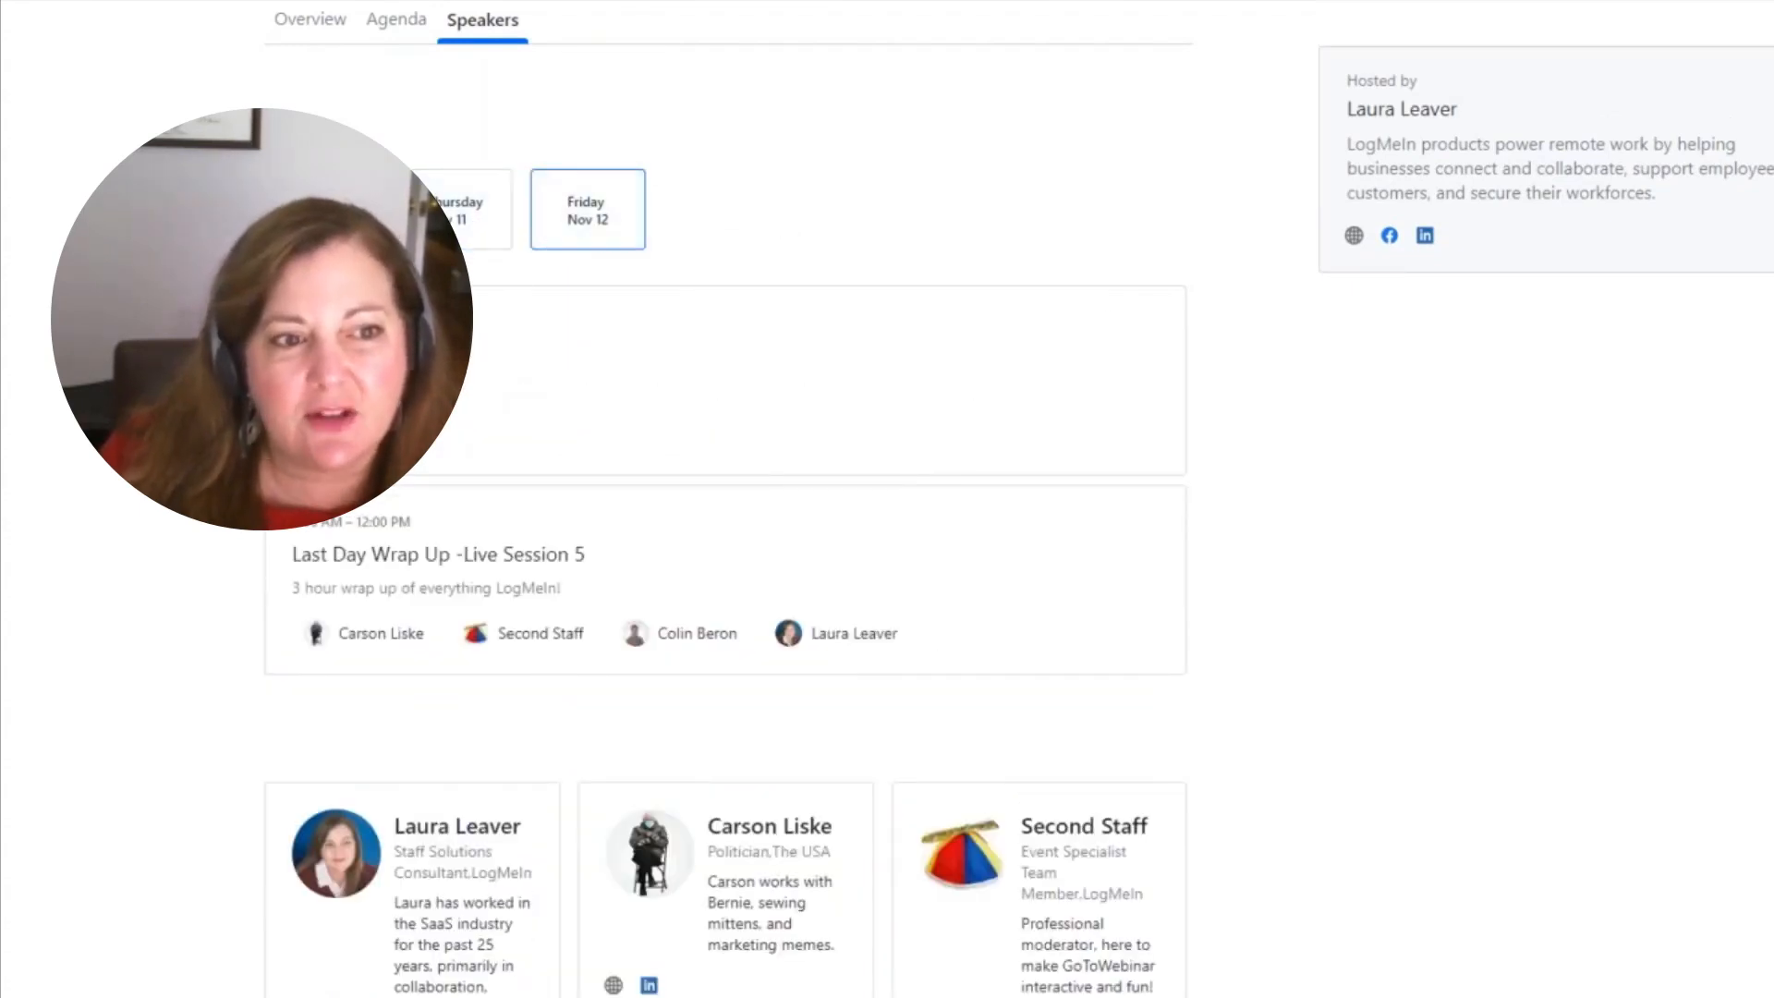